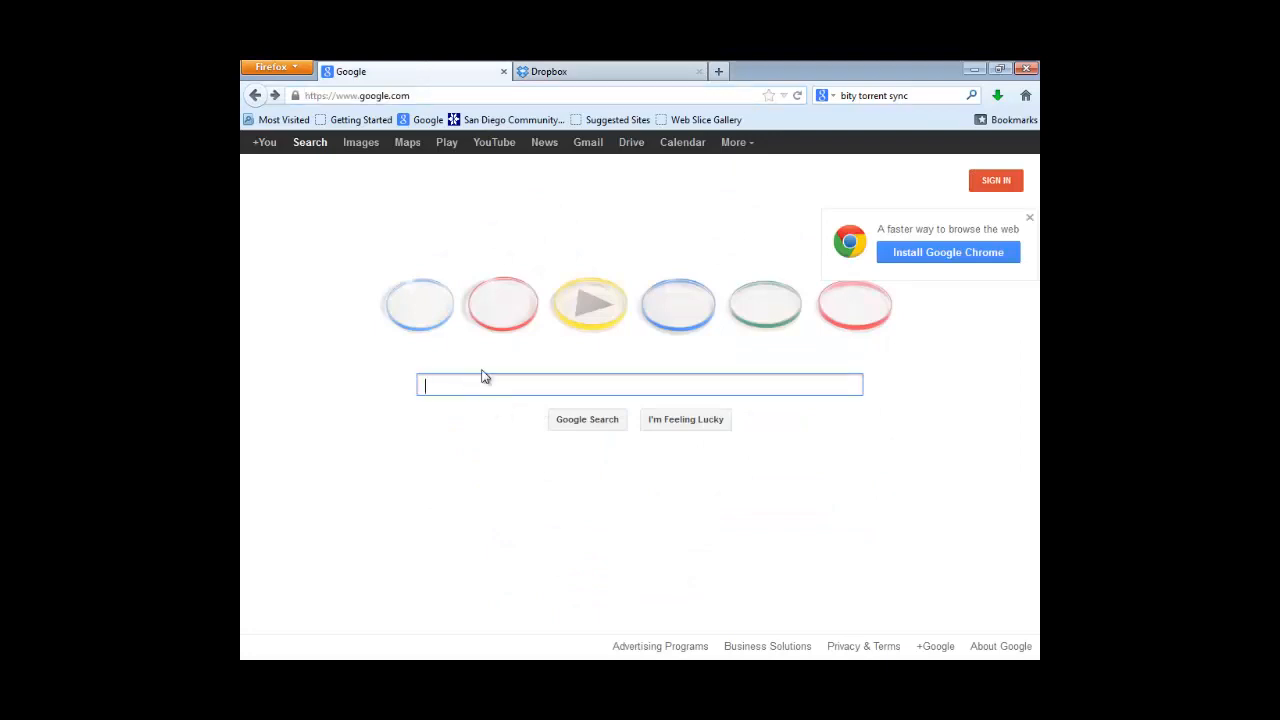
# Step: Search Google for 'bittorrent sync' via the search suggestion
pyautogui.write('bittorrent')
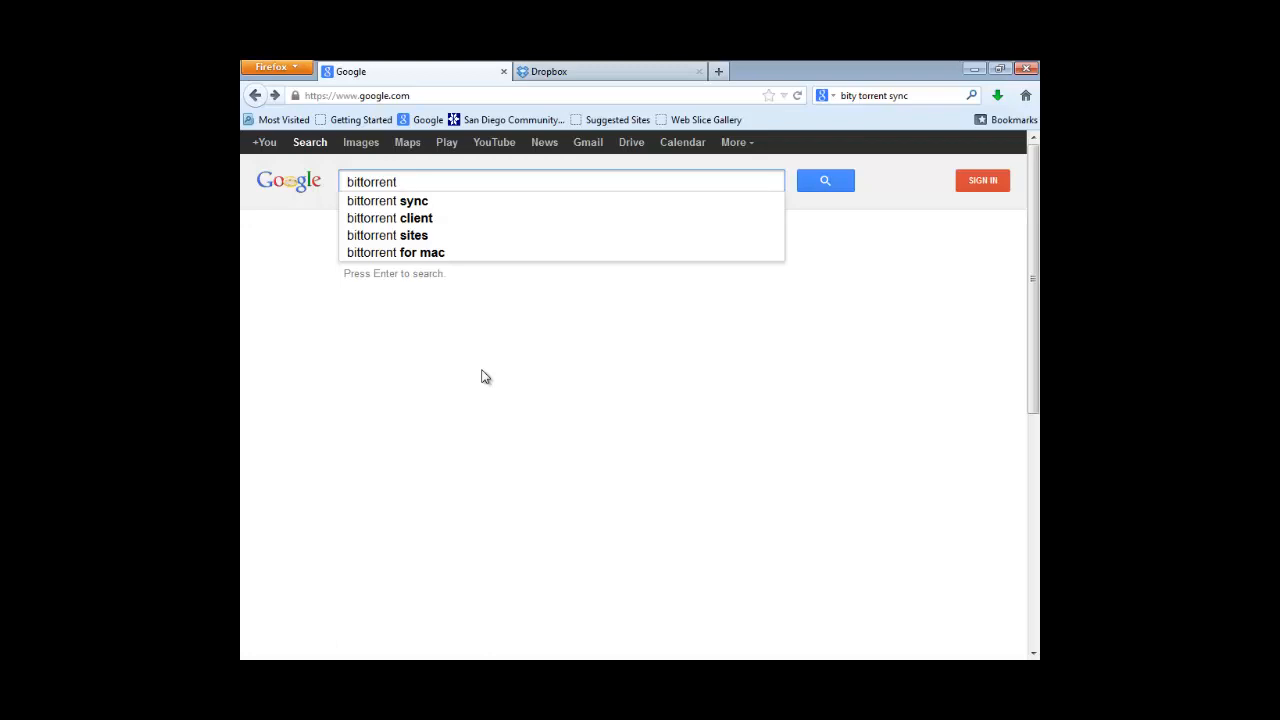
pyautogui.write('" "')
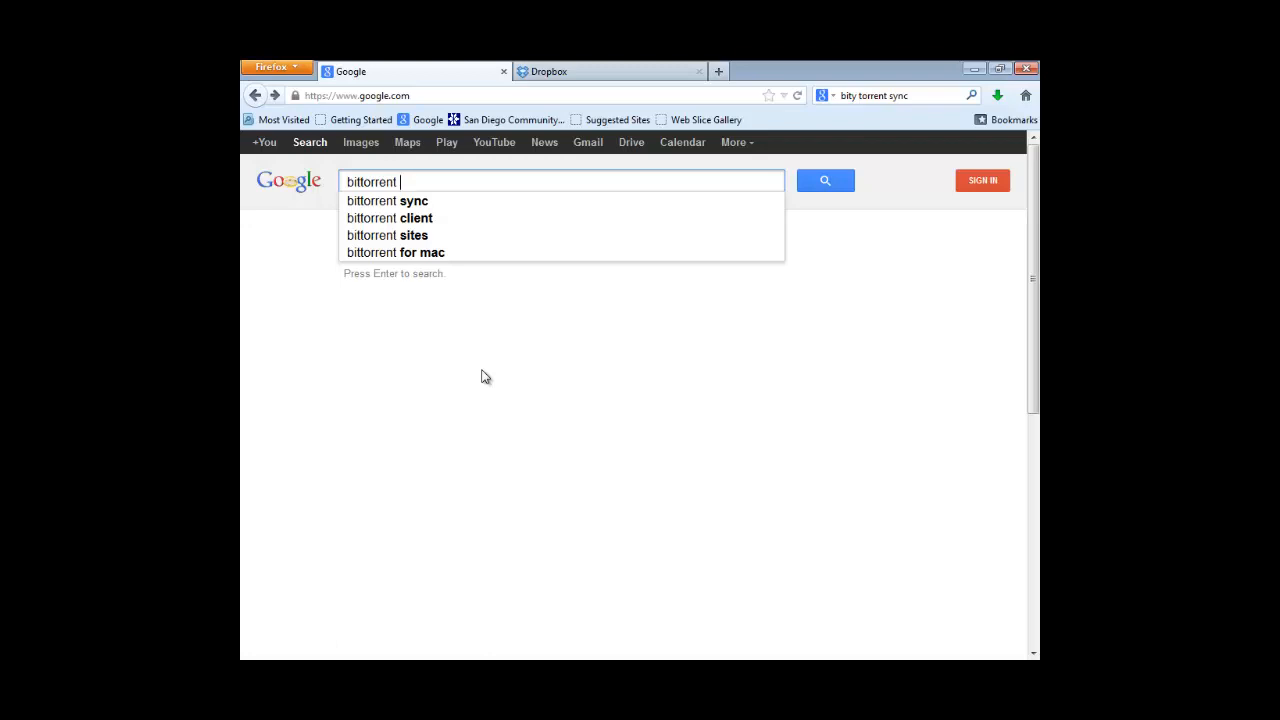
pyautogui.press('Backspace')
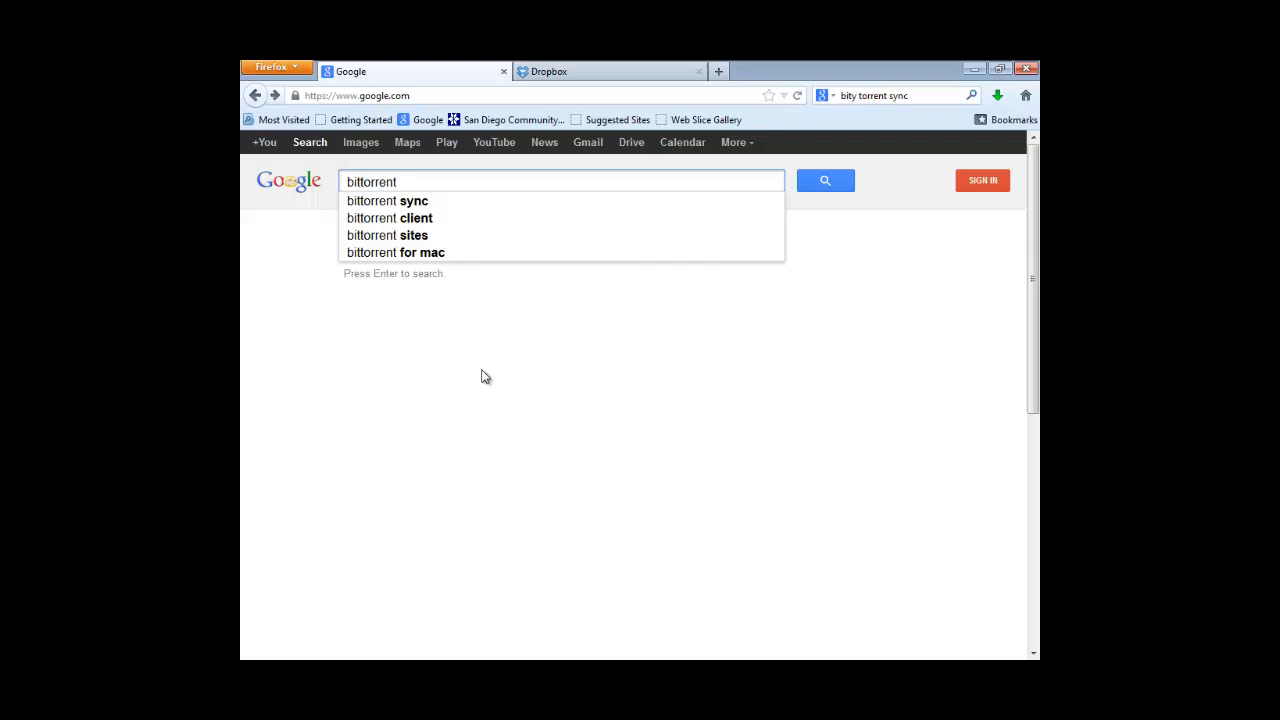
pyautogui.write('" "')
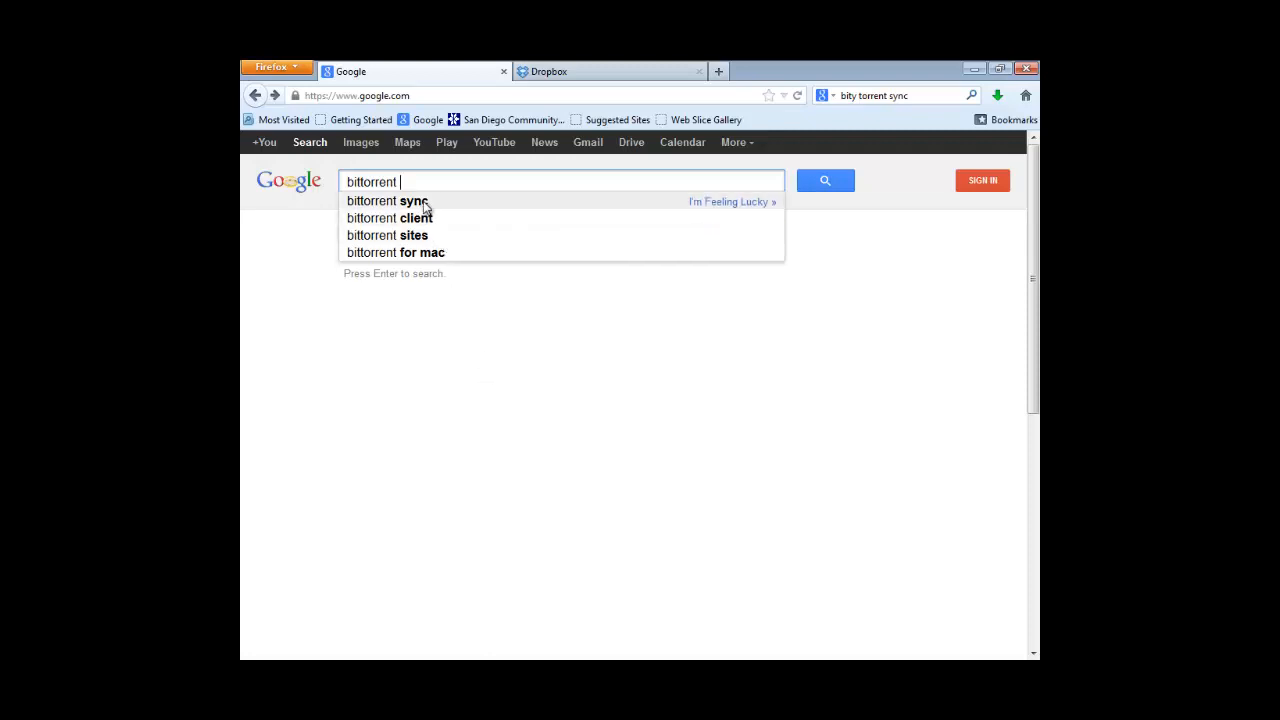
pyautogui.click(388, 200)
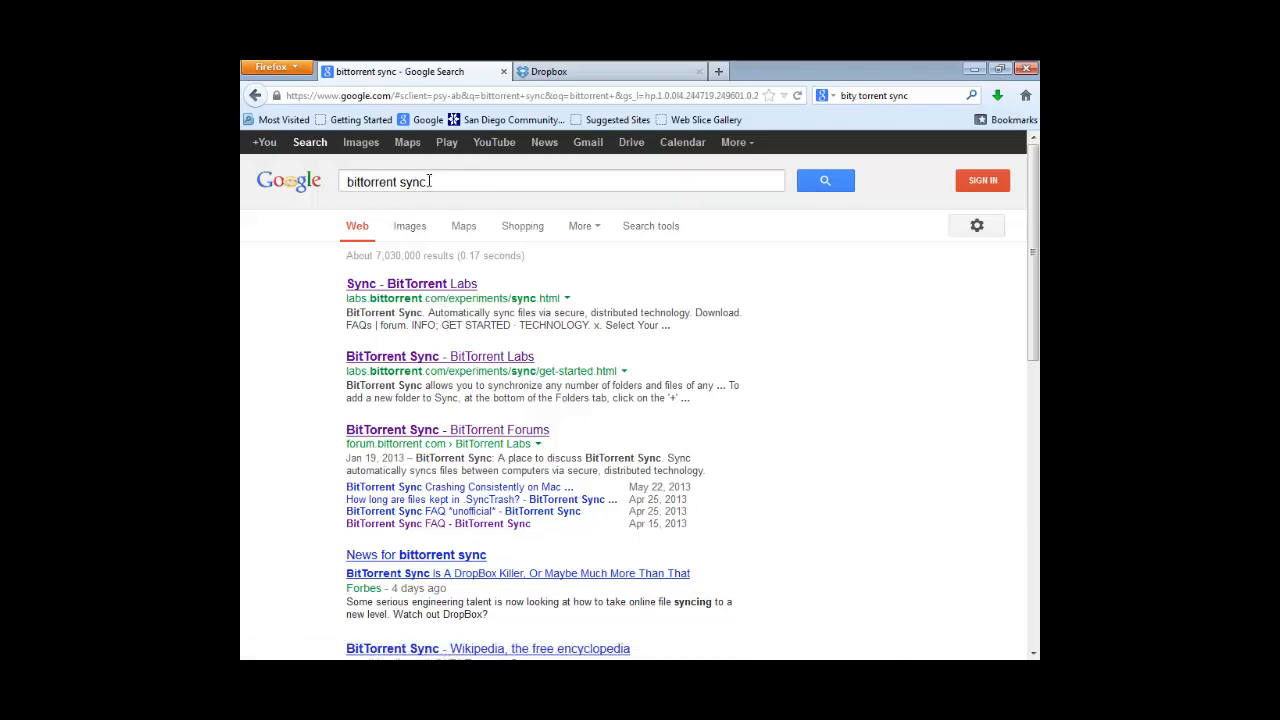
pyautogui.moveTo(426, 288)
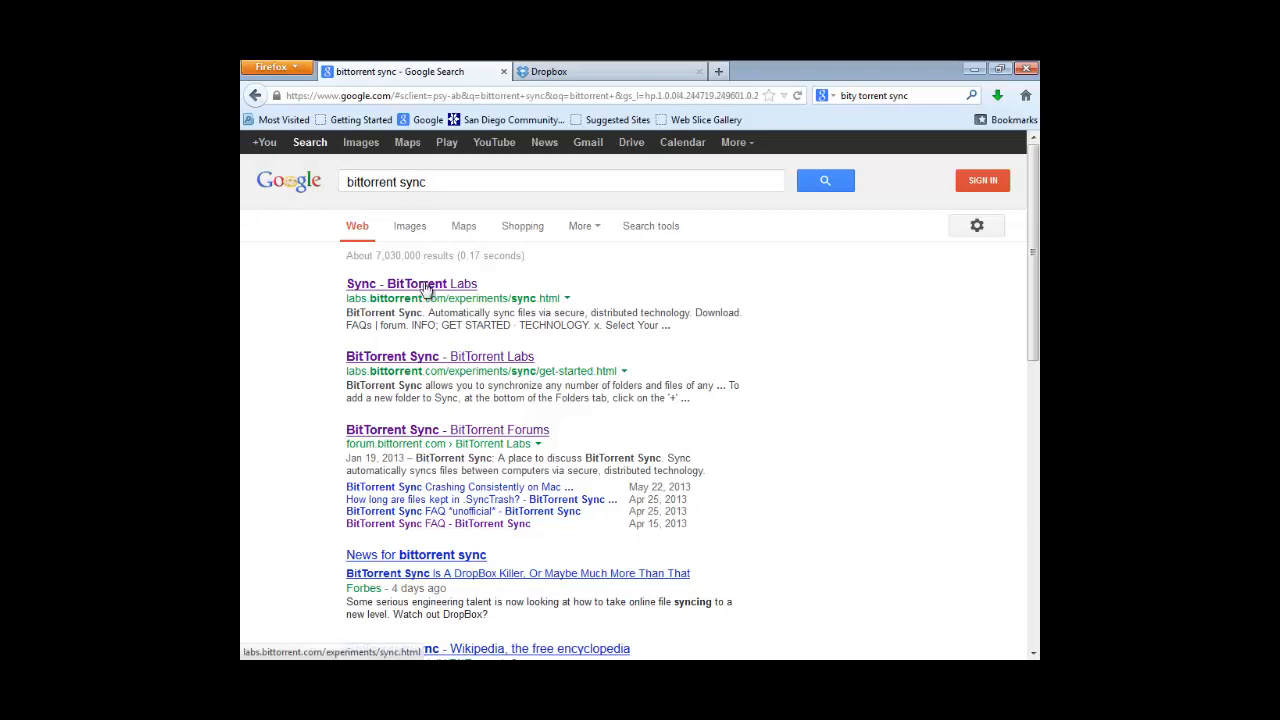
# Step: Open the 'Sync - BitTorrent Labs' result and scroll to its syncing diagram
pyautogui.click(412, 284)
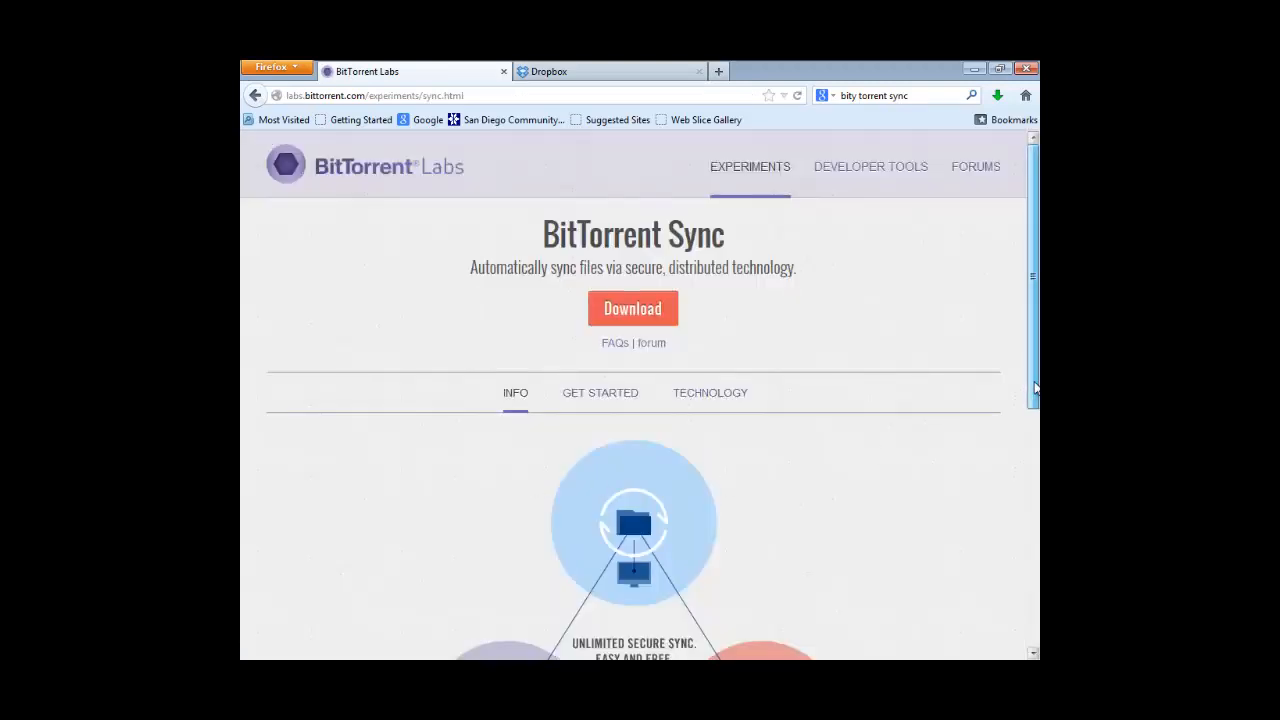
pyautogui.scroll(-3)
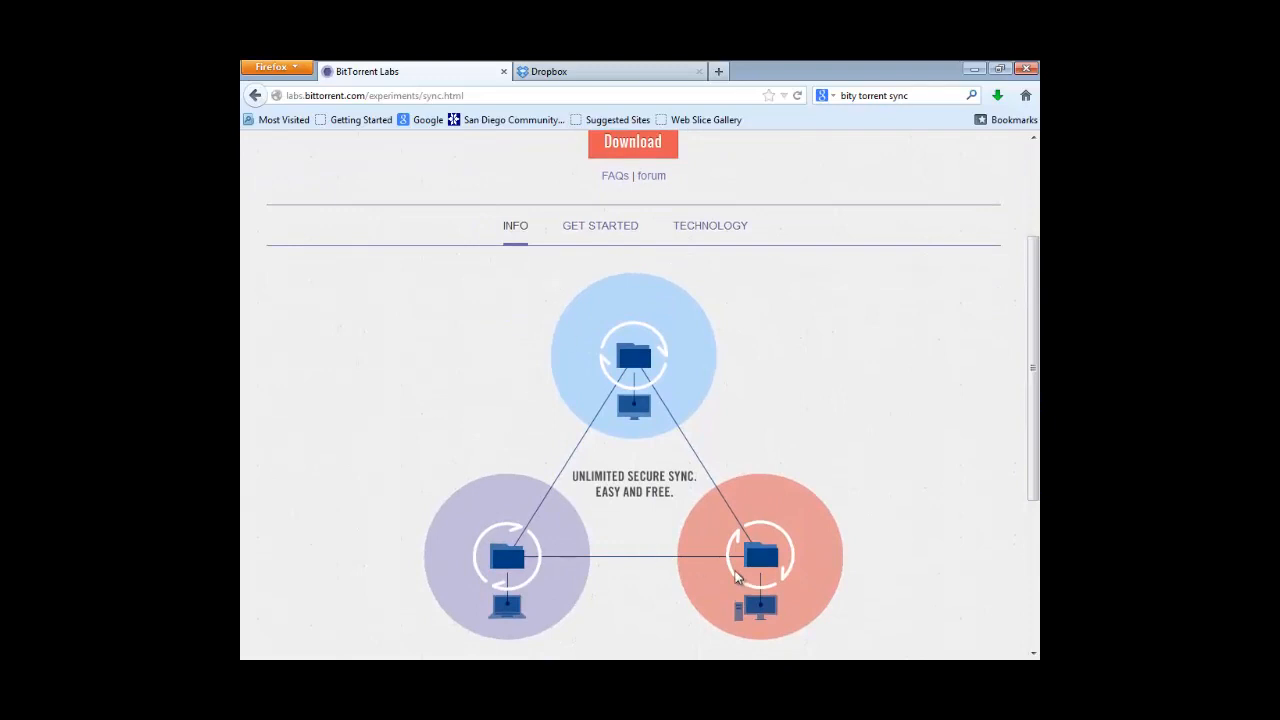
pyautogui.moveTo(716, 540)
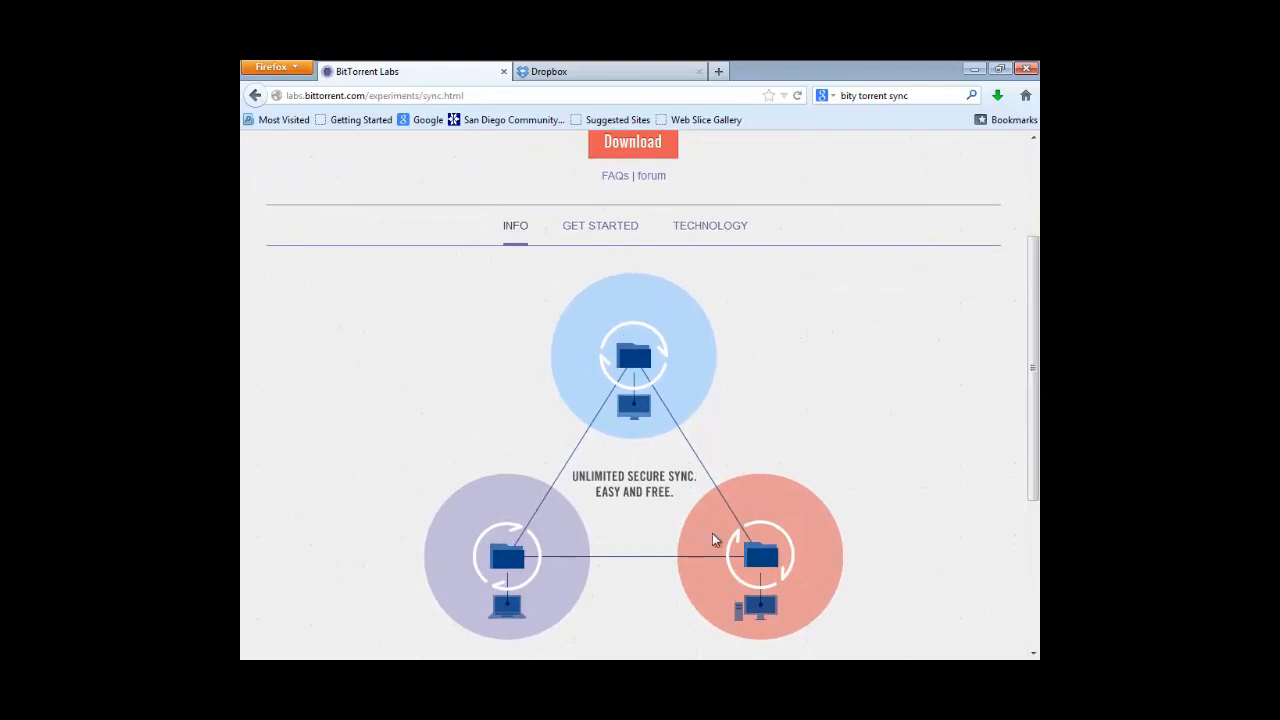
pyautogui.moveTo(628, 386)
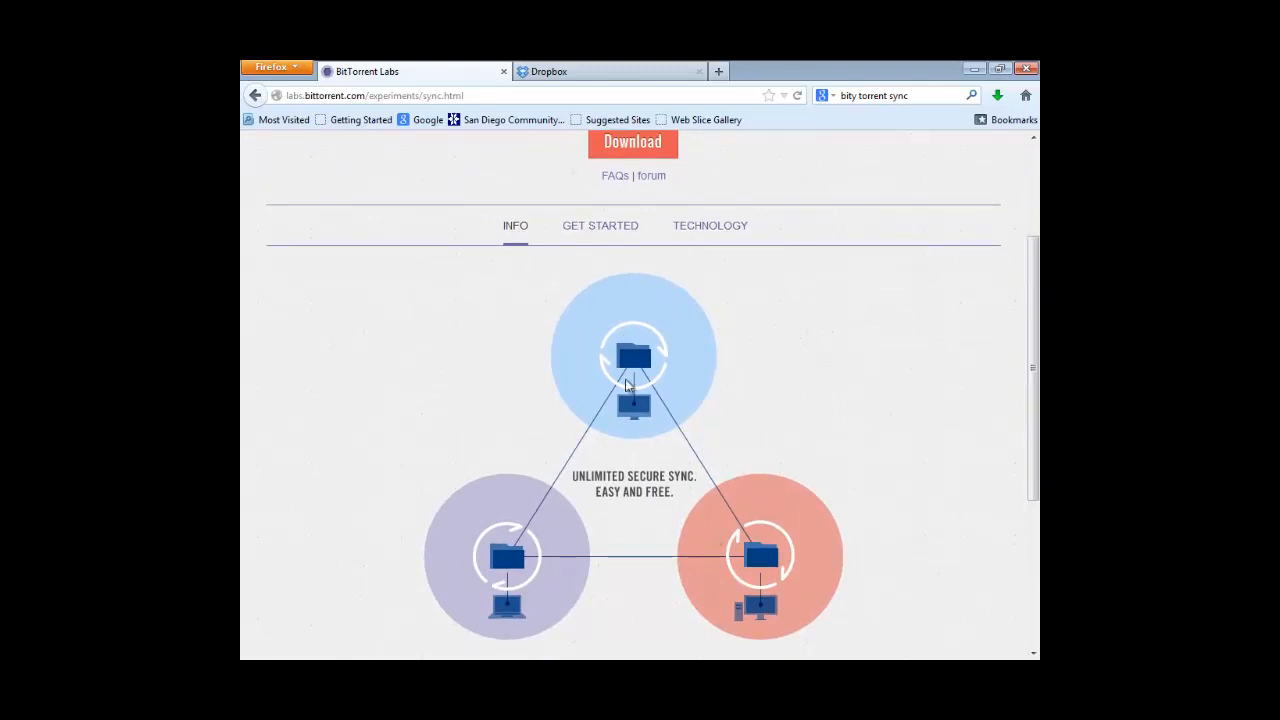
pyautogui.moveTo(512, 556)
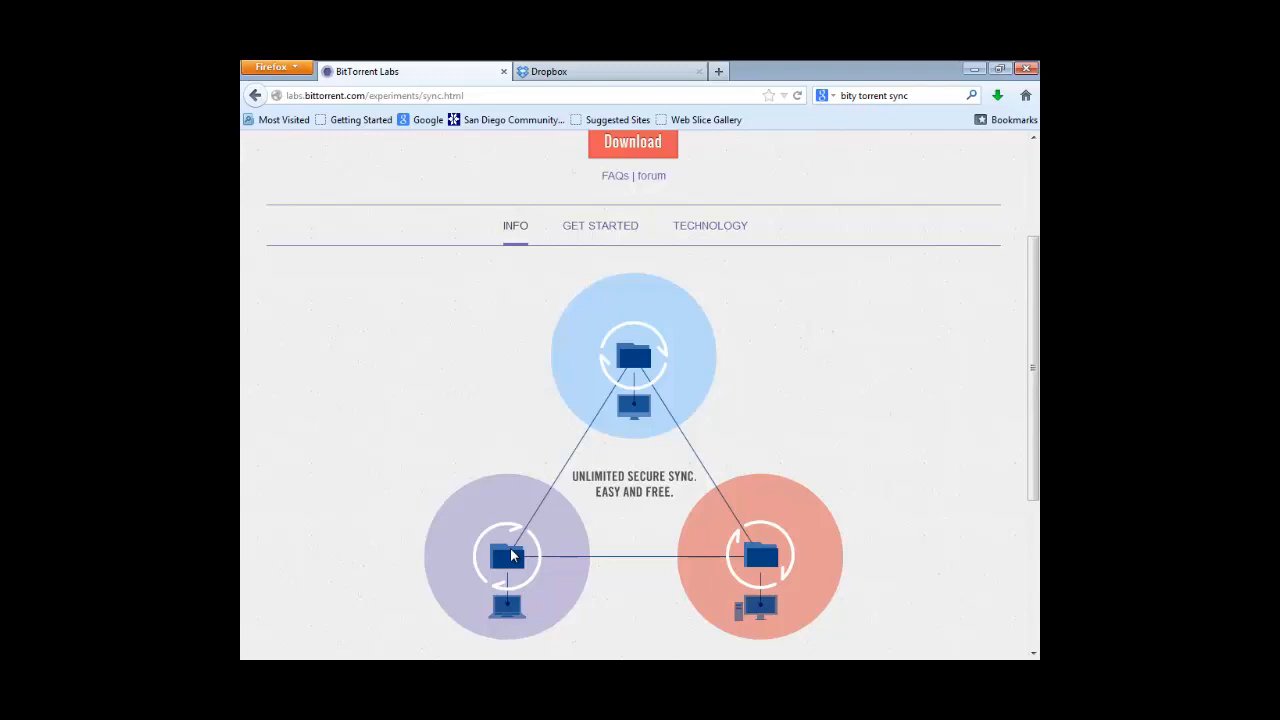
pyautogui.moveTo(736, 550)
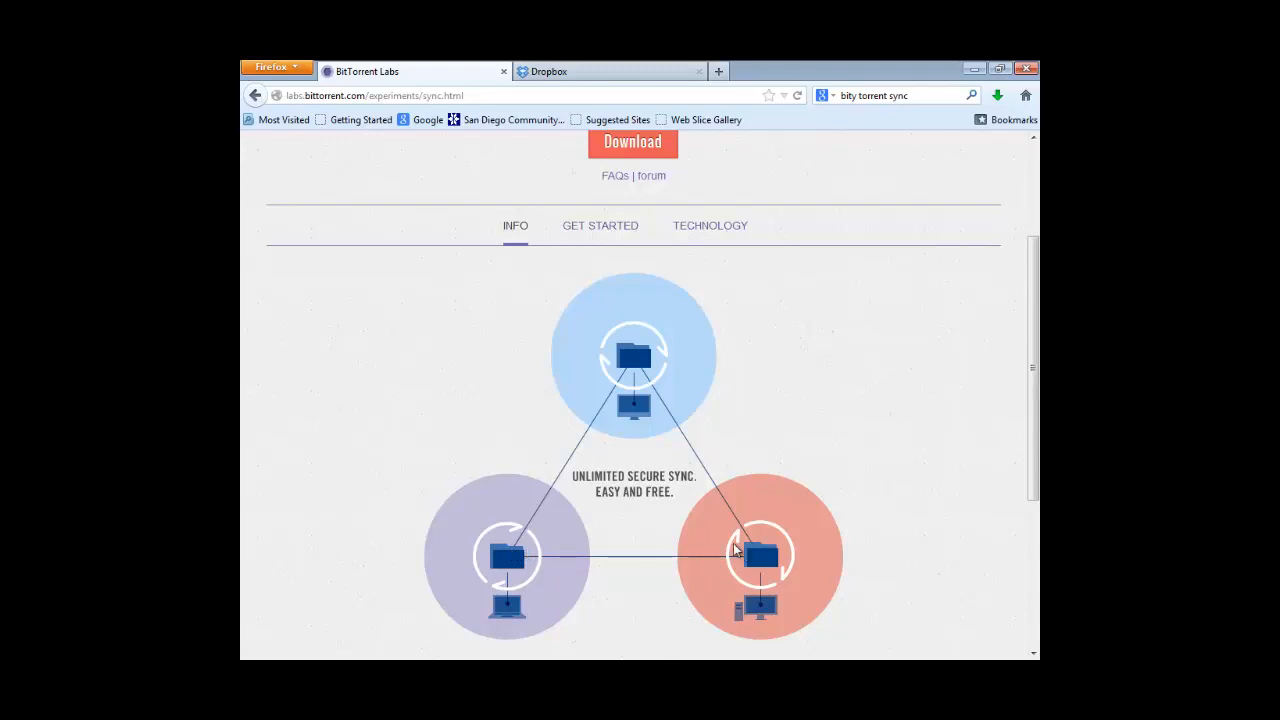
pyautogui.moveTo(640, 364)
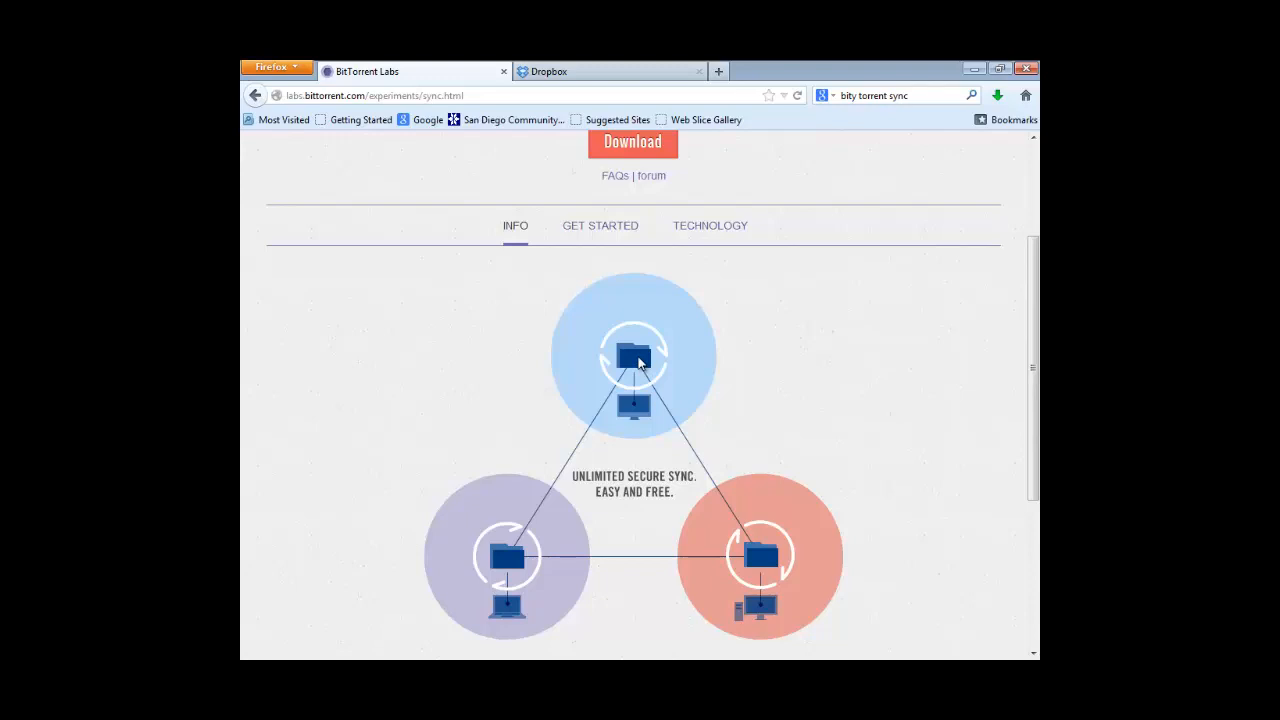
pyautogui.moveTo(576, 552)
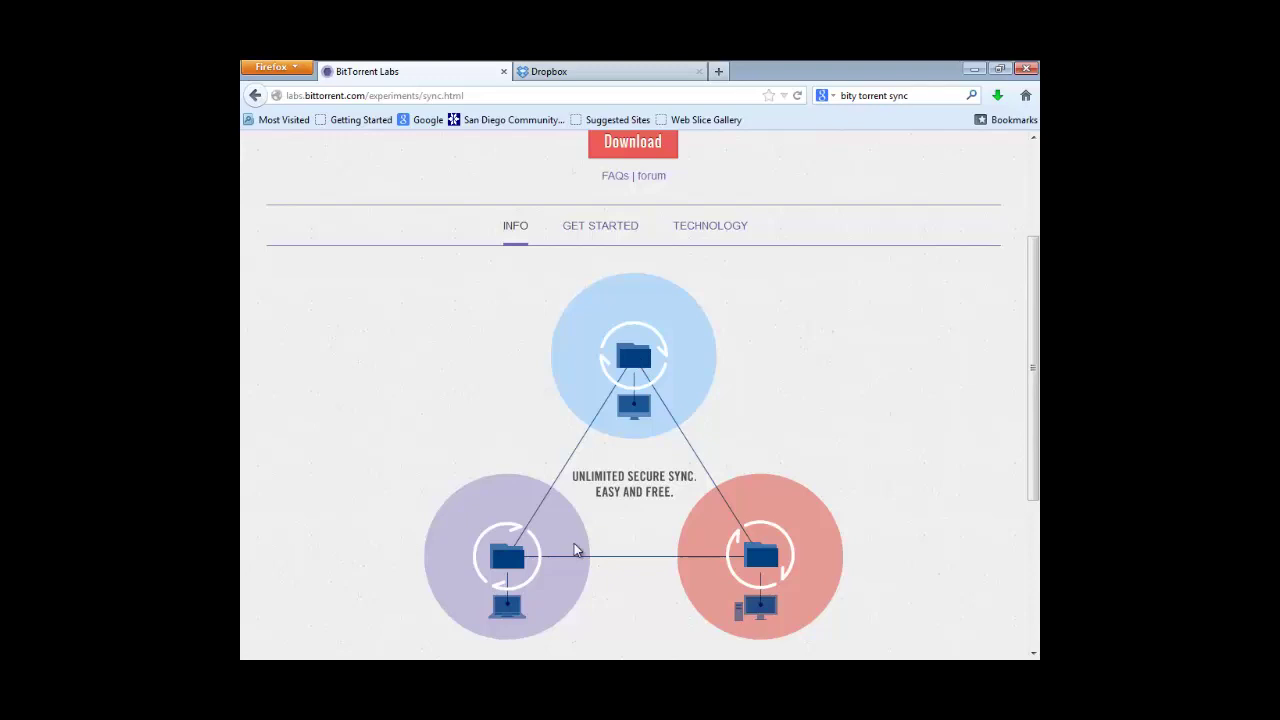
pyautogui.moveTo(632, 362)
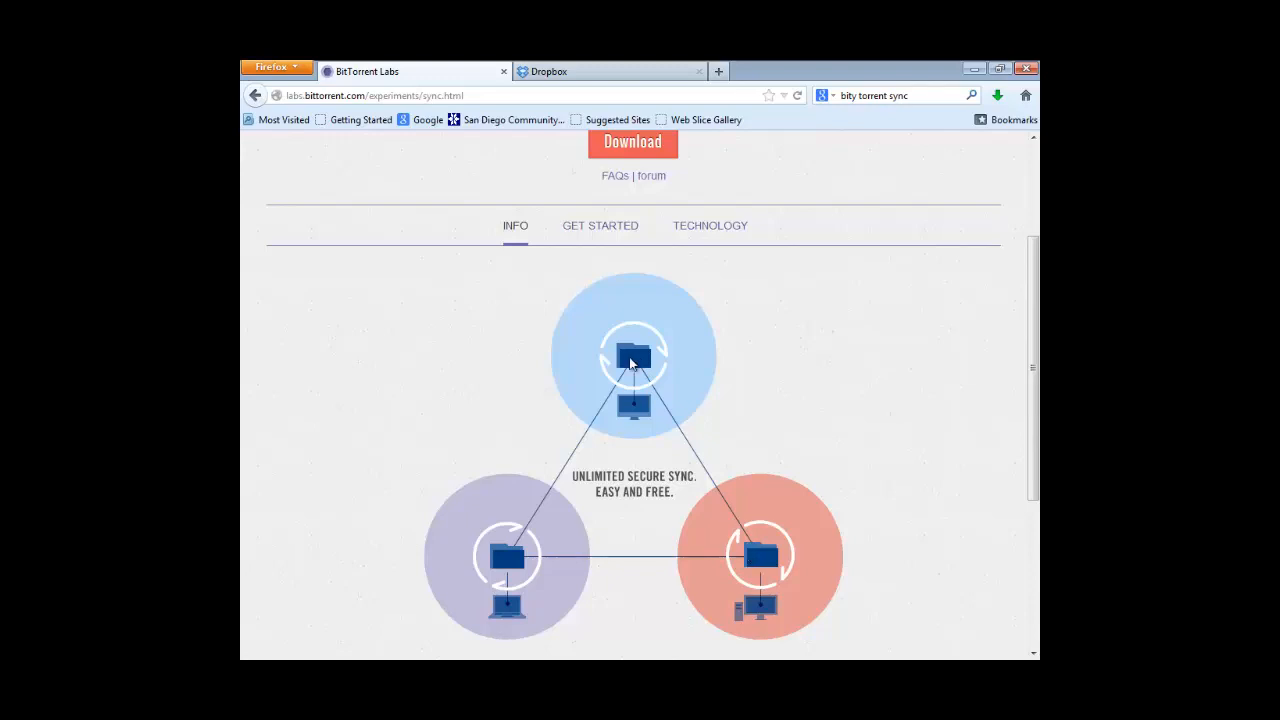
pyautogui.moveTo(638, 364)
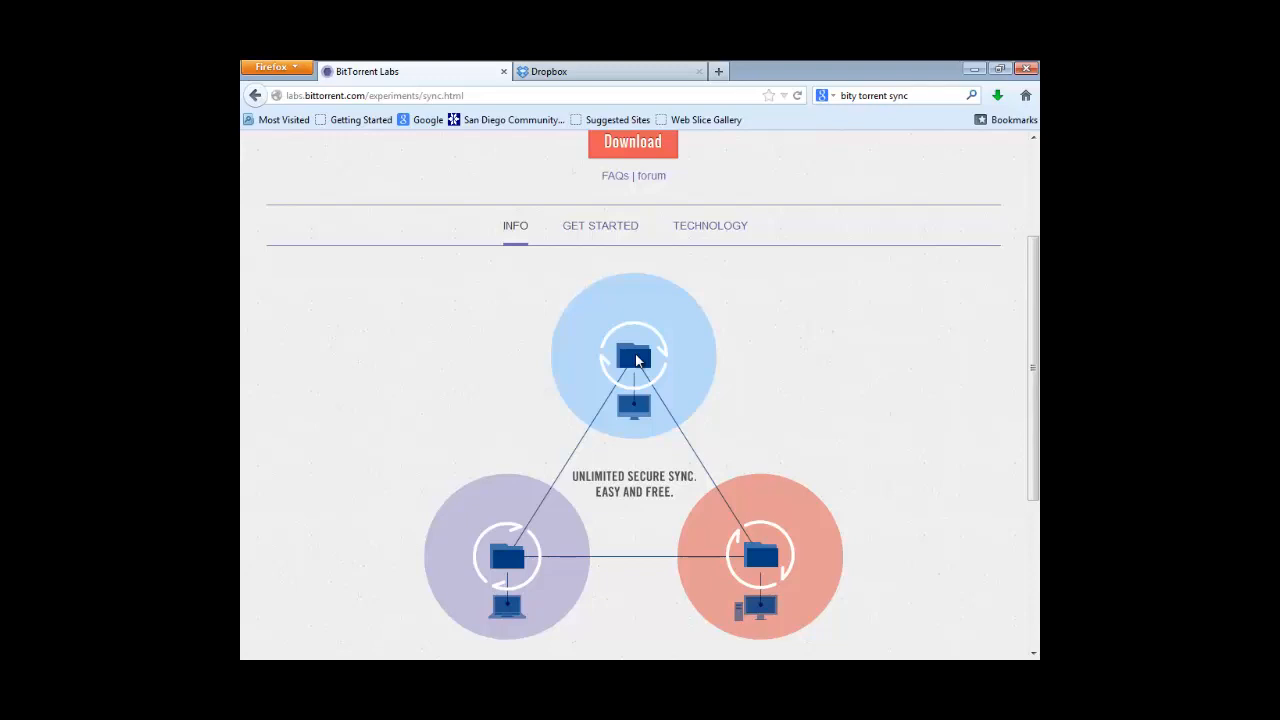
pyautogui.moveTo(584, 558)
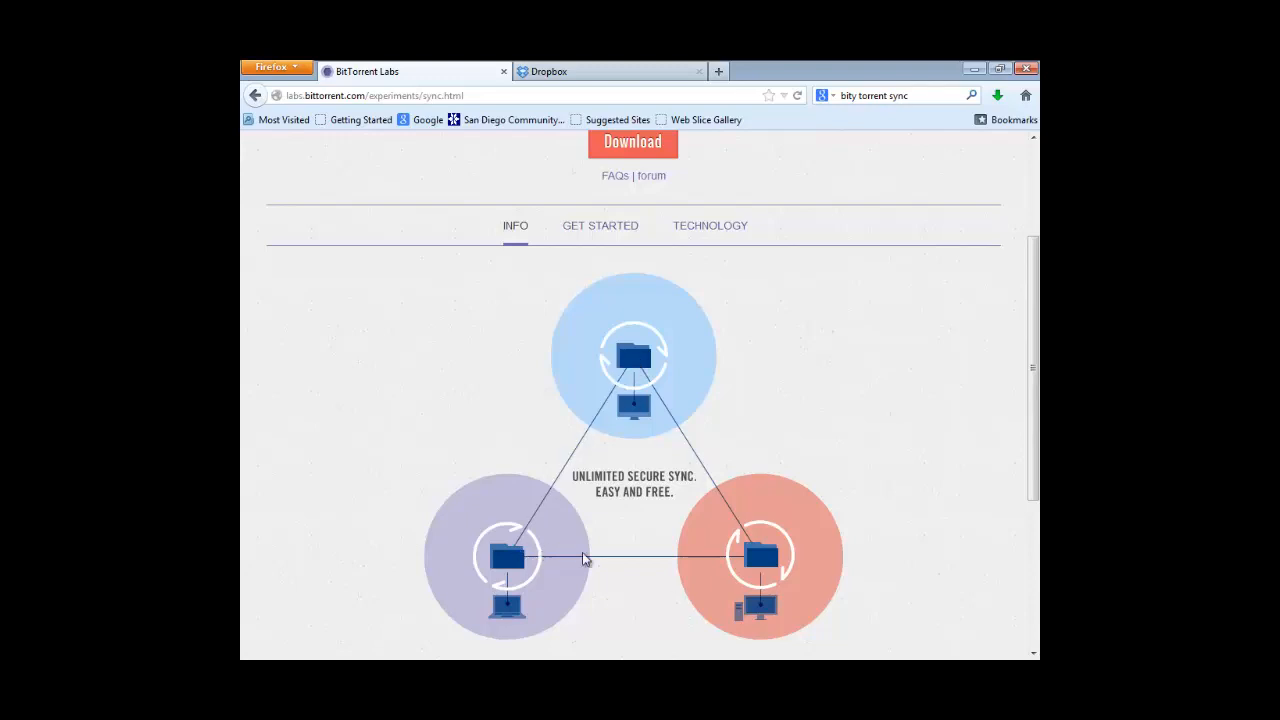
pyautogui.moveTo(788, 552)
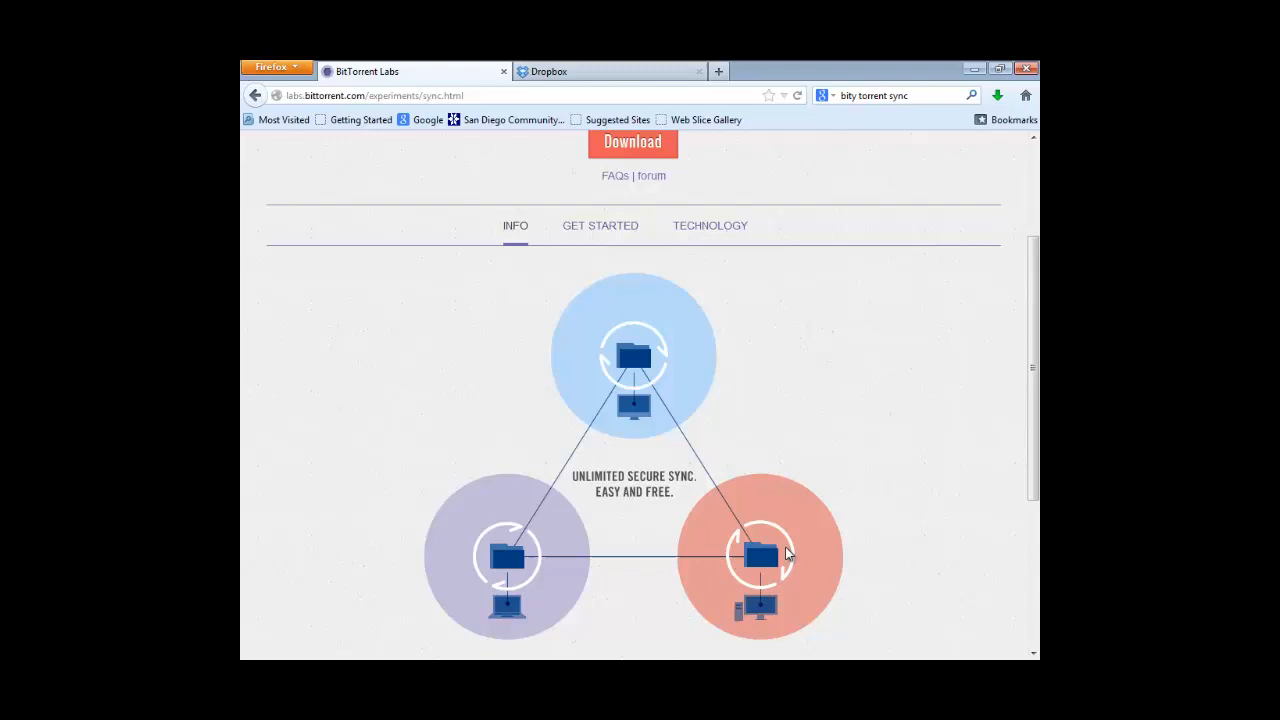
pyautogui.moveTo(764, 564)
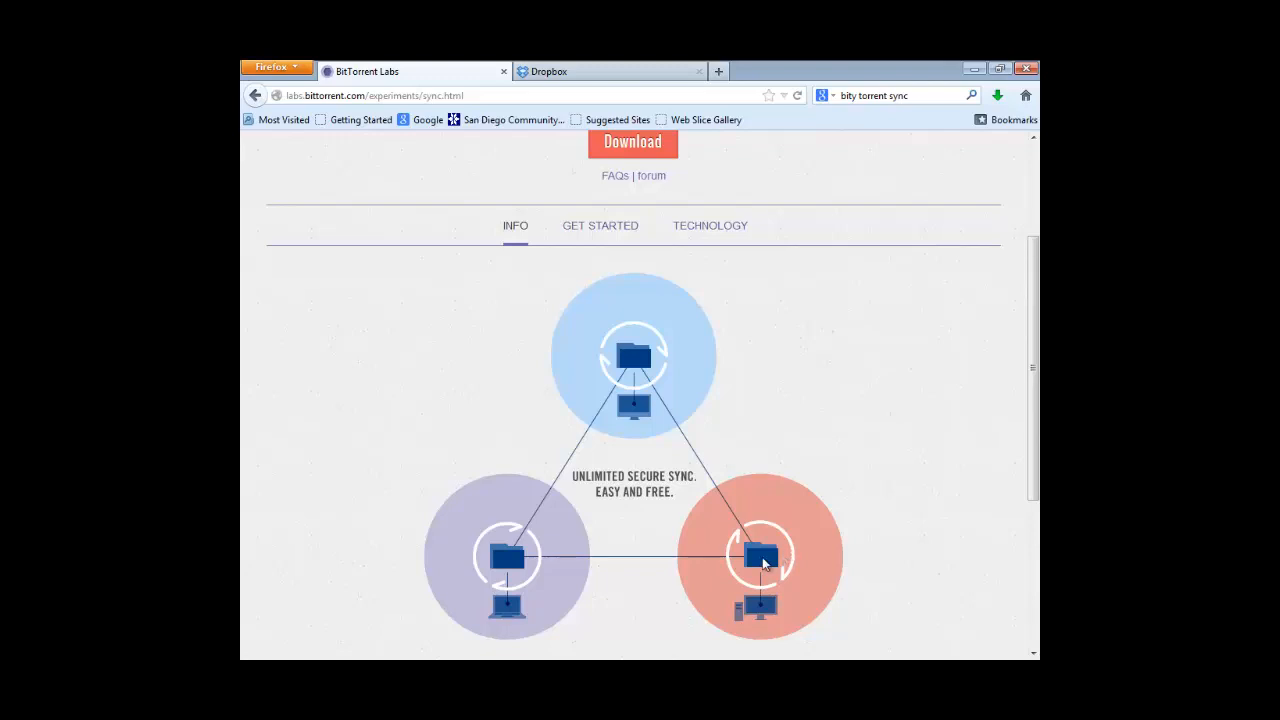
pyautogui.moveTo(580, 548)
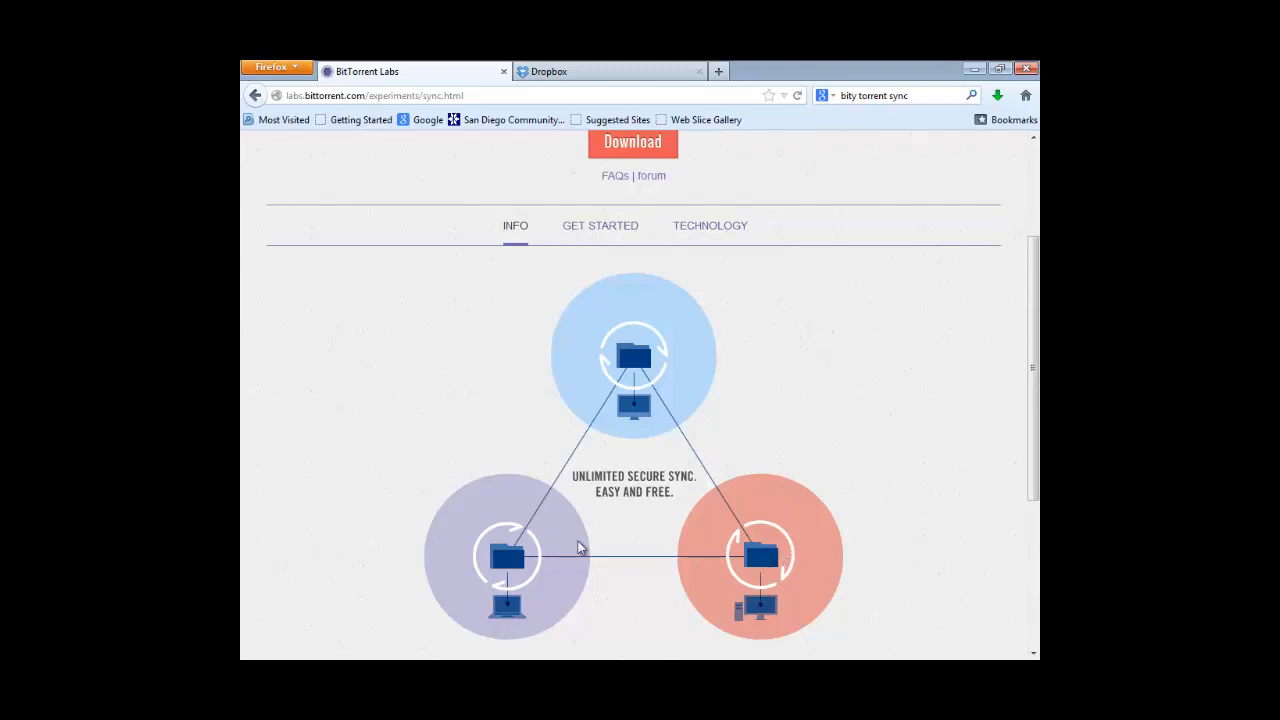
pyautogui.moveTo(772, 618)
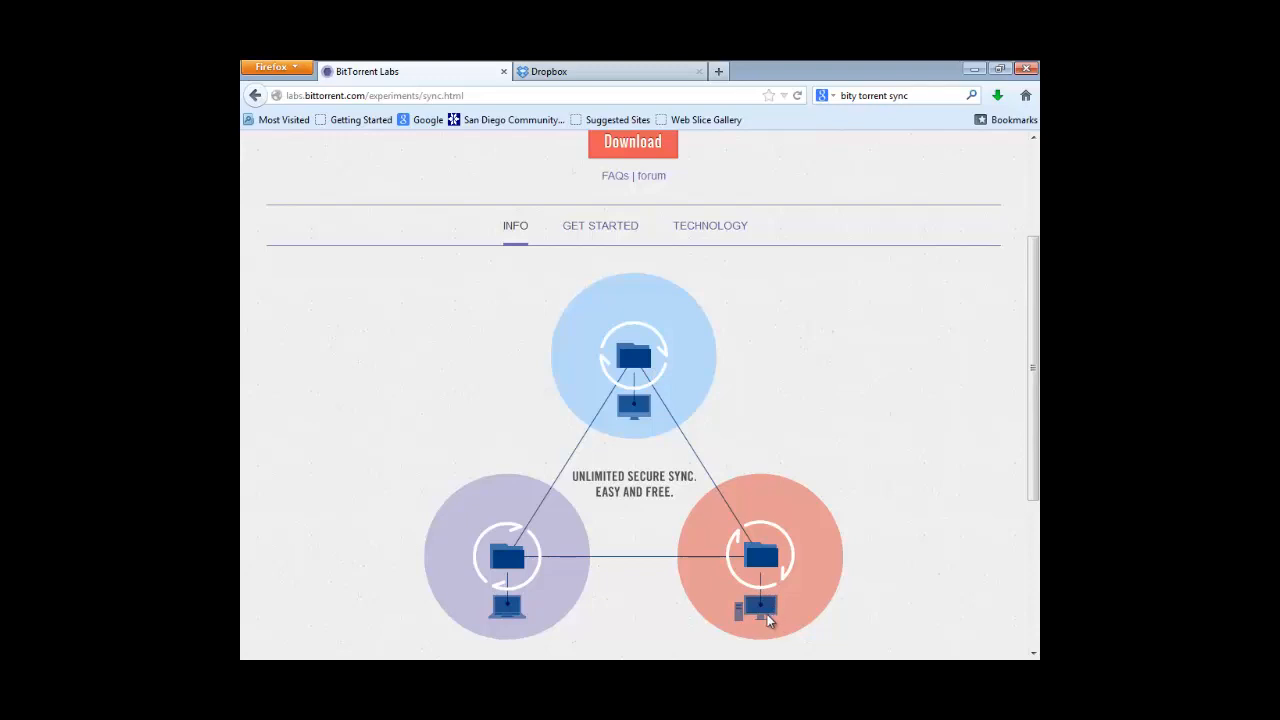
pyautogui.moveTo(600, 462)
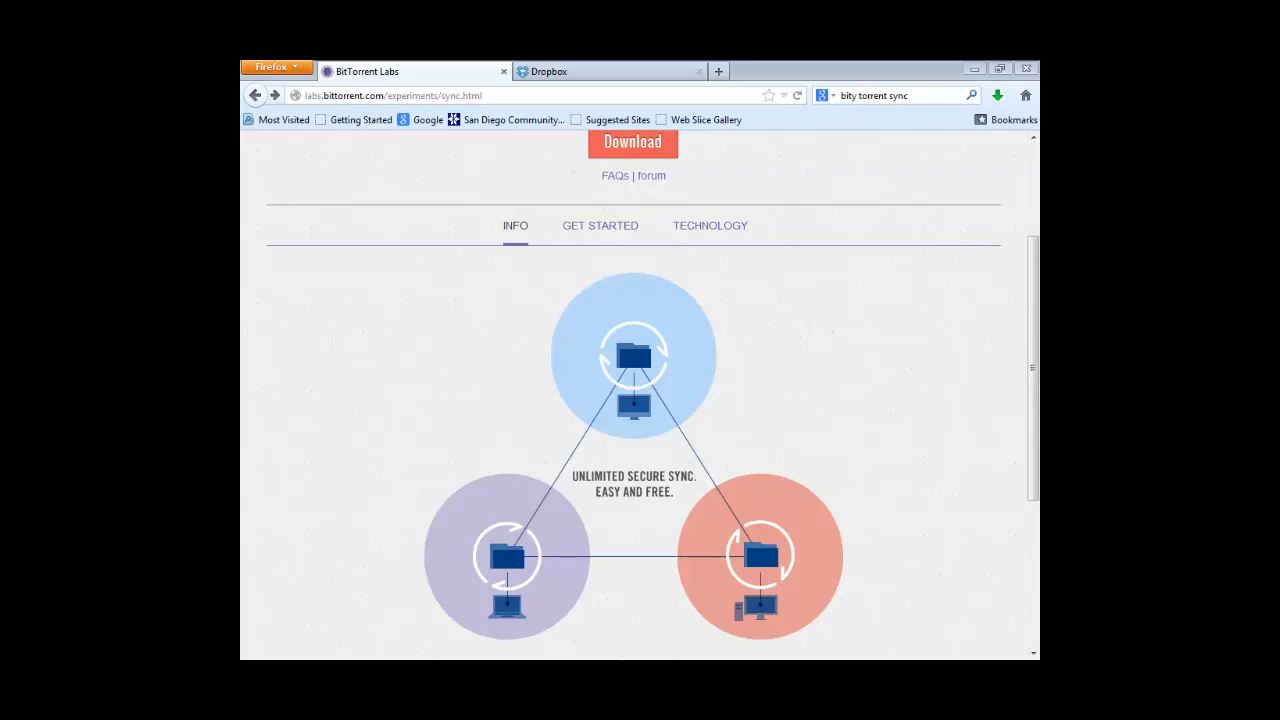
pyautogui.moveTo(414, 632)
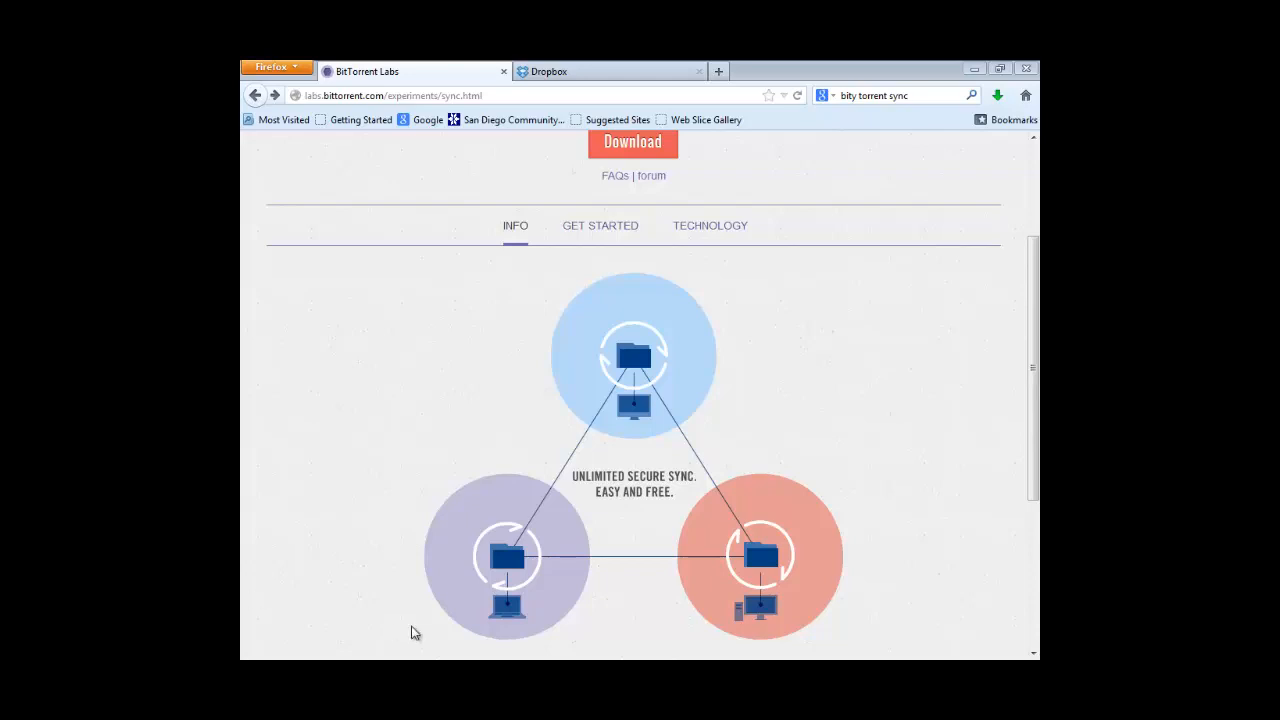
pyautogui.moveTo(500, 572)
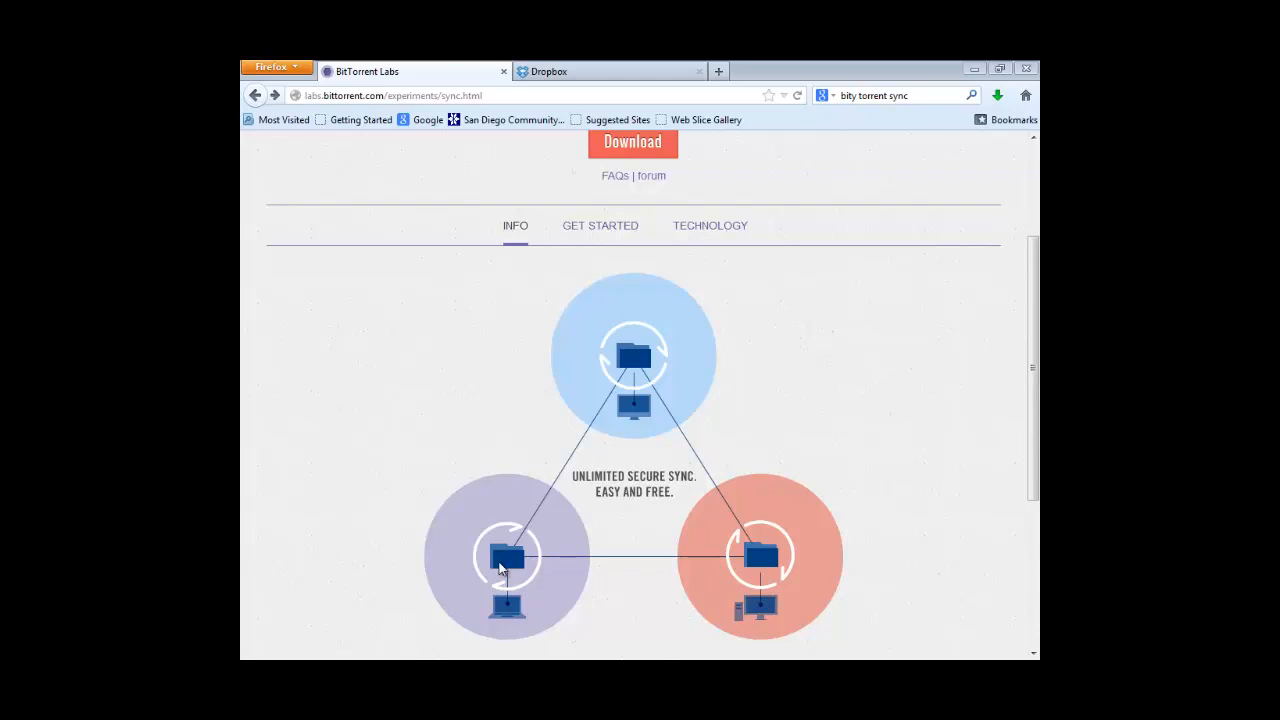
pyautogui.moveTo(616, 452)
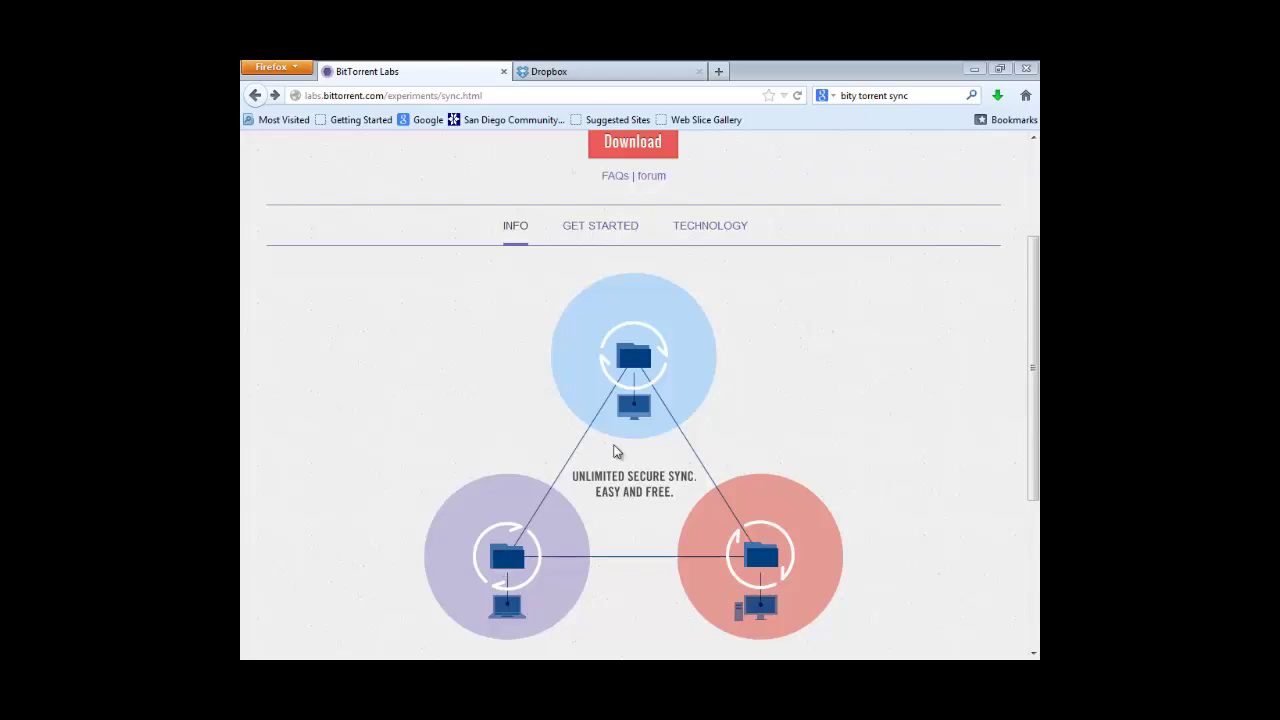
pyautogui.moveTo(624, 578)
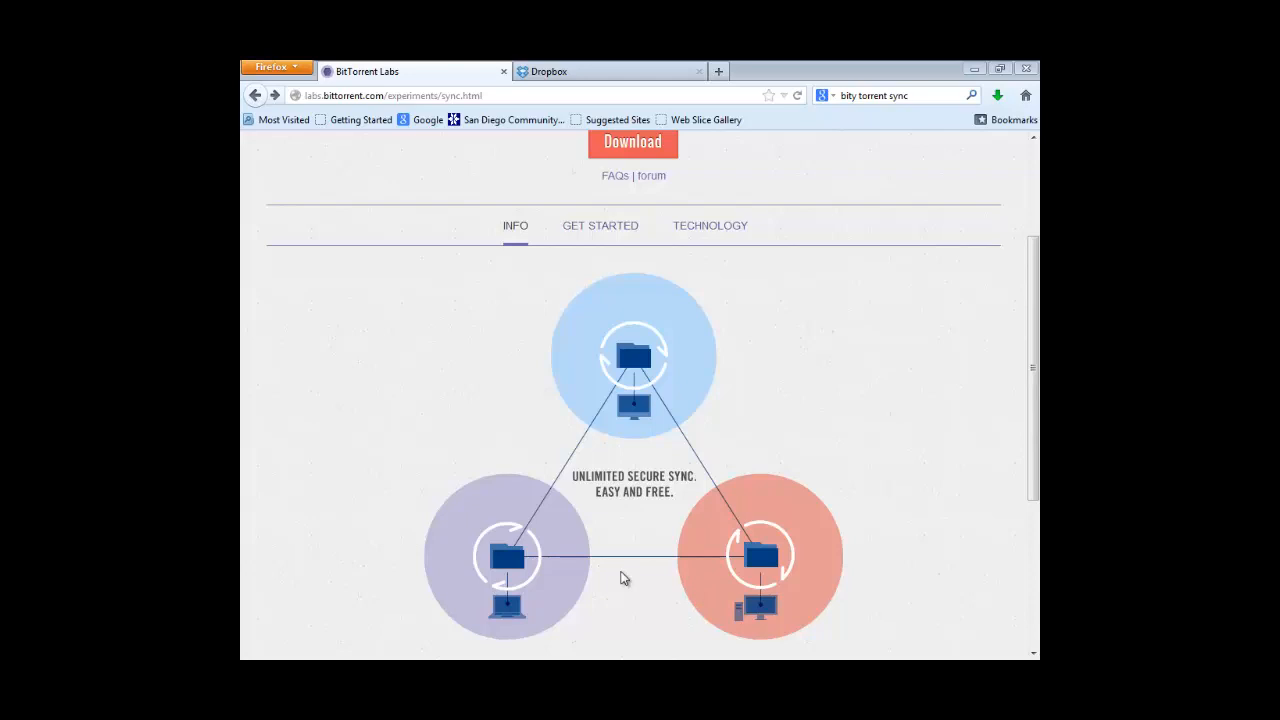
pyautogui.moveTo(620, 568)
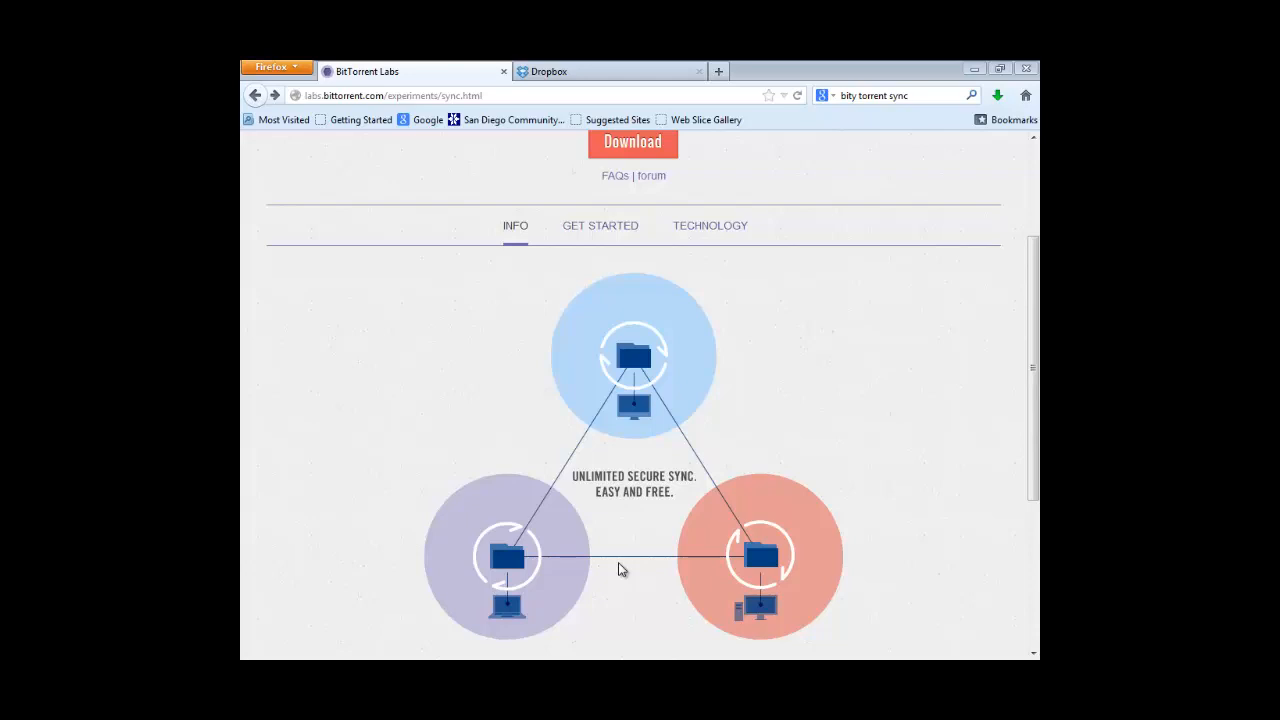
pyautogui.moveTo(656, 460)
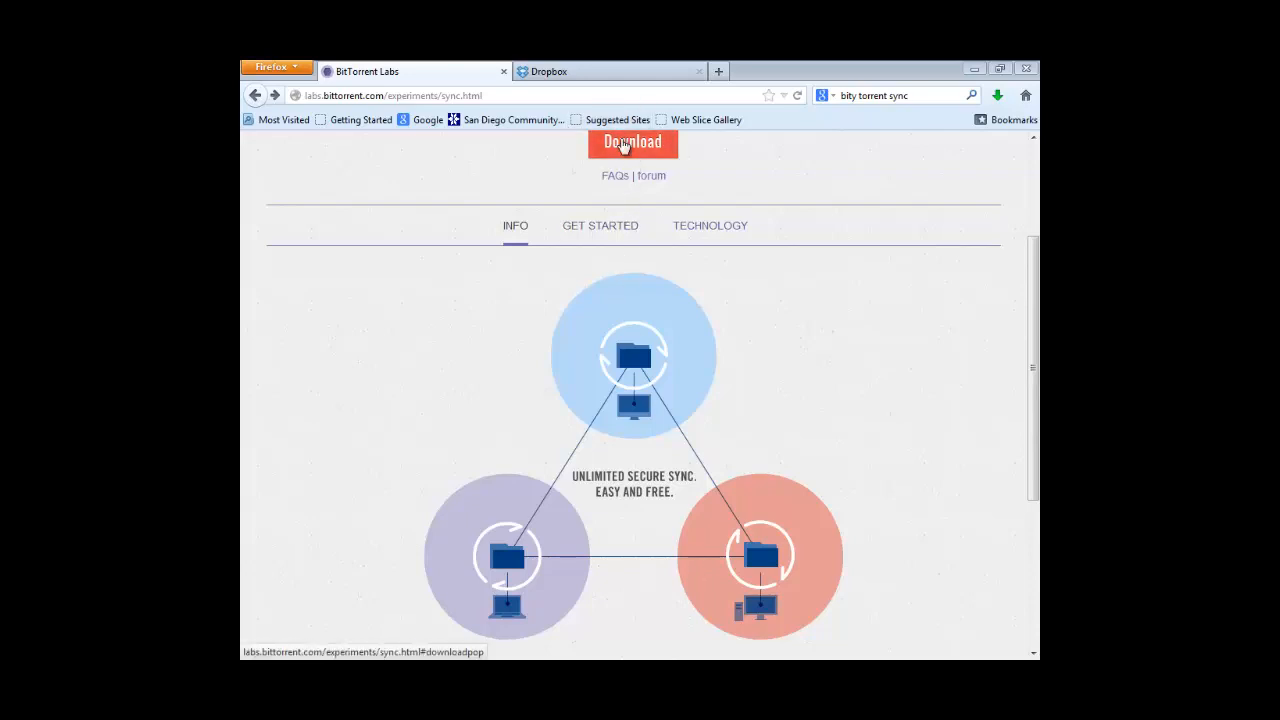
pyautogui.moveTo(632, 148)
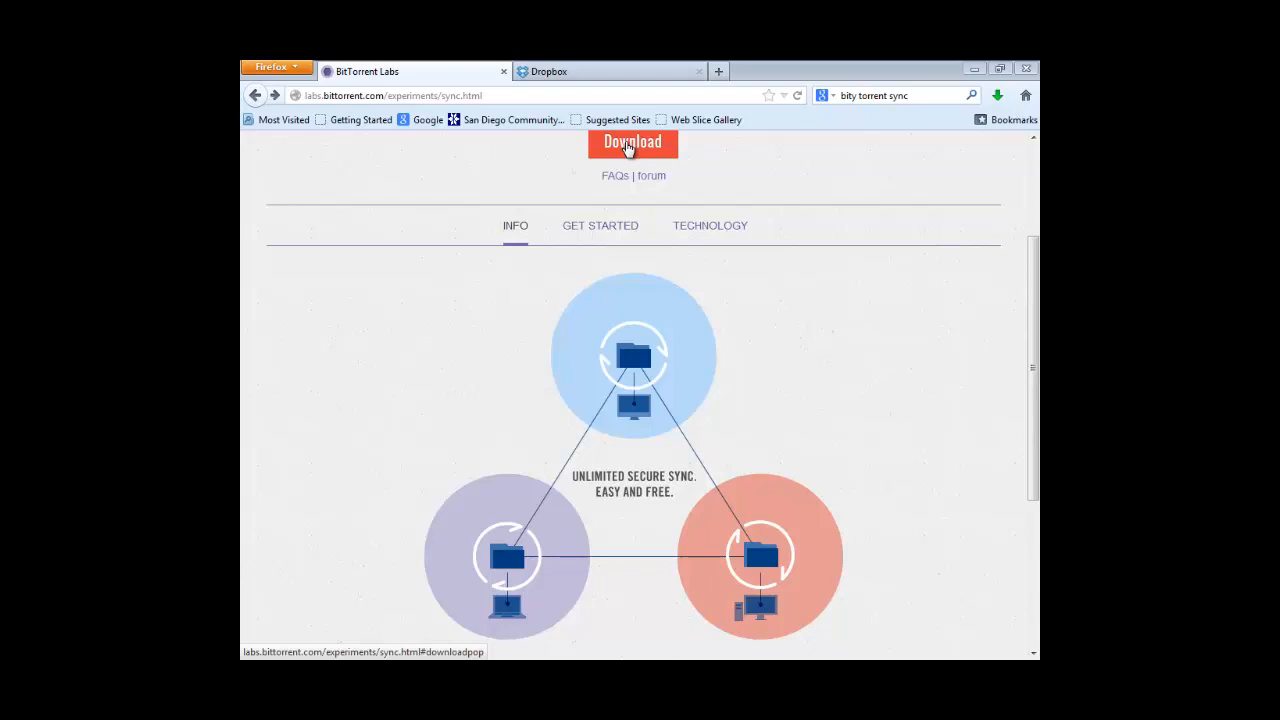
# Step: Download BitTorrent Sync for Windows, saving BTSync.exe into Downloads
pyautogui.click(632, 142)
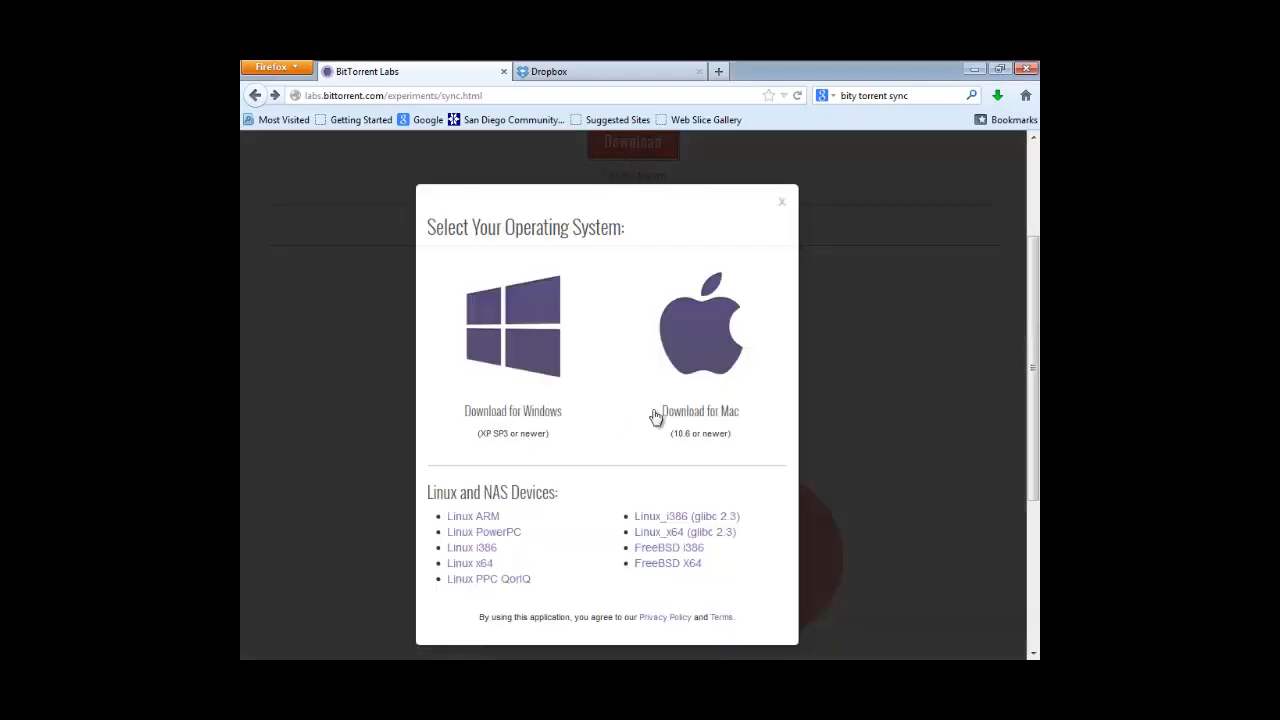
pyautogui.moveTo(604, 452)
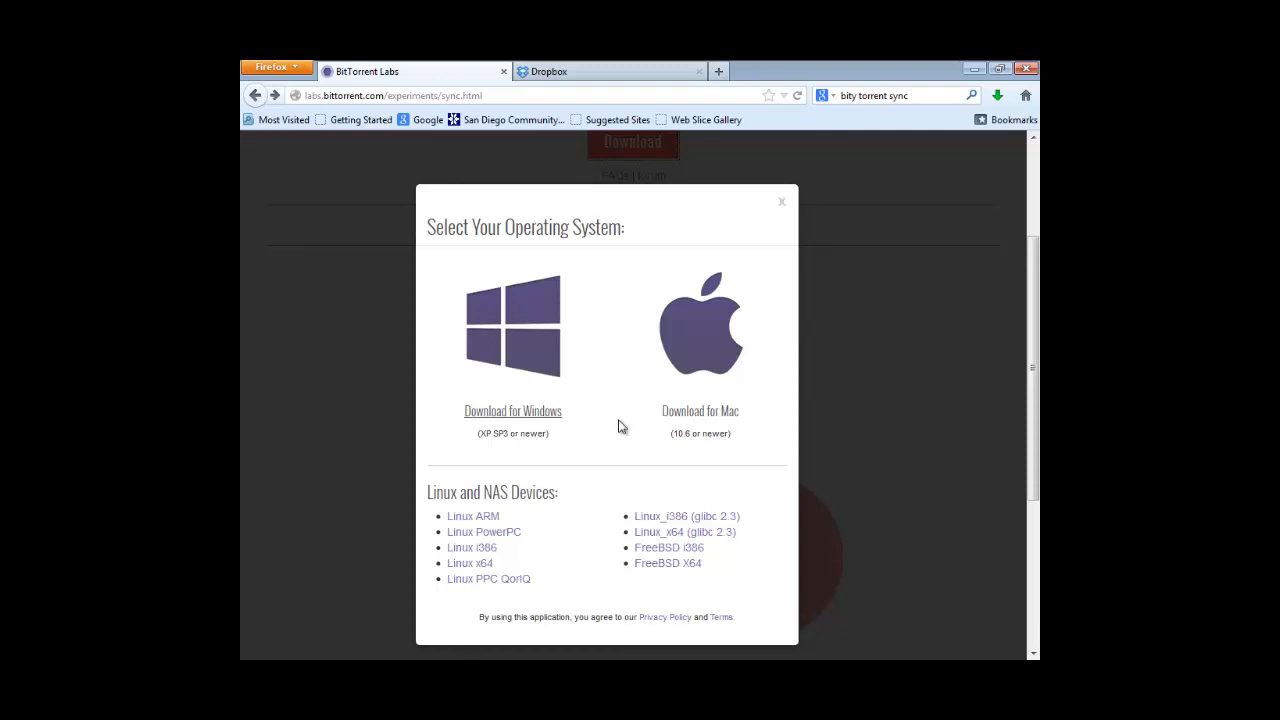
pyautogui.moveTo(528, 432)
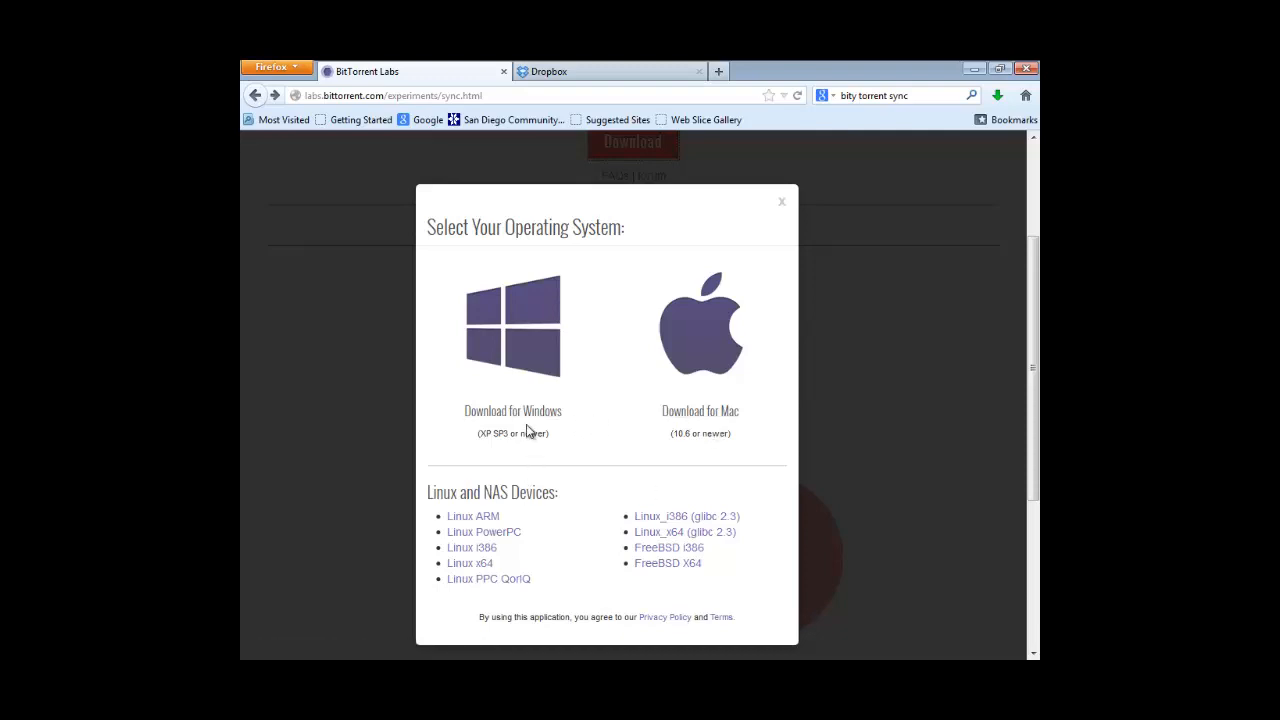
pyautogui.click(512, 324)
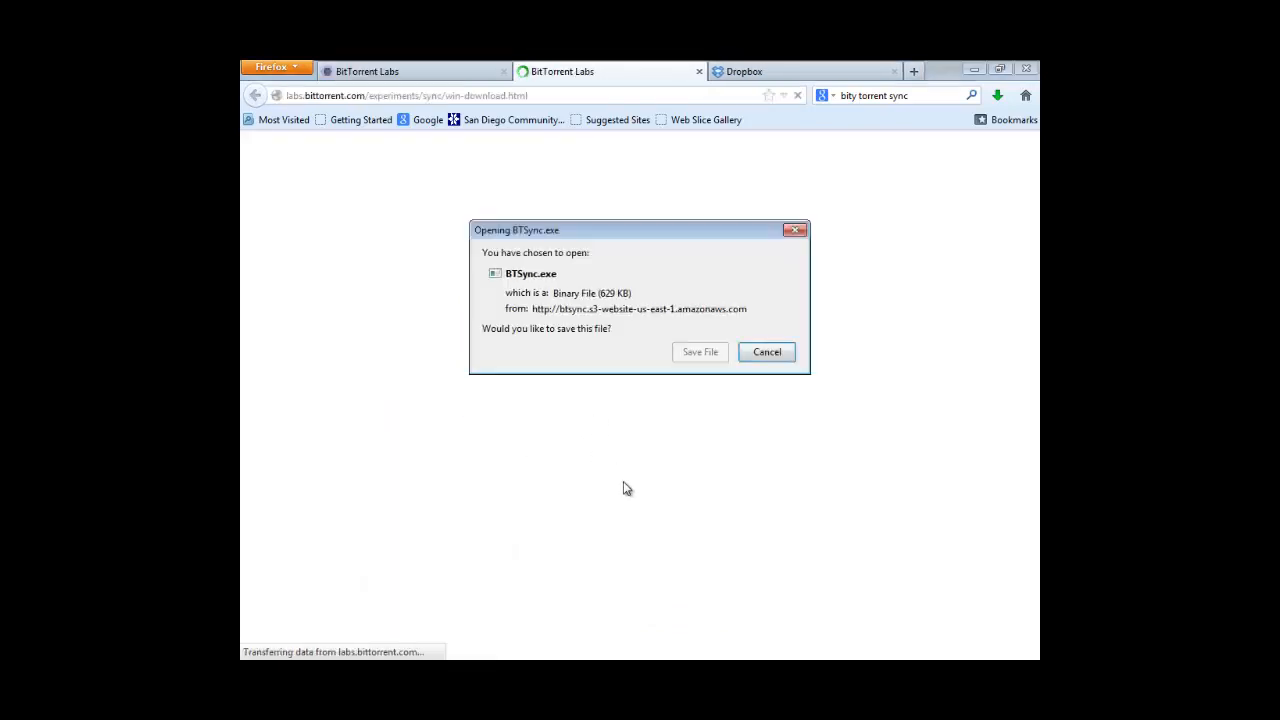
pyautogui.click(700, 352)
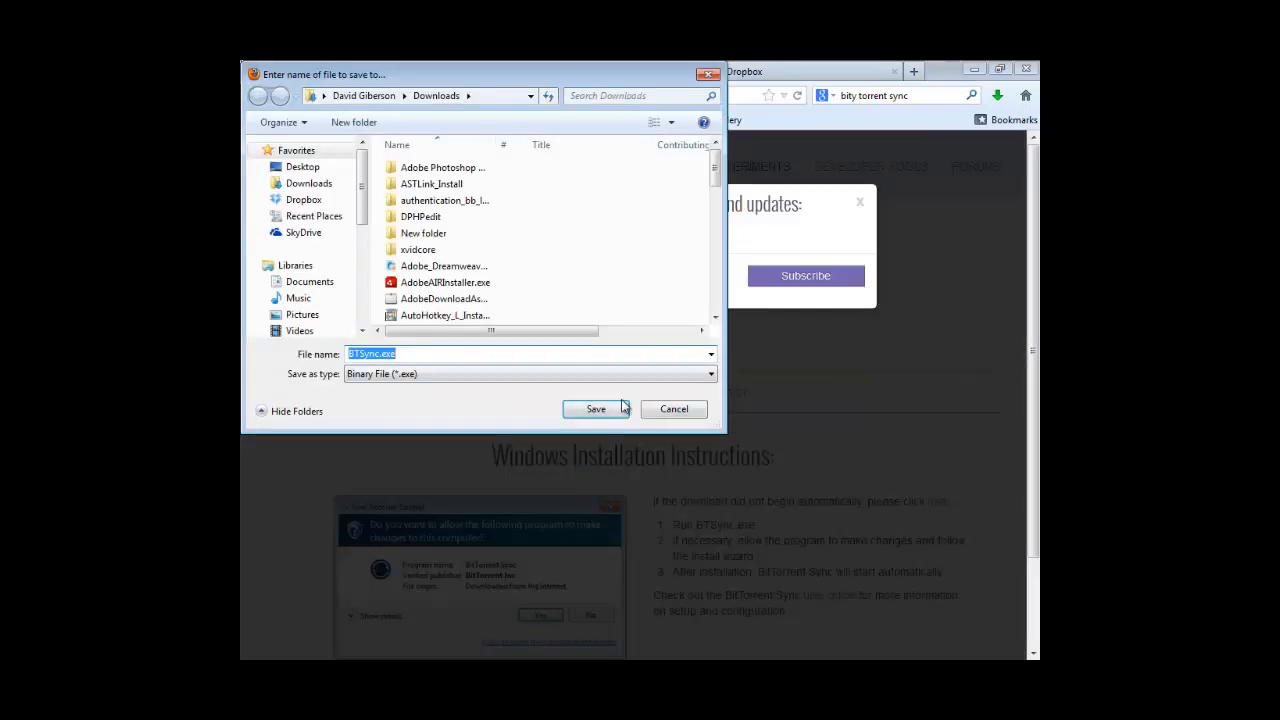
pyautogui.click(596, 408)
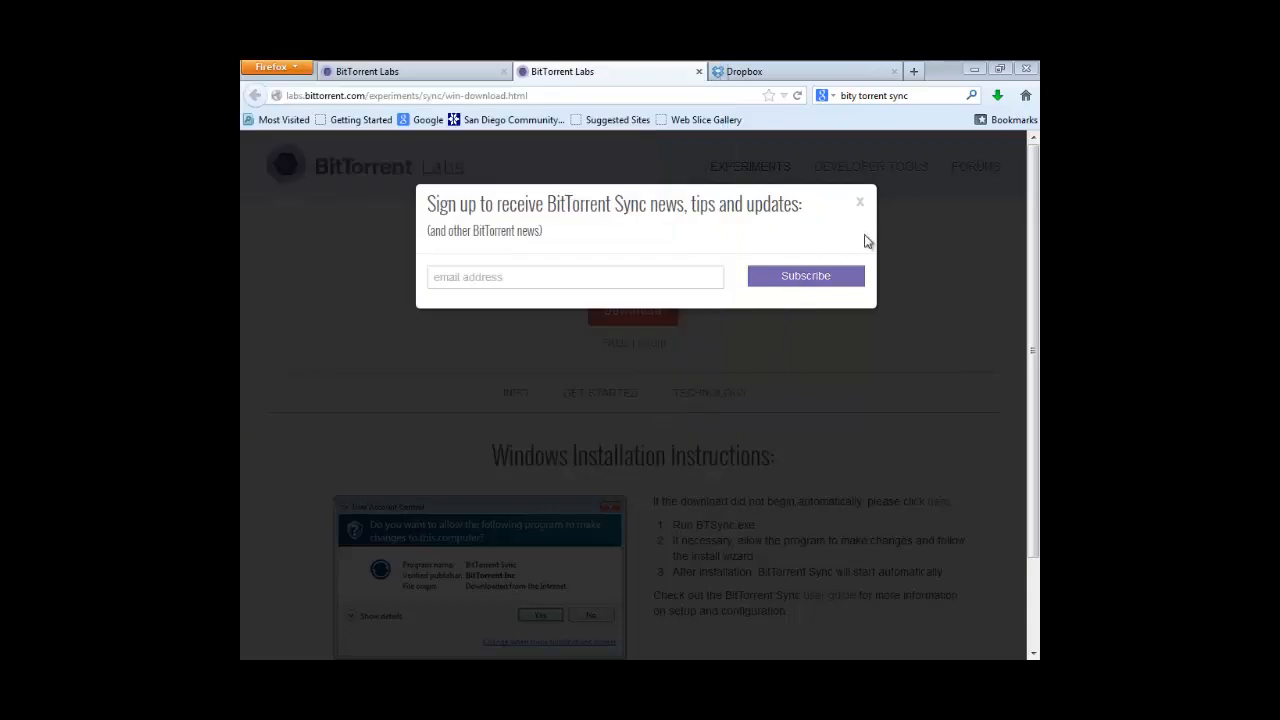
# Step: Dismiss the newsletter sign-up and run BTSync.exe from Firefox's downloads list
pyautogui.click(860, 202)
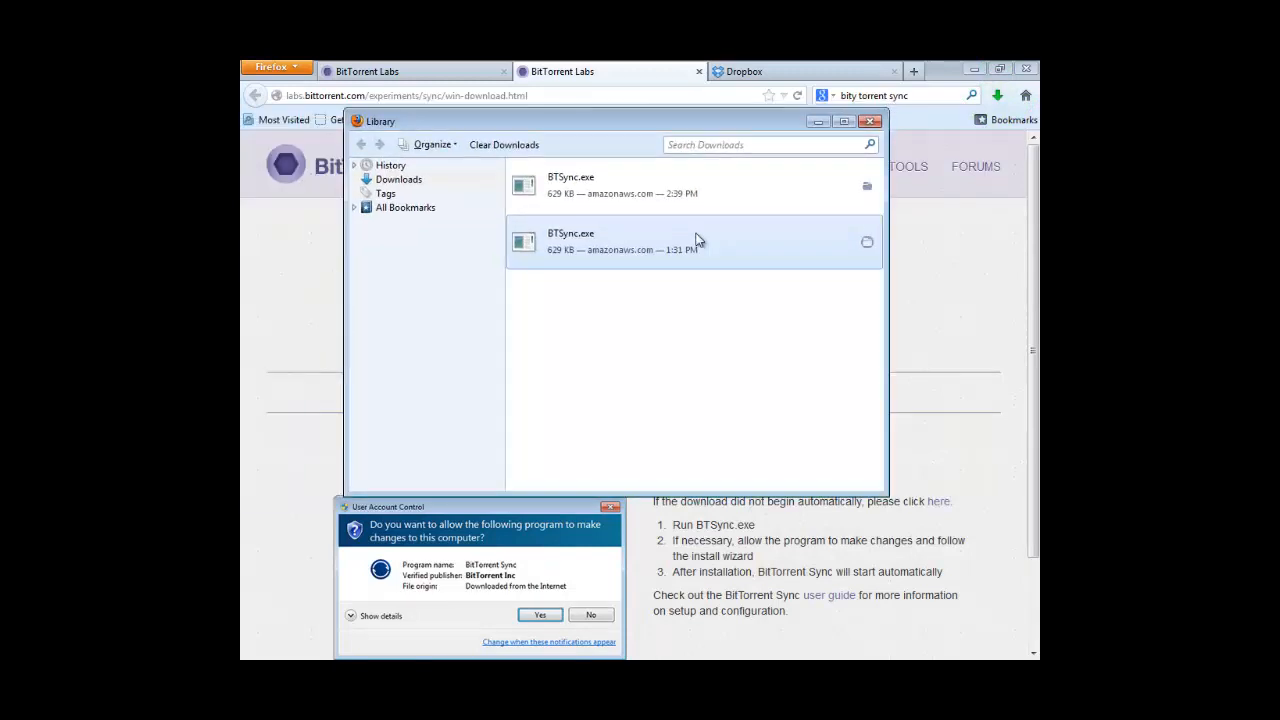
pyautogui.moveTo(584, 190)
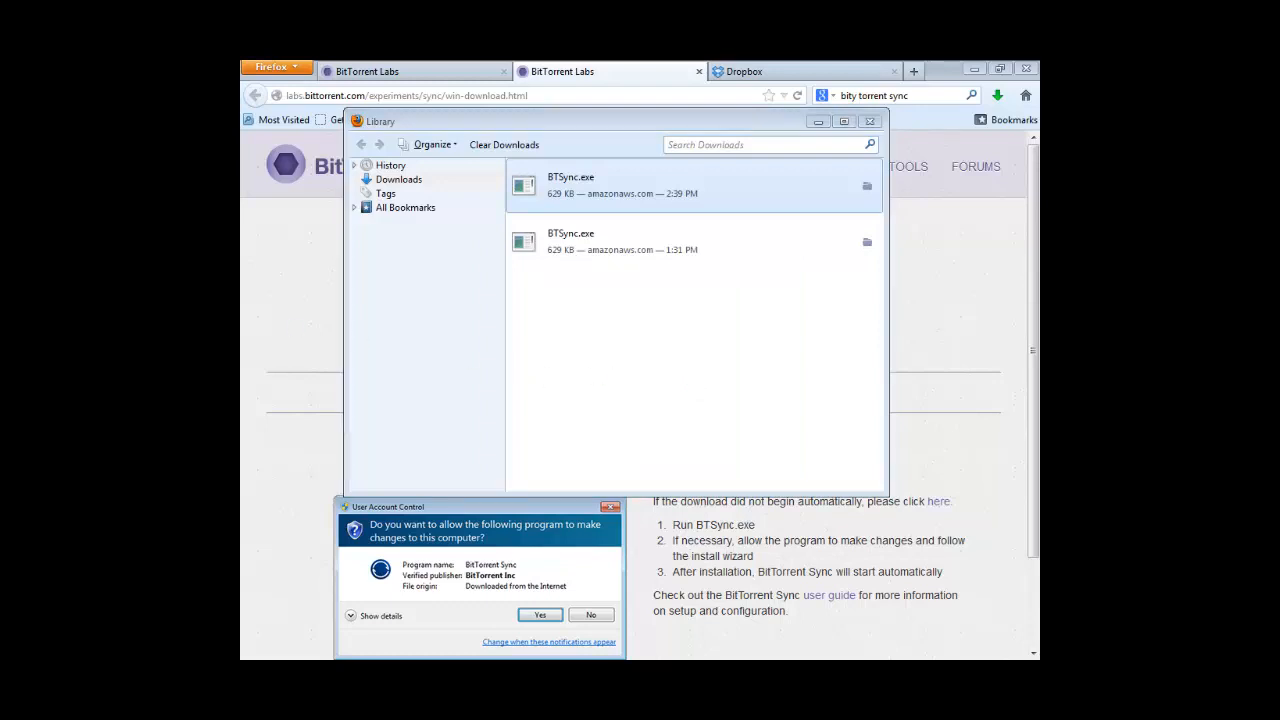
pyautogui.click(540, 614)
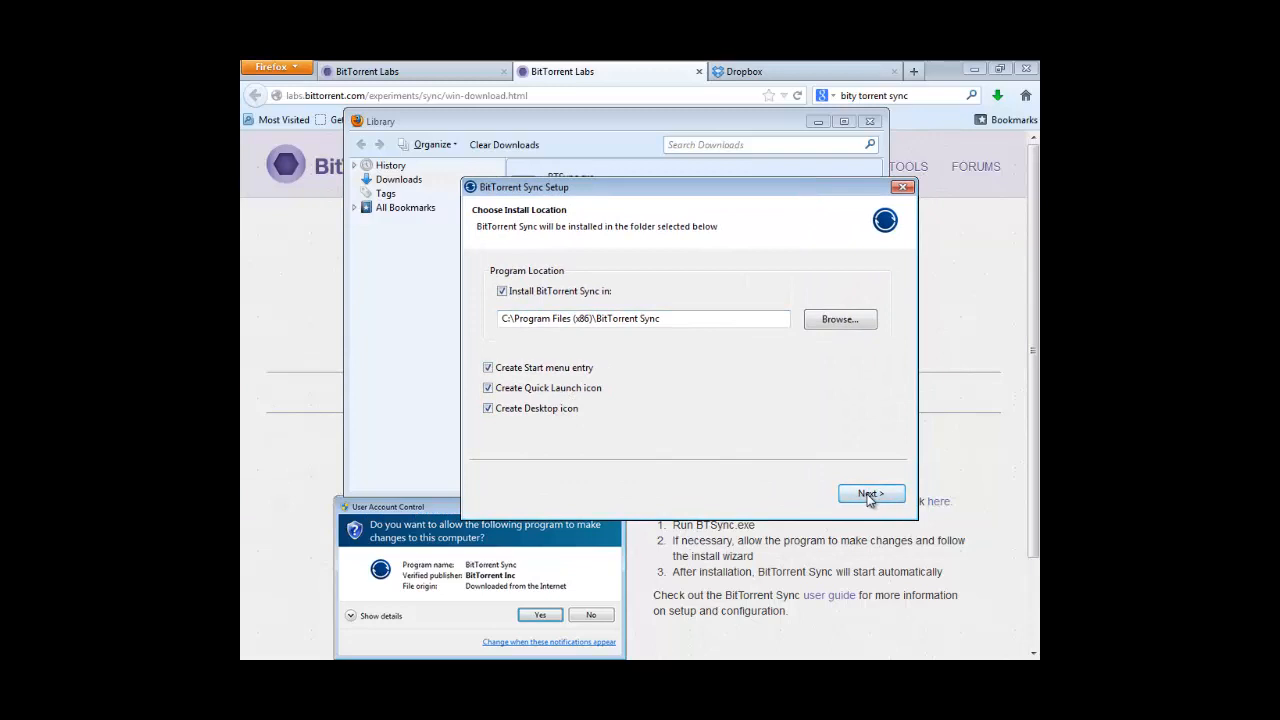
# Step: Install BitTorrent Sync with the default location and options
pyautogui.click(870, 494)
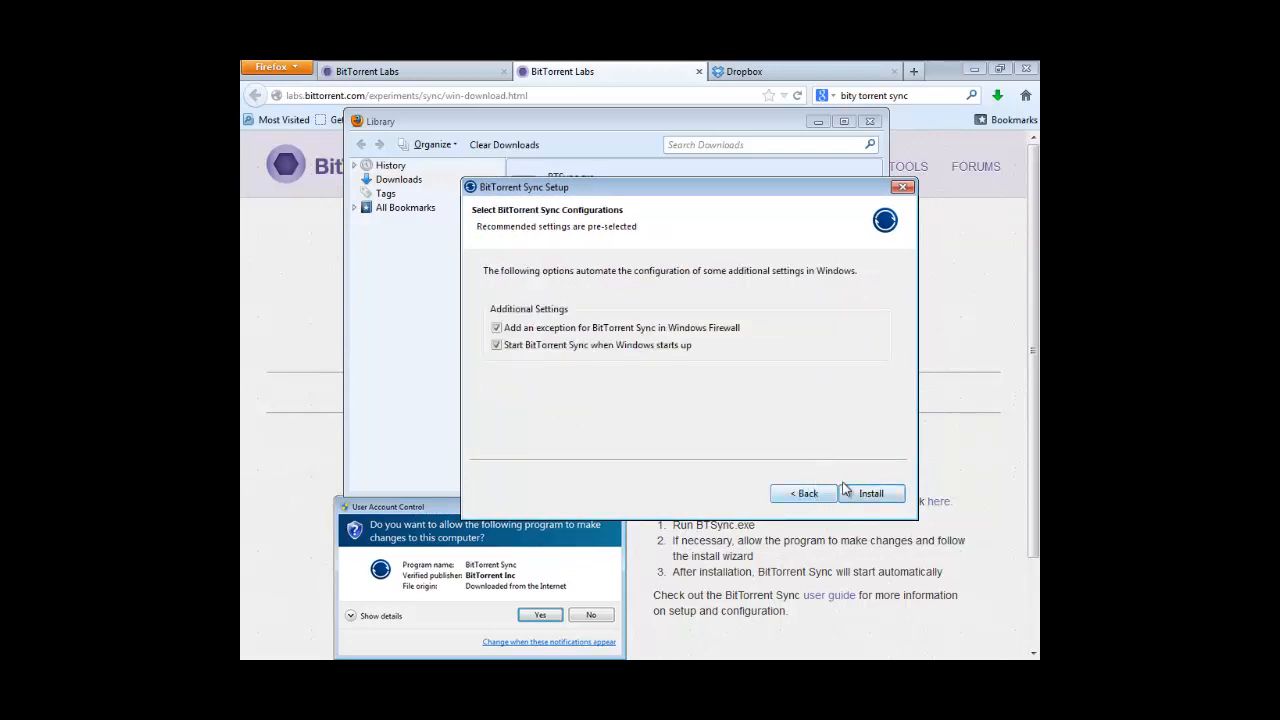
pyautogui.click(872, 492)
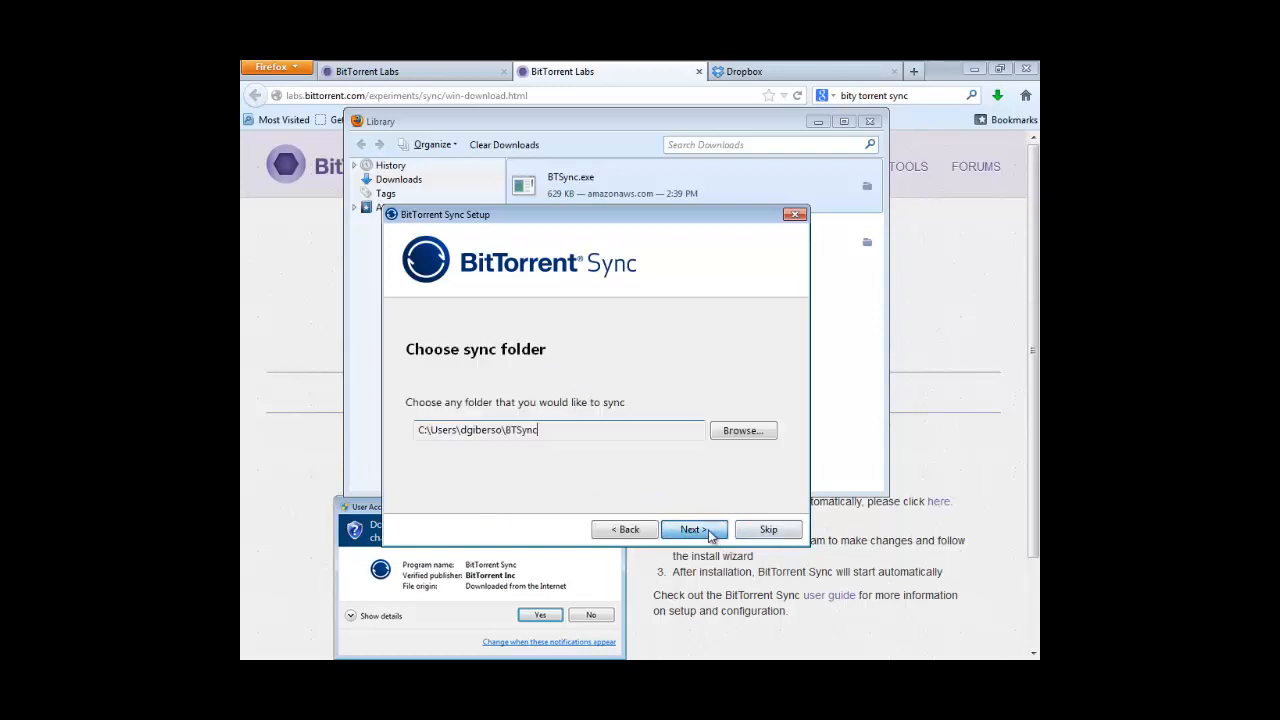
pyautogui.moveTo(648, 508)
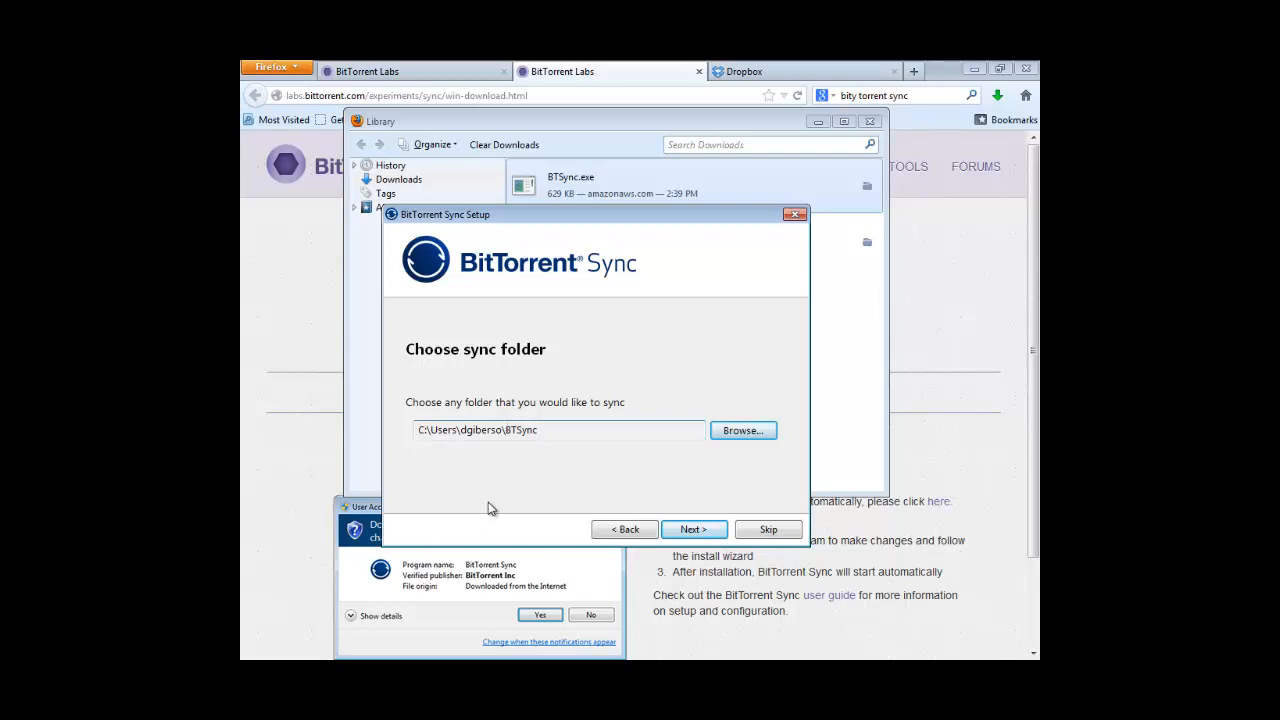
# Step: Accept the default BTSync path as the sync folder and continue
pyautogui.click(480, 430)
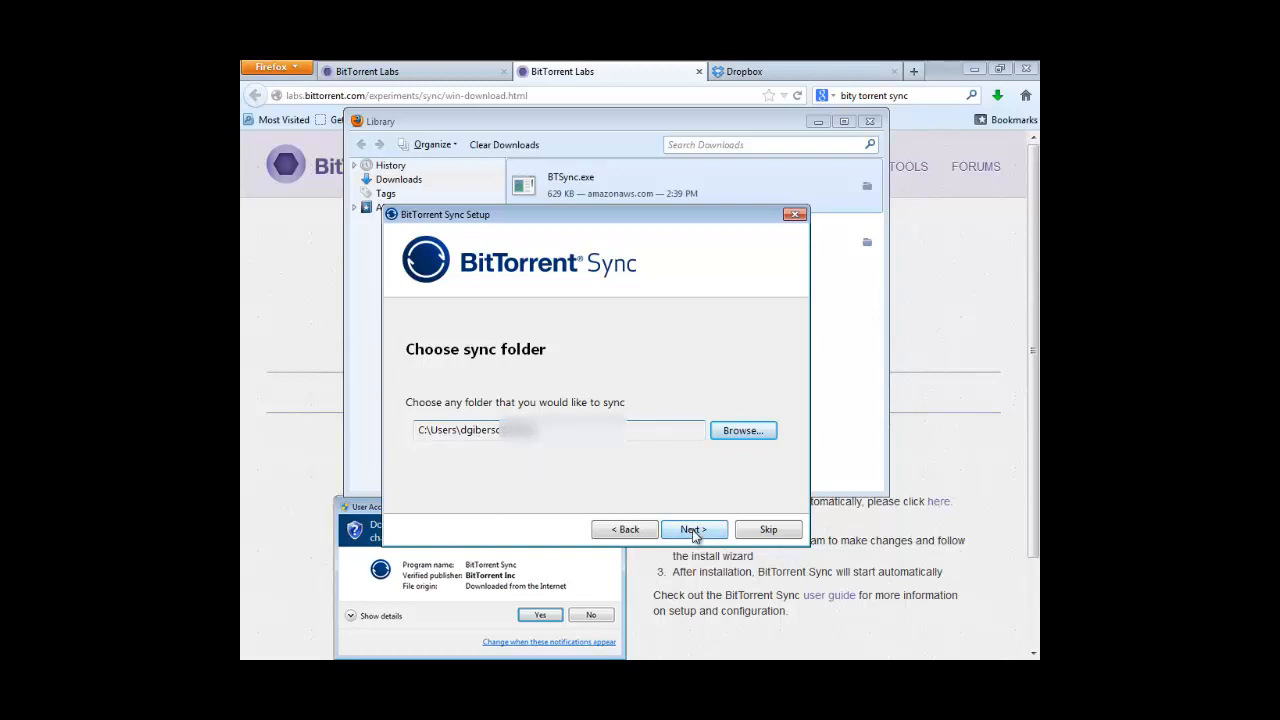
pyautogui.click(692, 528)
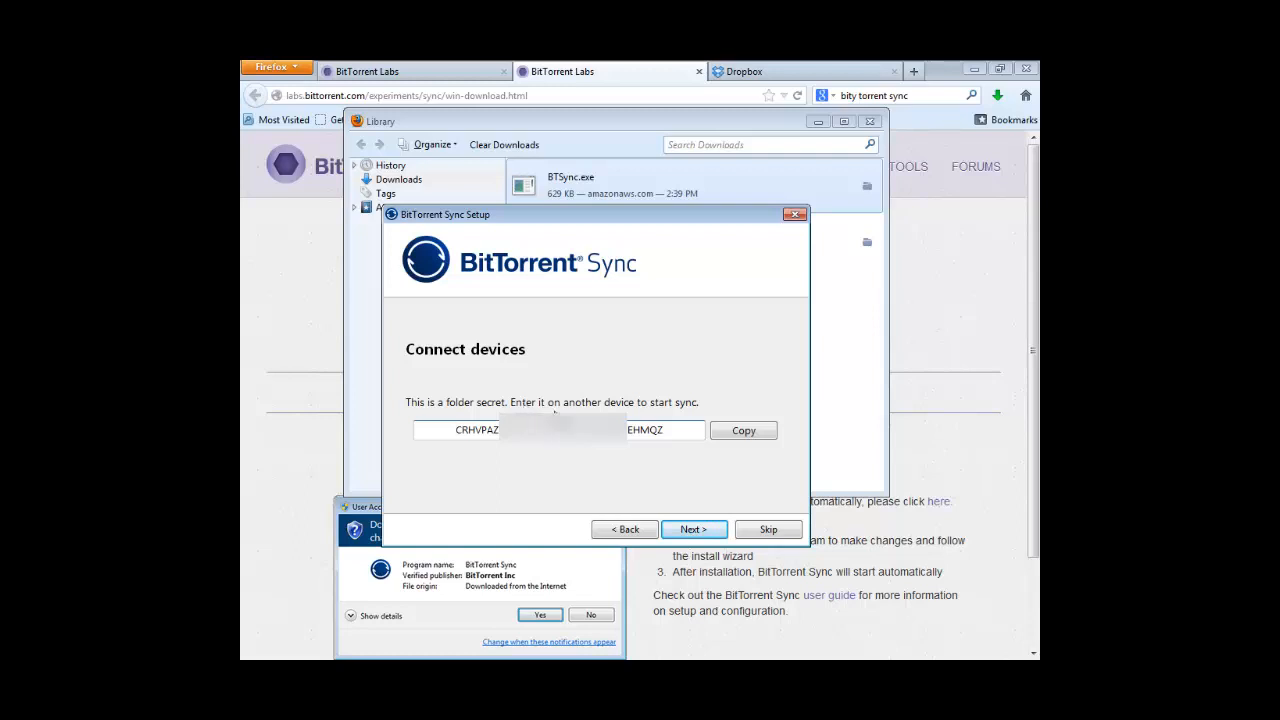
# Step: Copy the generated folder secret to the clipboard
pyautogui.click(664, 430)
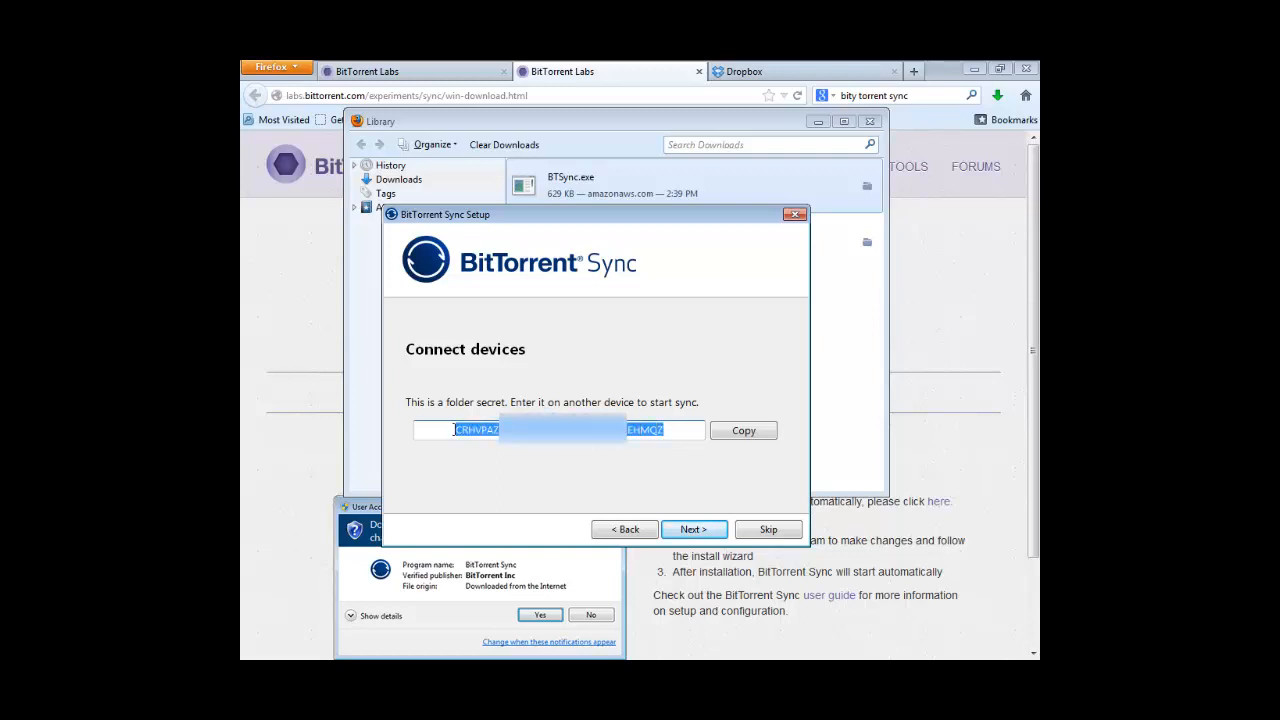
pyautogui.rightClick(540, 430)
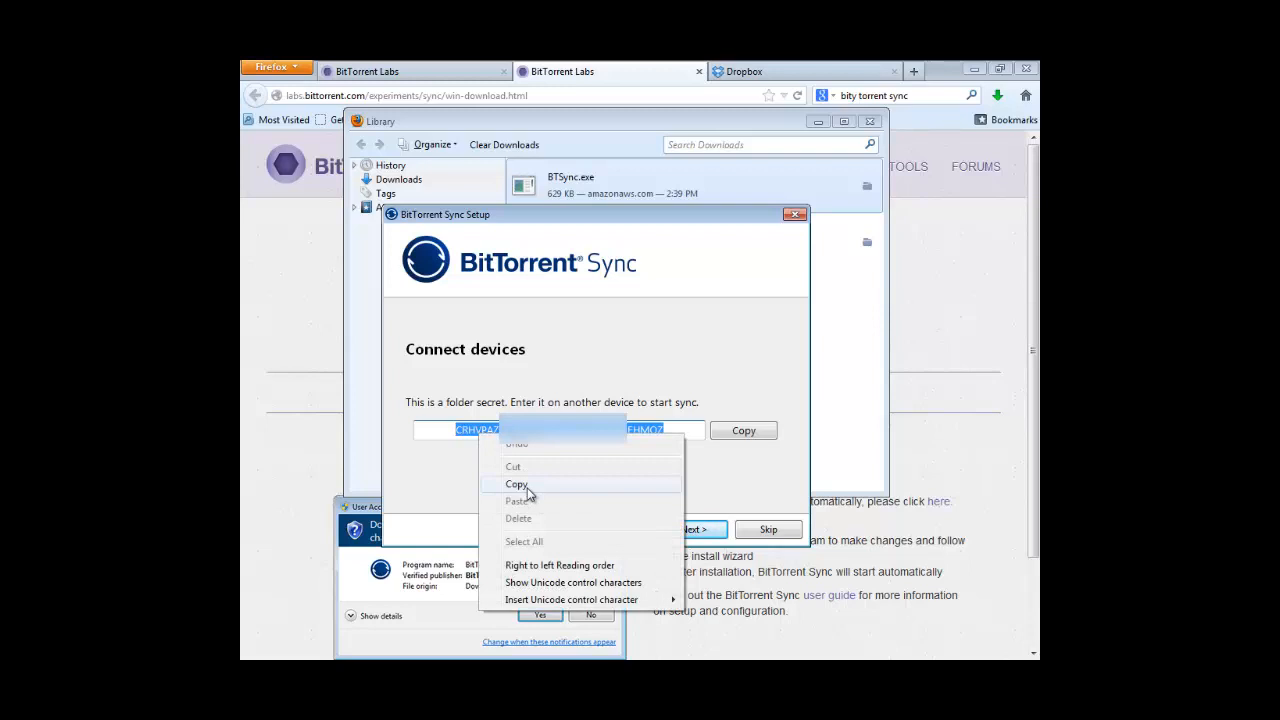
pyautogui.click(516, 484)
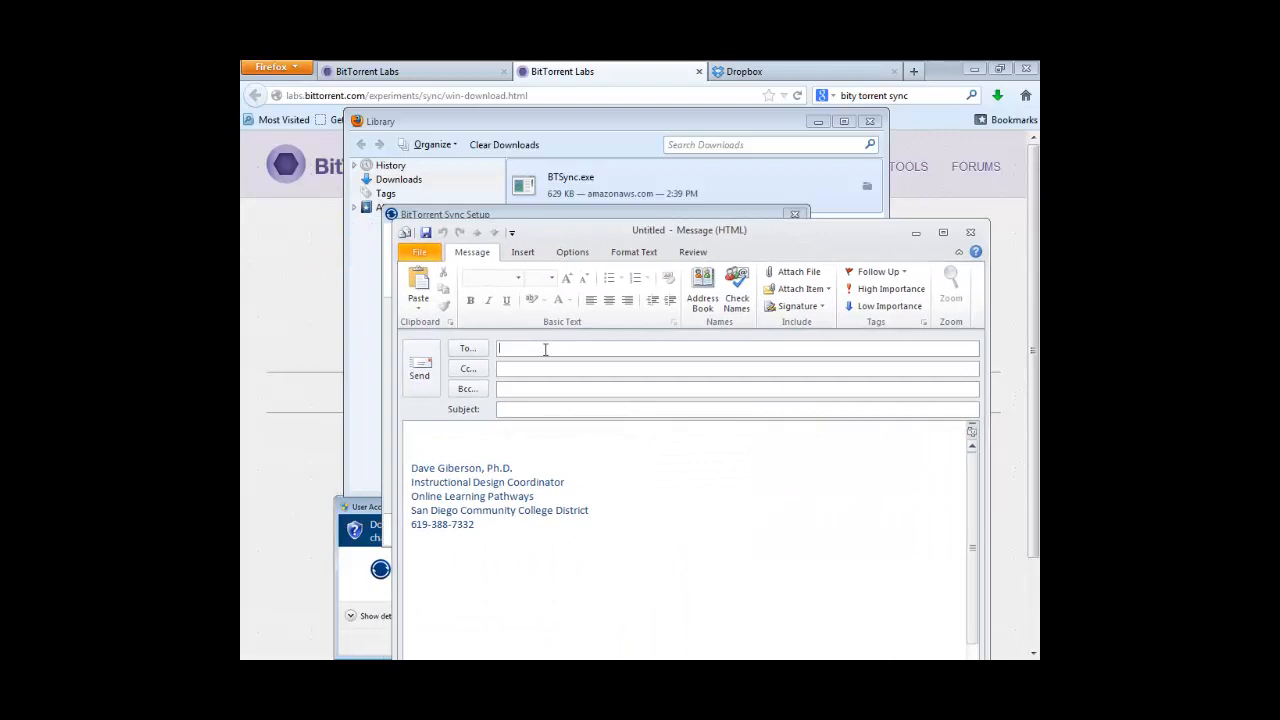
# Step: Address the email to your own account and give it the subject 'btsync'
pyautogui.write('dg')
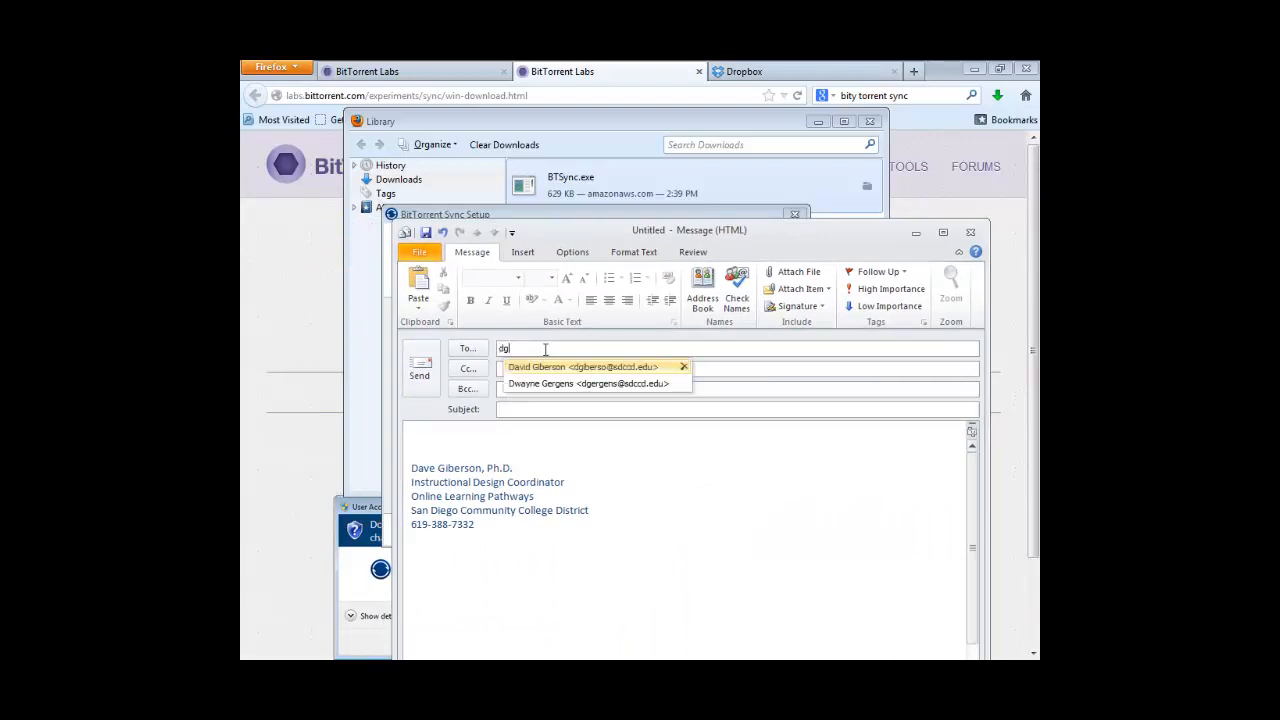
pyautogui.click(584, 366)
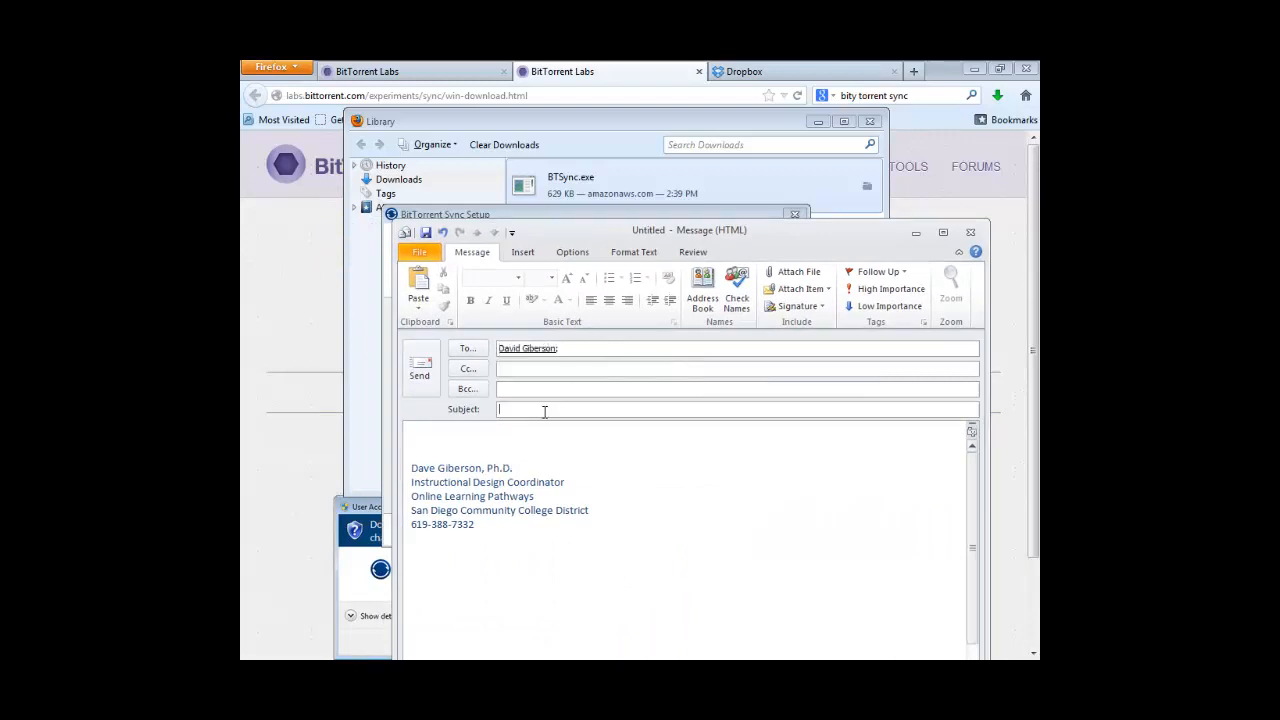
pyautogui.write('b')
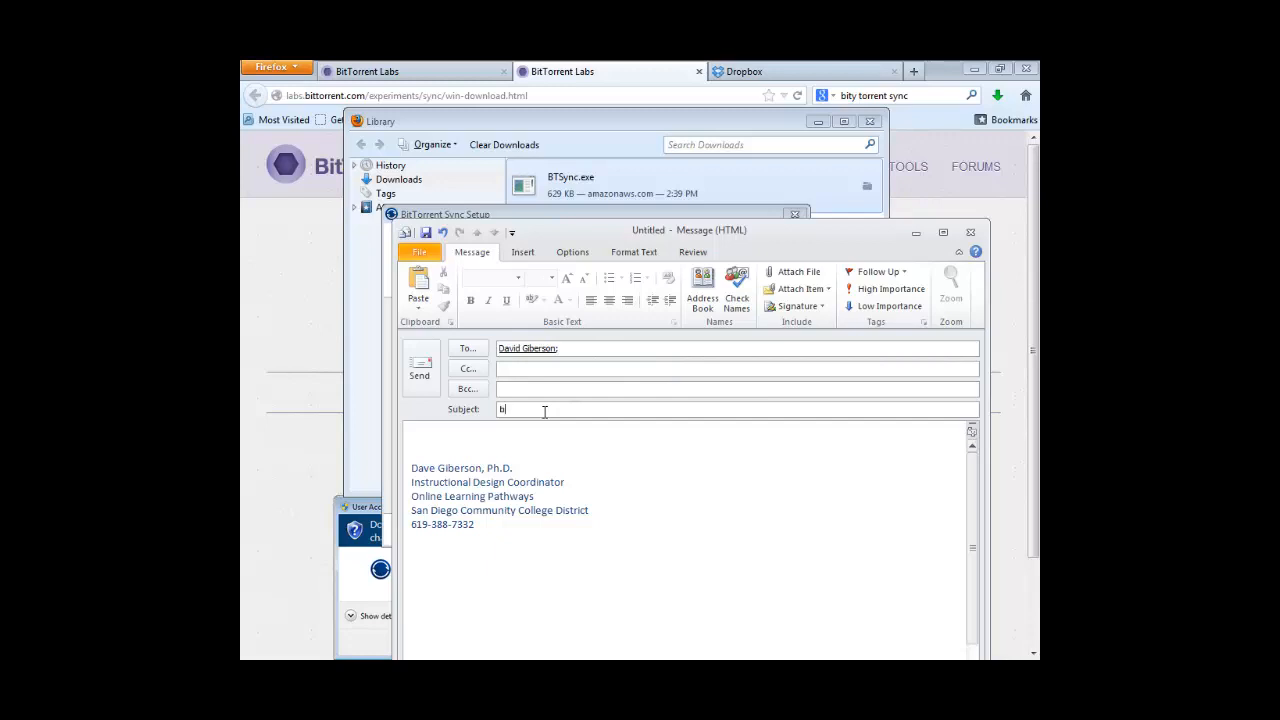
pyautogui.write('tsync')
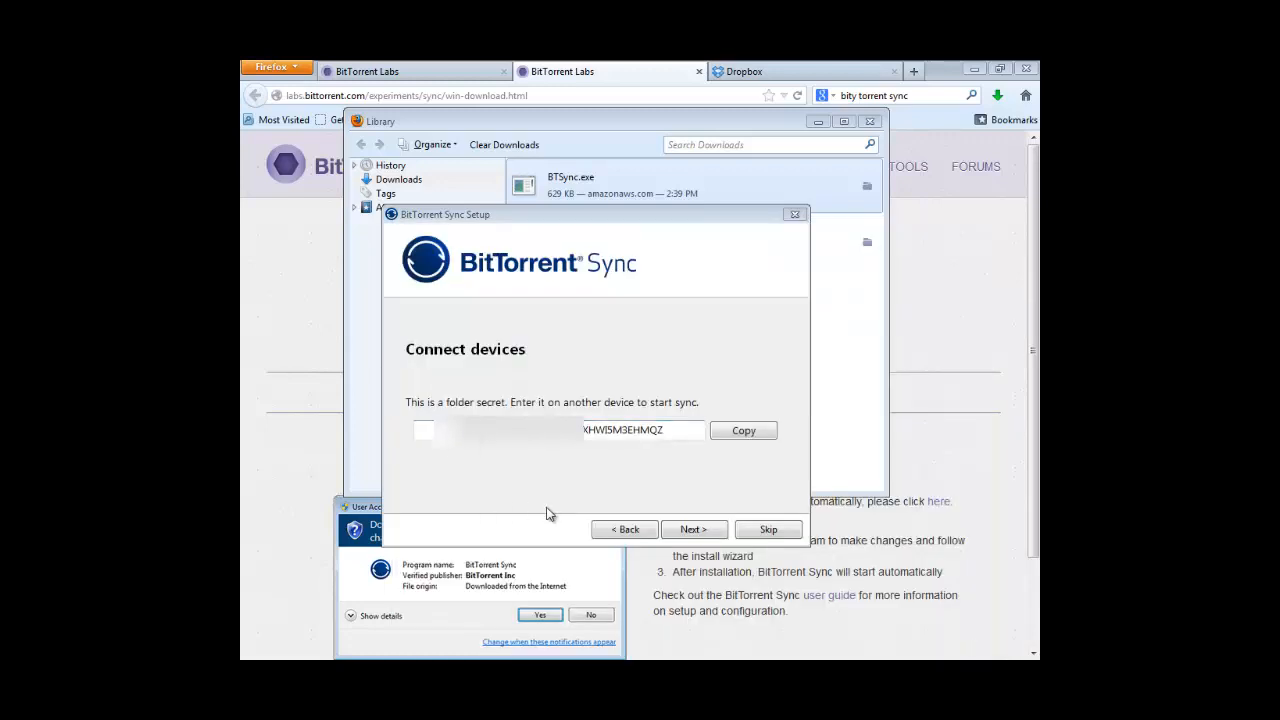
# Step: Finish setup, skip the tour, and allow BTSync.exe to run on the second computer
pyautogui.click(694, 528)
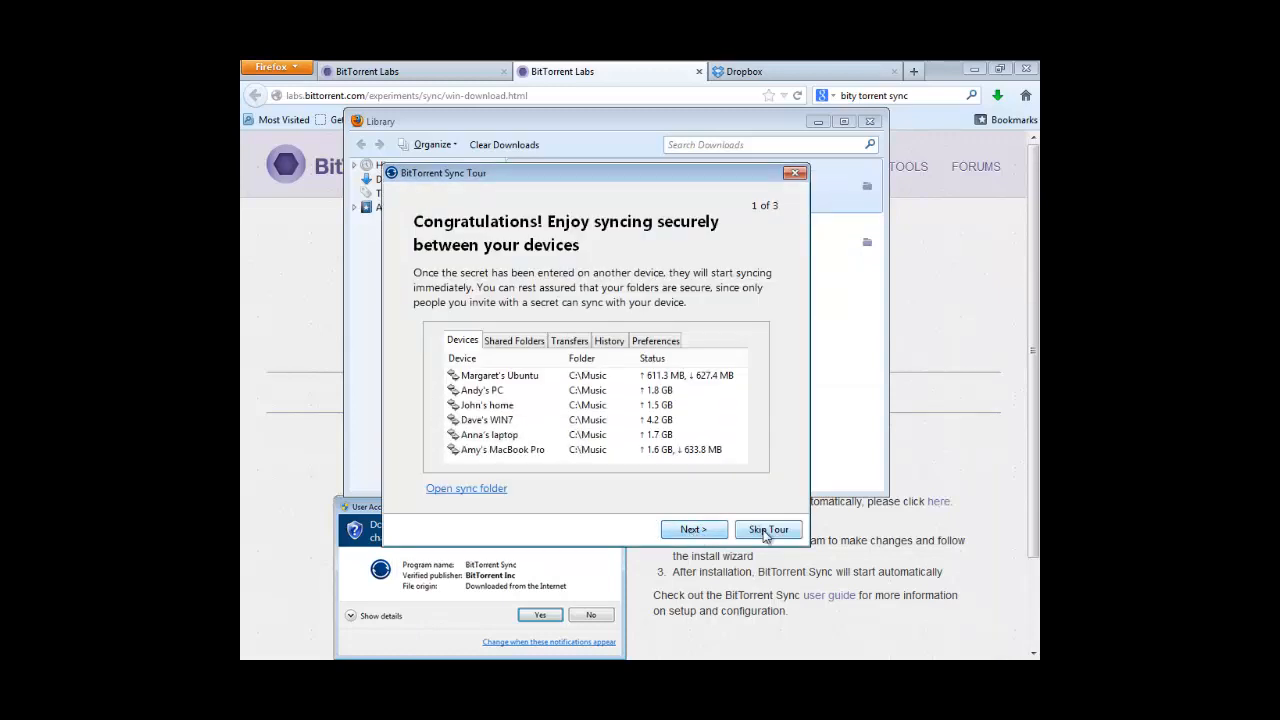
pyautogui.click(692, 528)
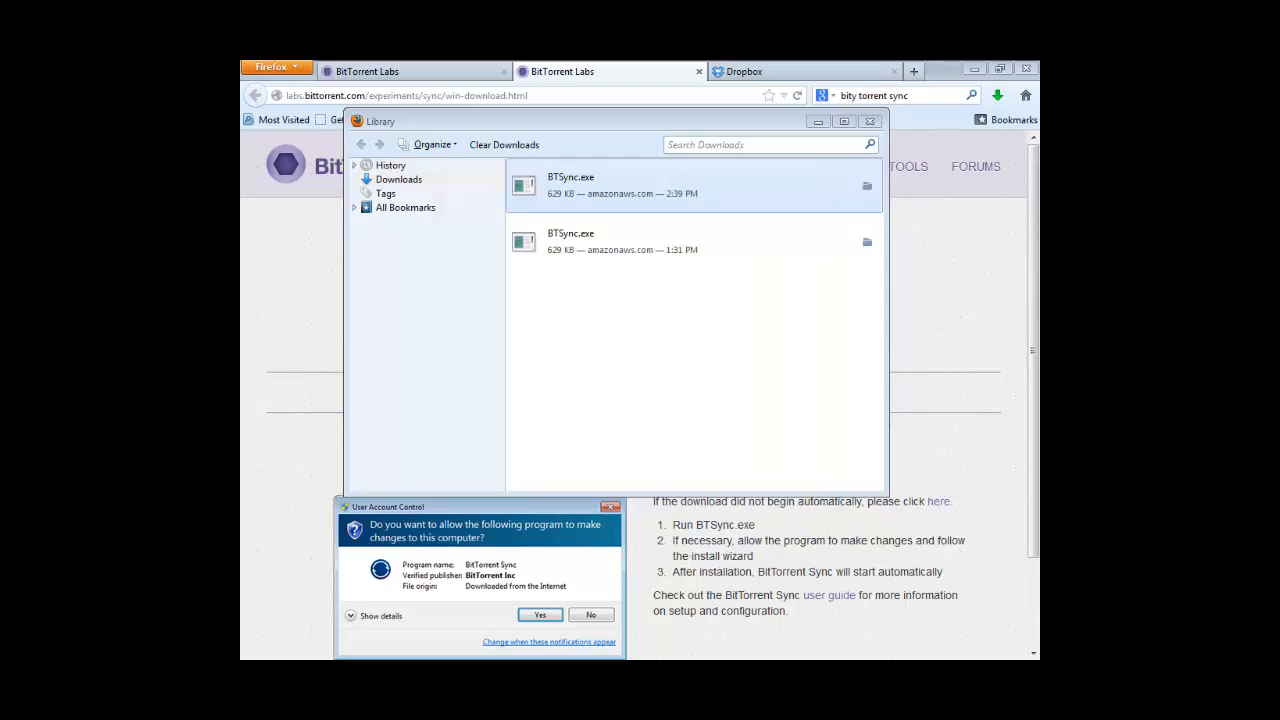
pyautogui.click(540, 614)
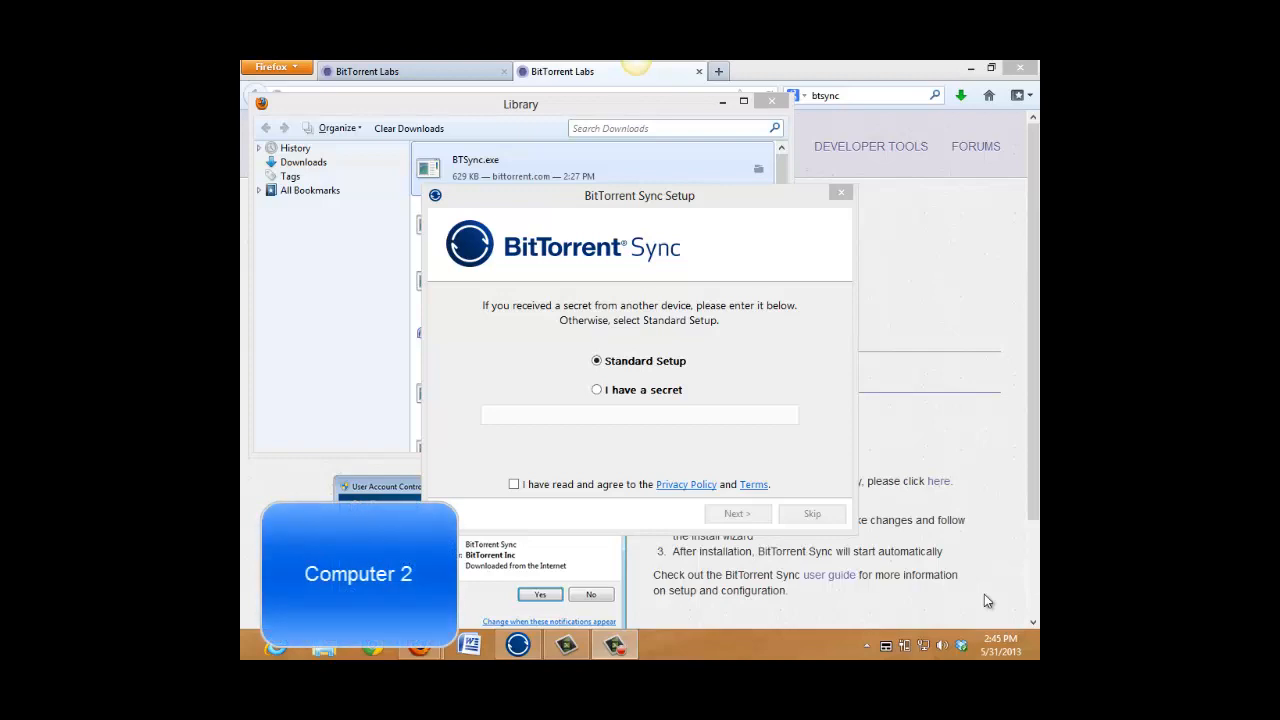
pyautogui.moveTo(866, 456)
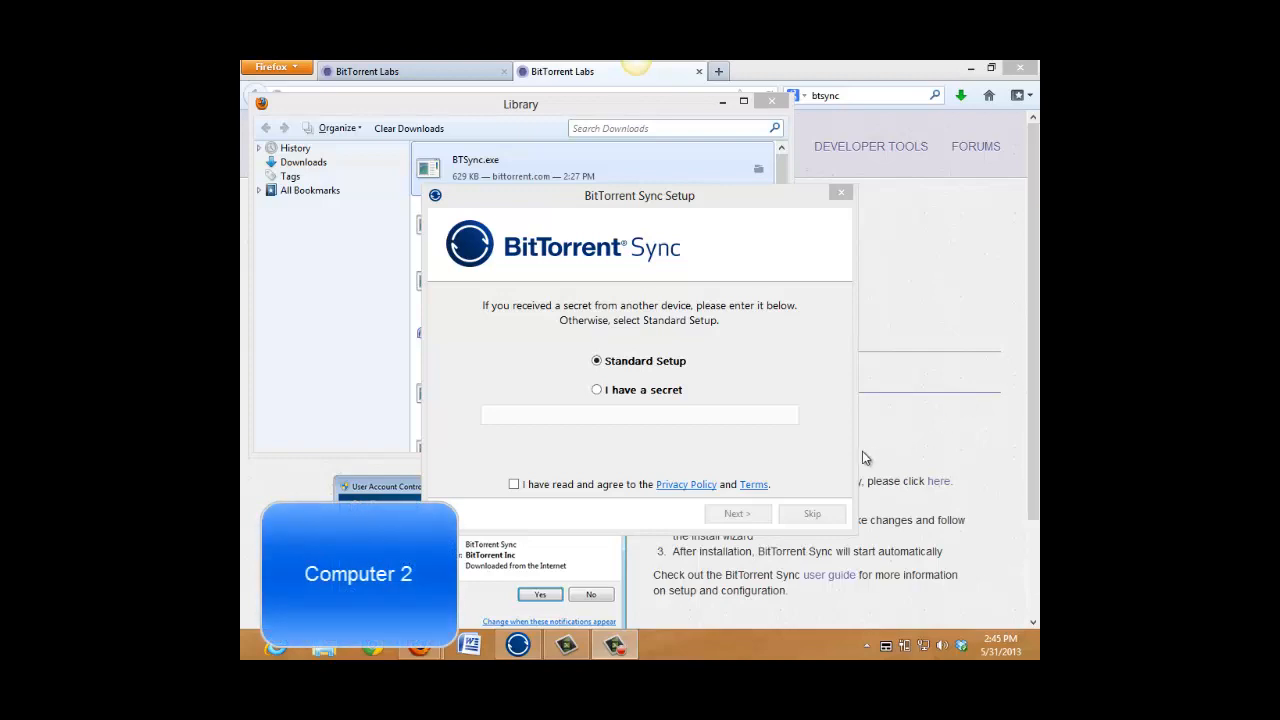
pyautogui.moveTo(860, 458)
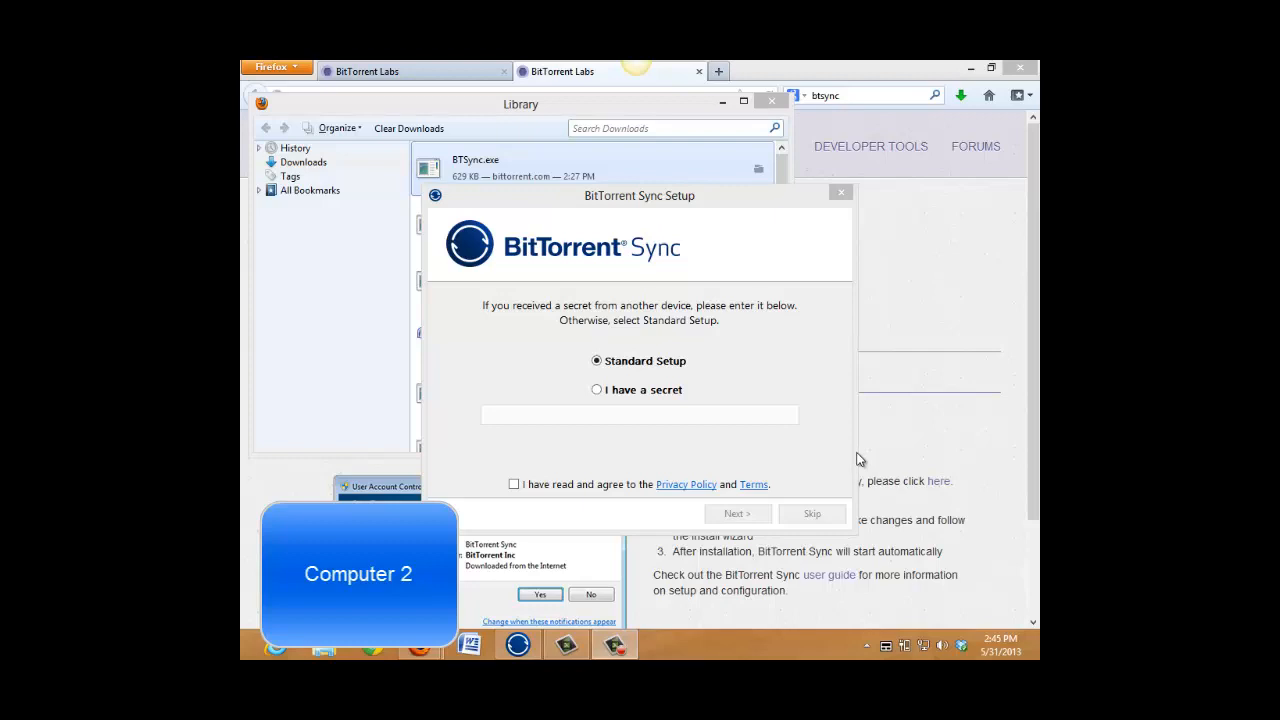
pyautogui.moveTo(836, 452)
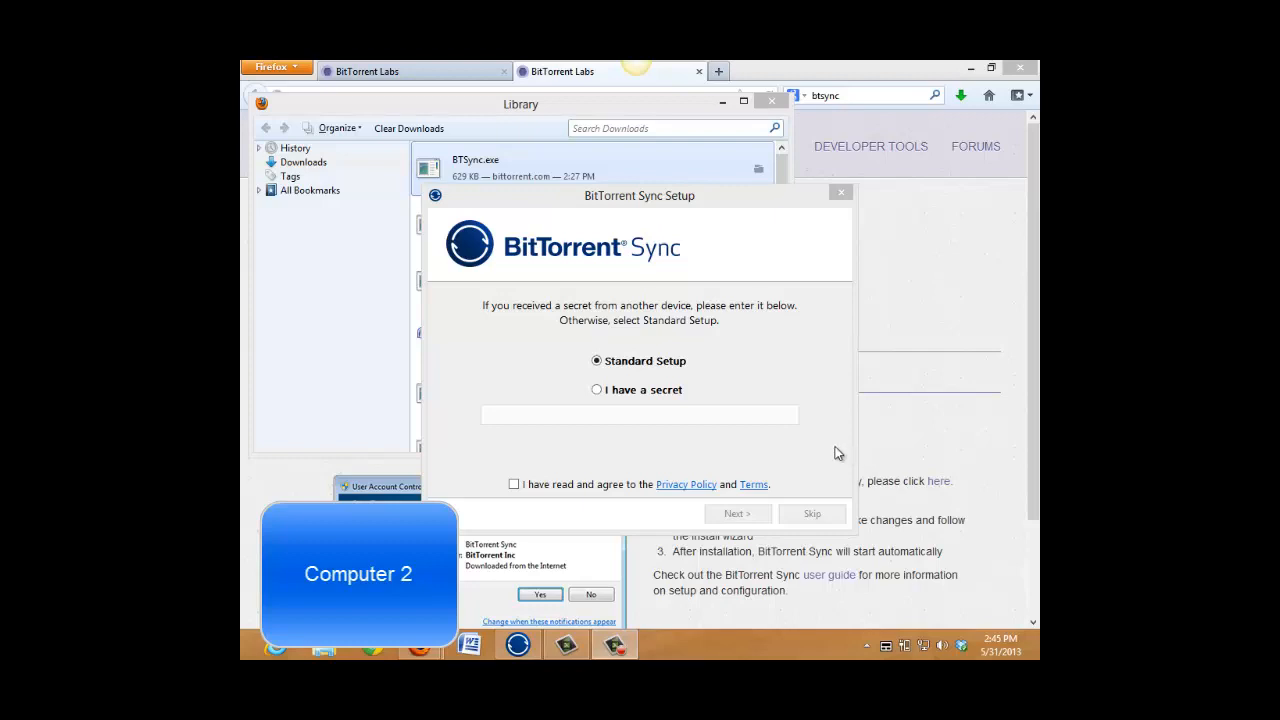
pyautogui.moveTo(822, 448)
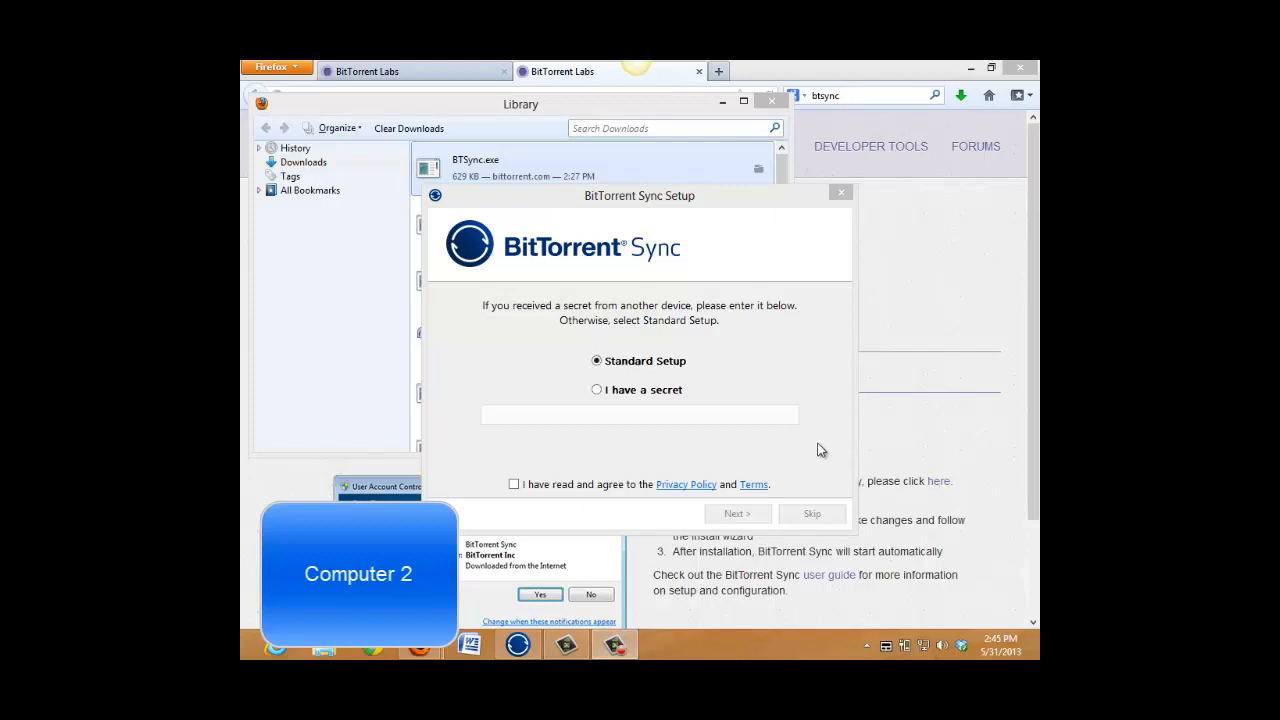
pyautogui.moveTo(704, 356)
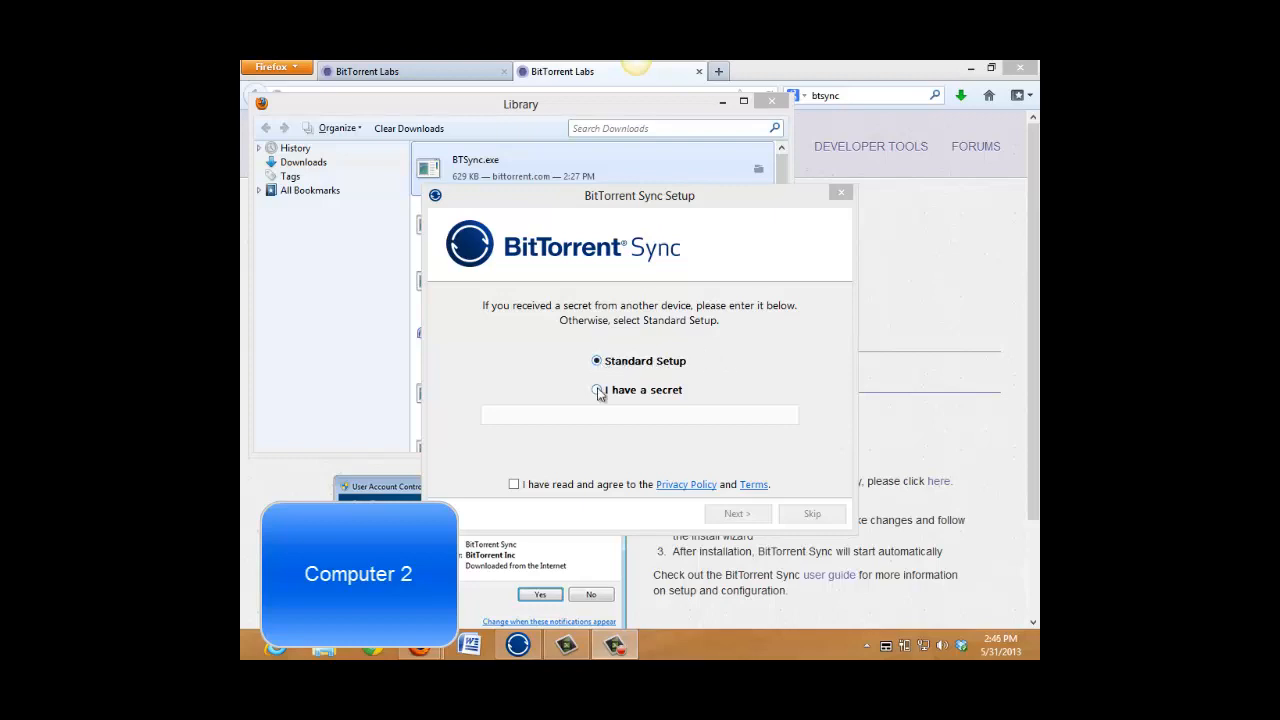
# Step: Choose 'I have a secret', accept the terms, and bring up the emailed secret
pyautogui.click(596, 390)
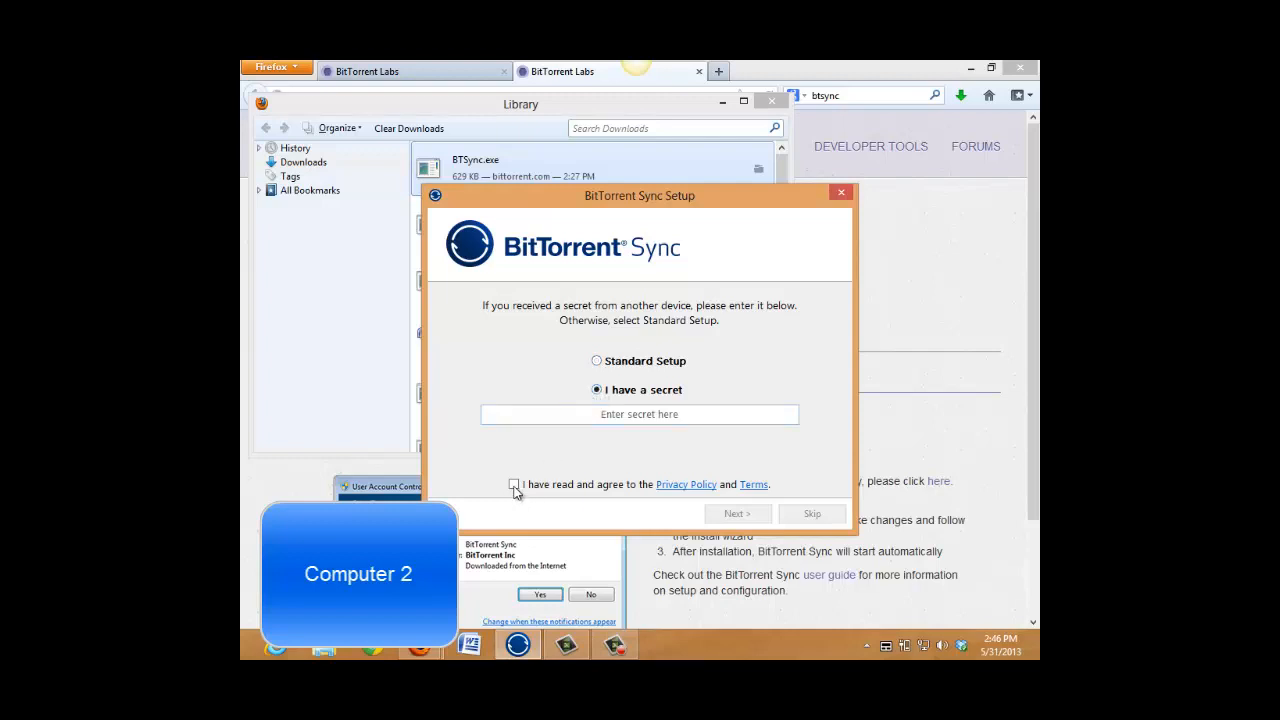
pyautogui.click(514, 484)
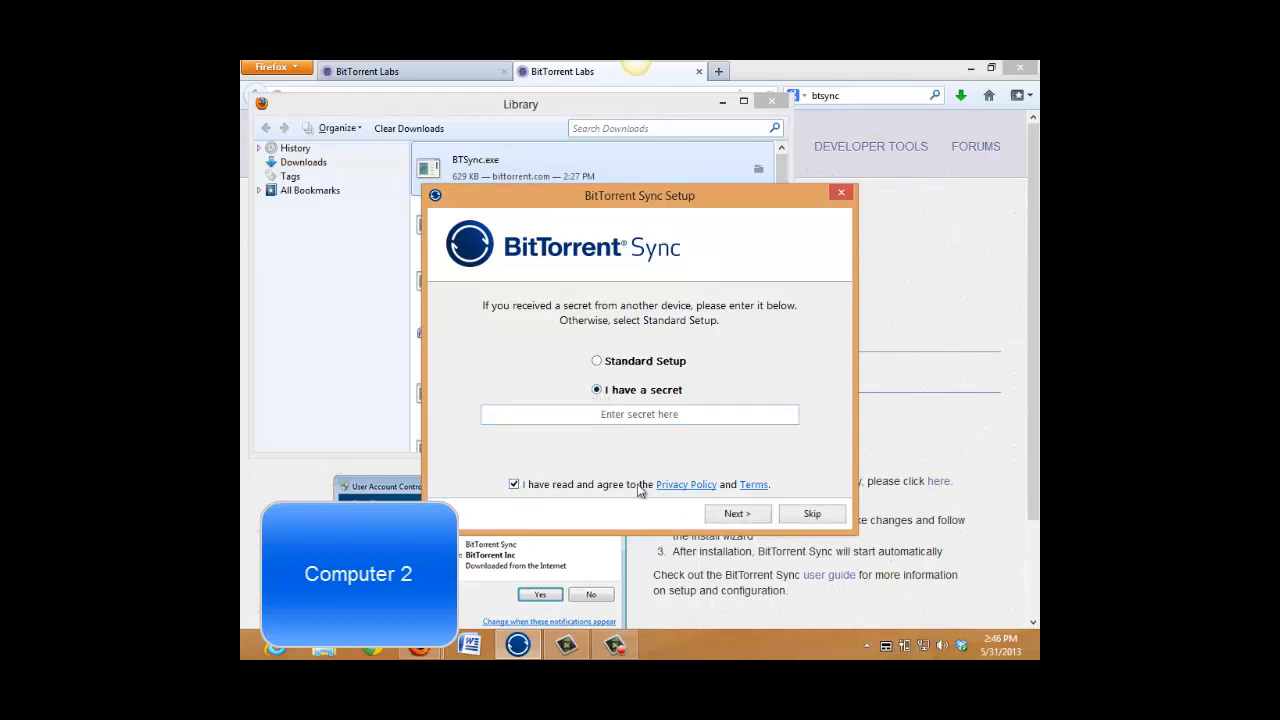
pyautogui.click(640, 414)
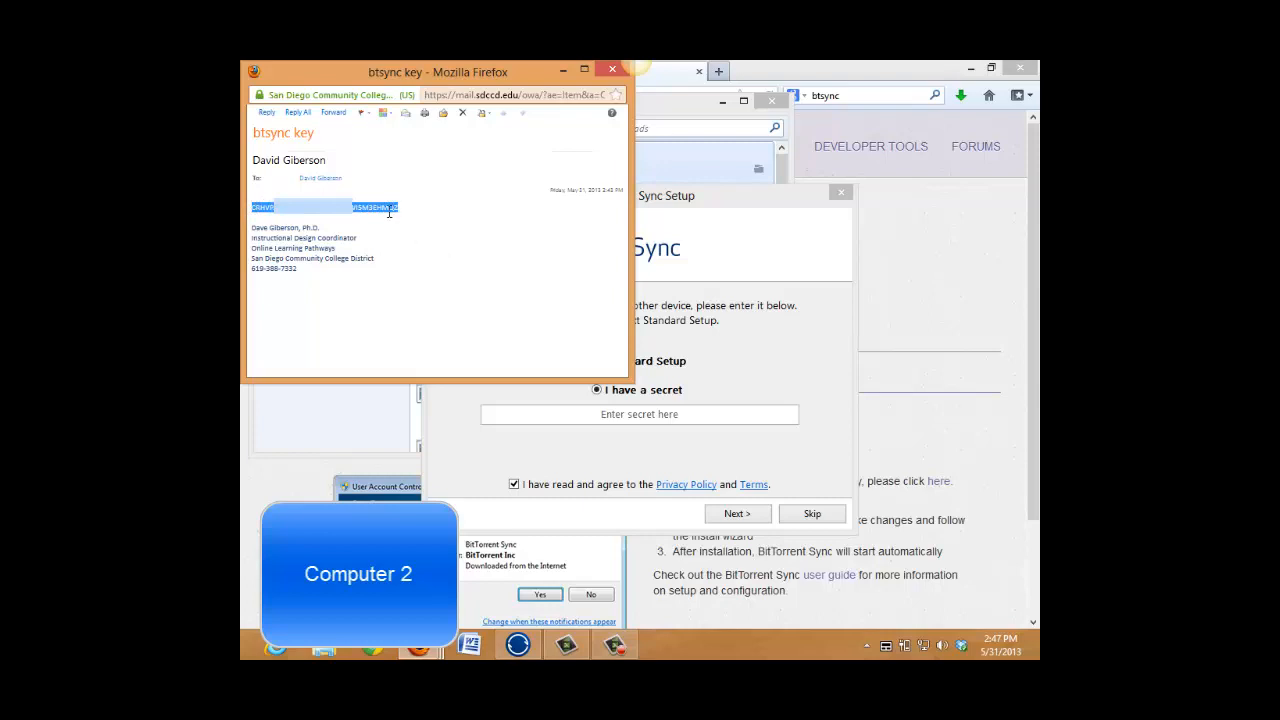
pyautogui.moveTo(592, 356)
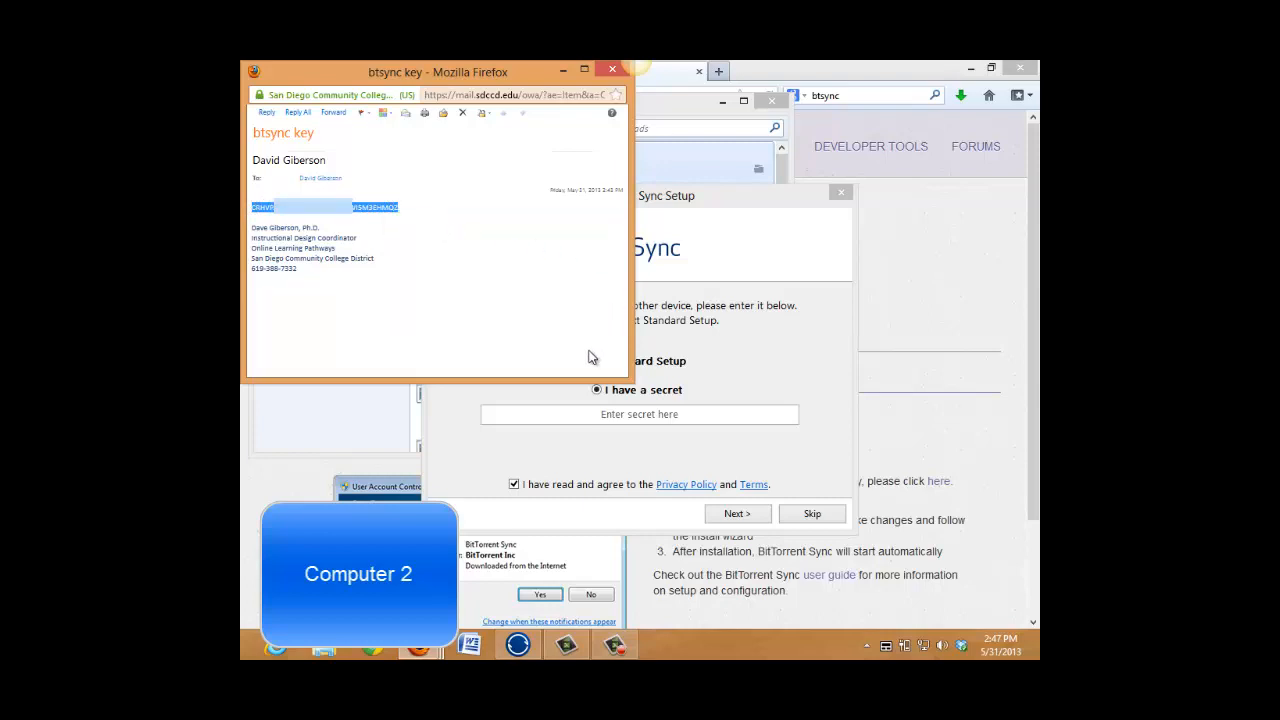
pyautogui.click(640, 414)
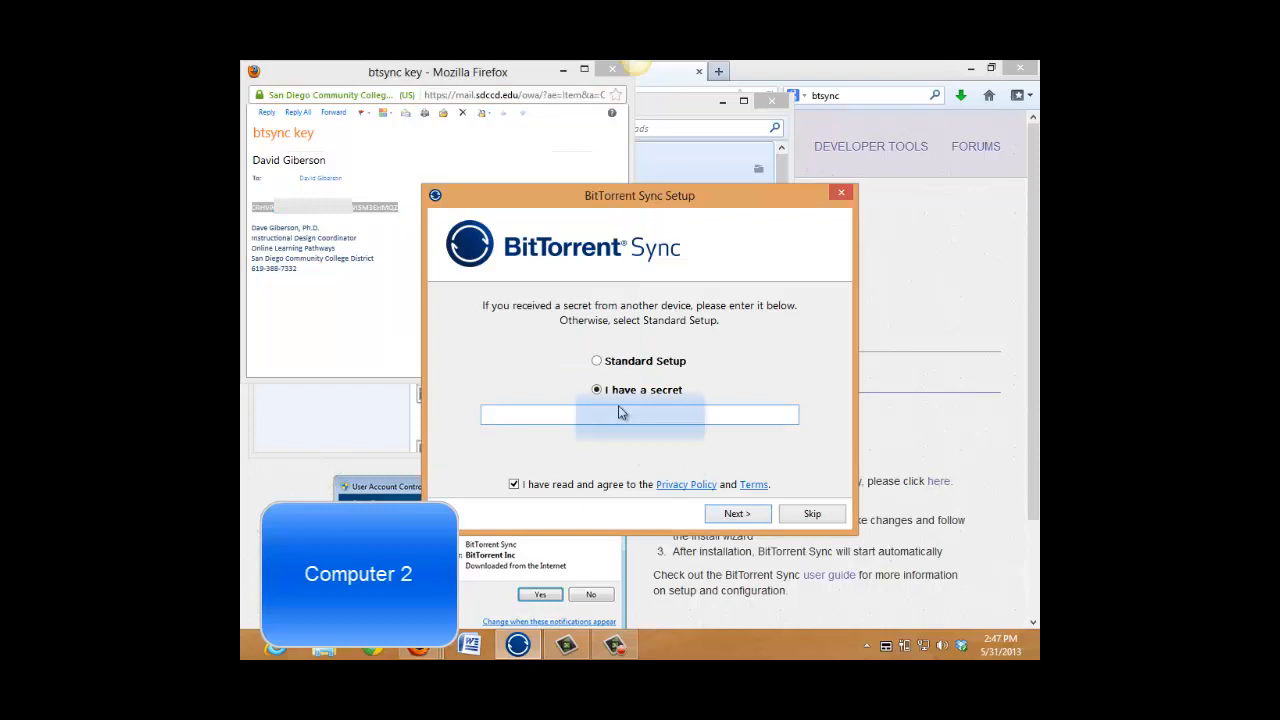
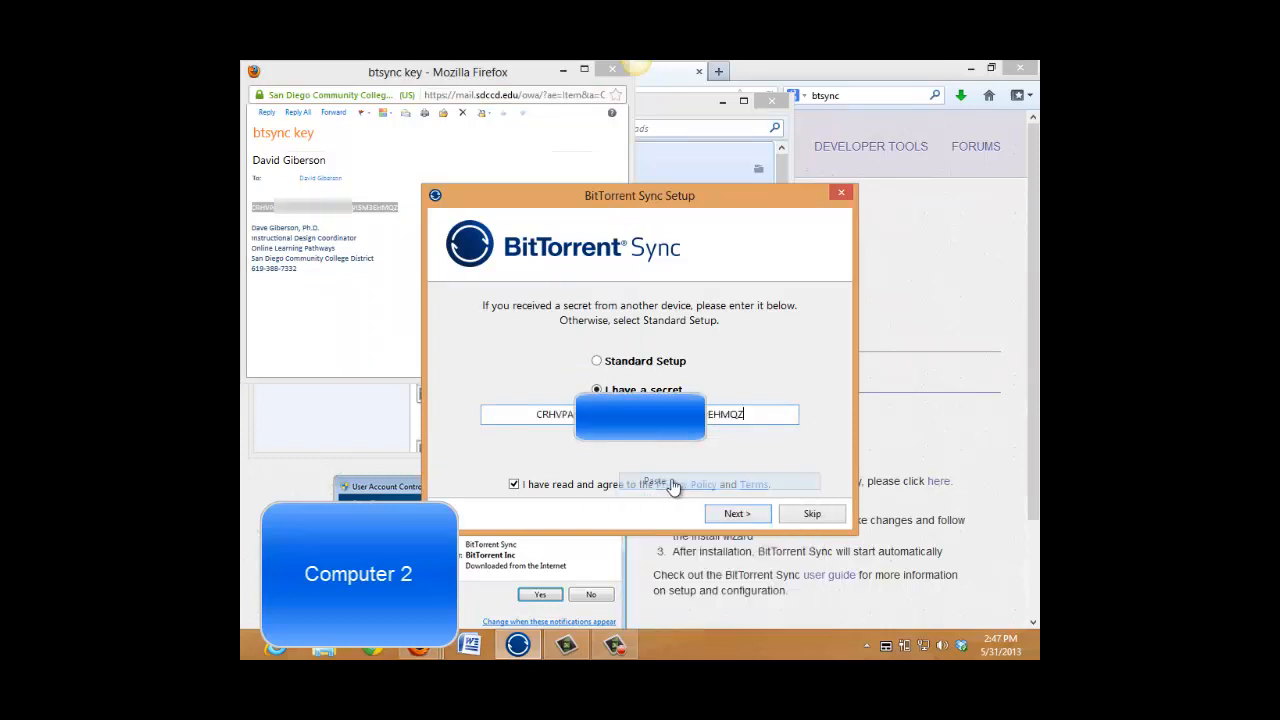
pyautogui.click(736, 512)
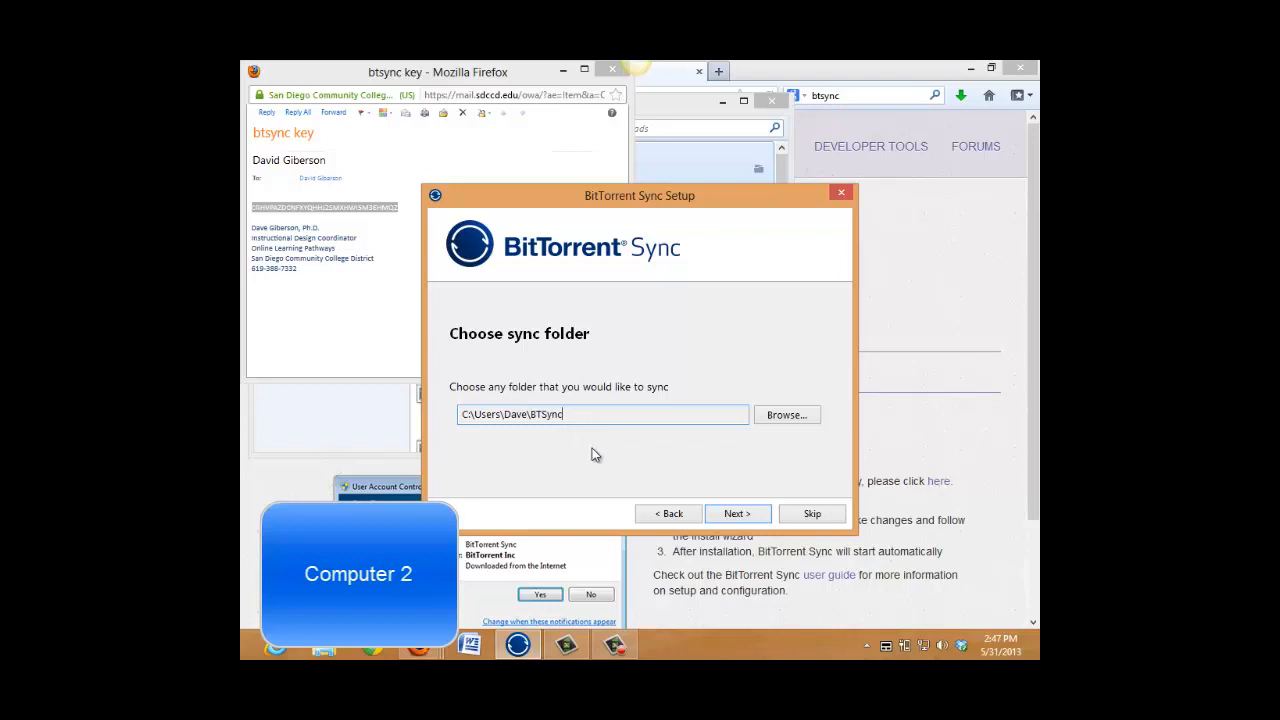
pyautogui.moveTo(776, 432)
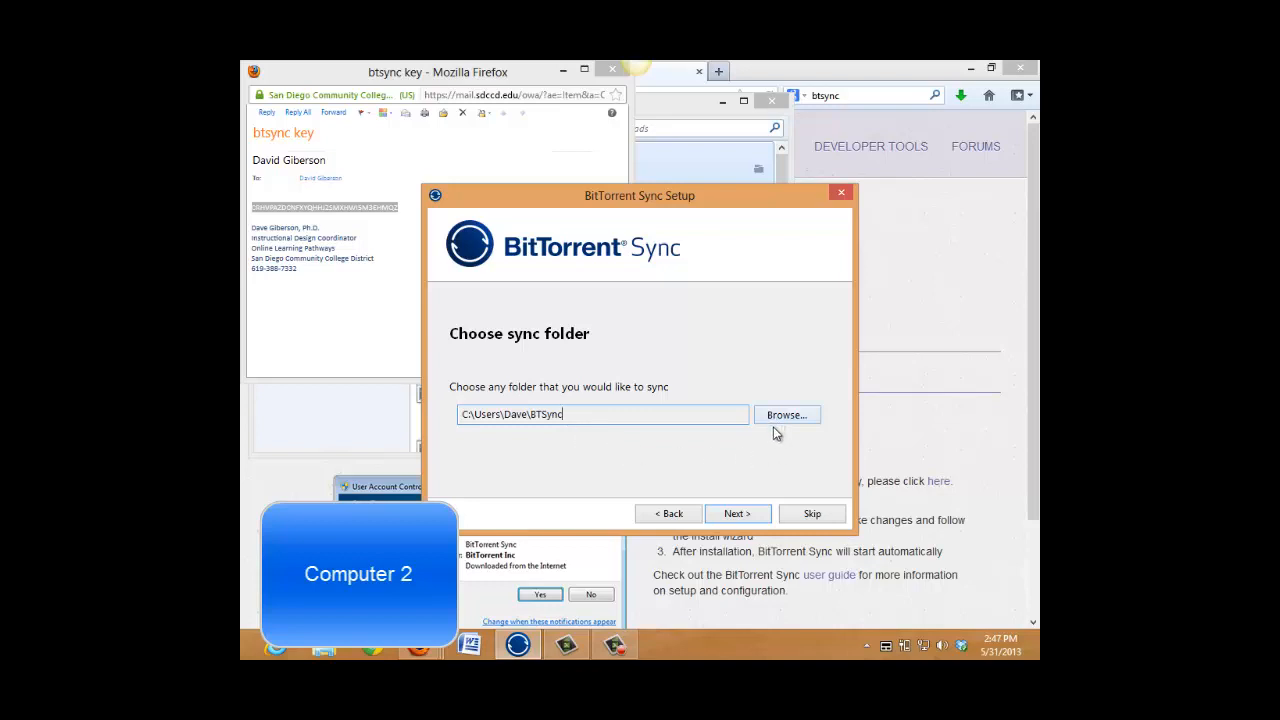
pyautogui.moveTo(786, 428)
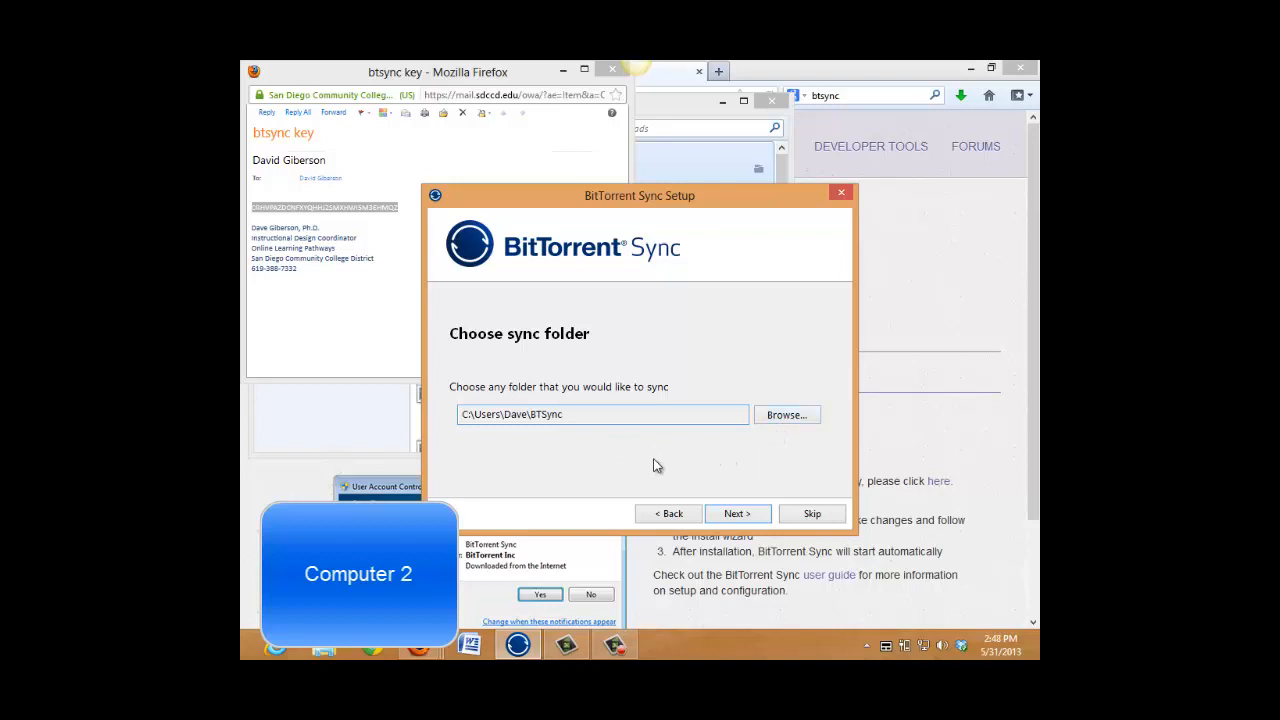
pyautogui.moveTo(680, 456)
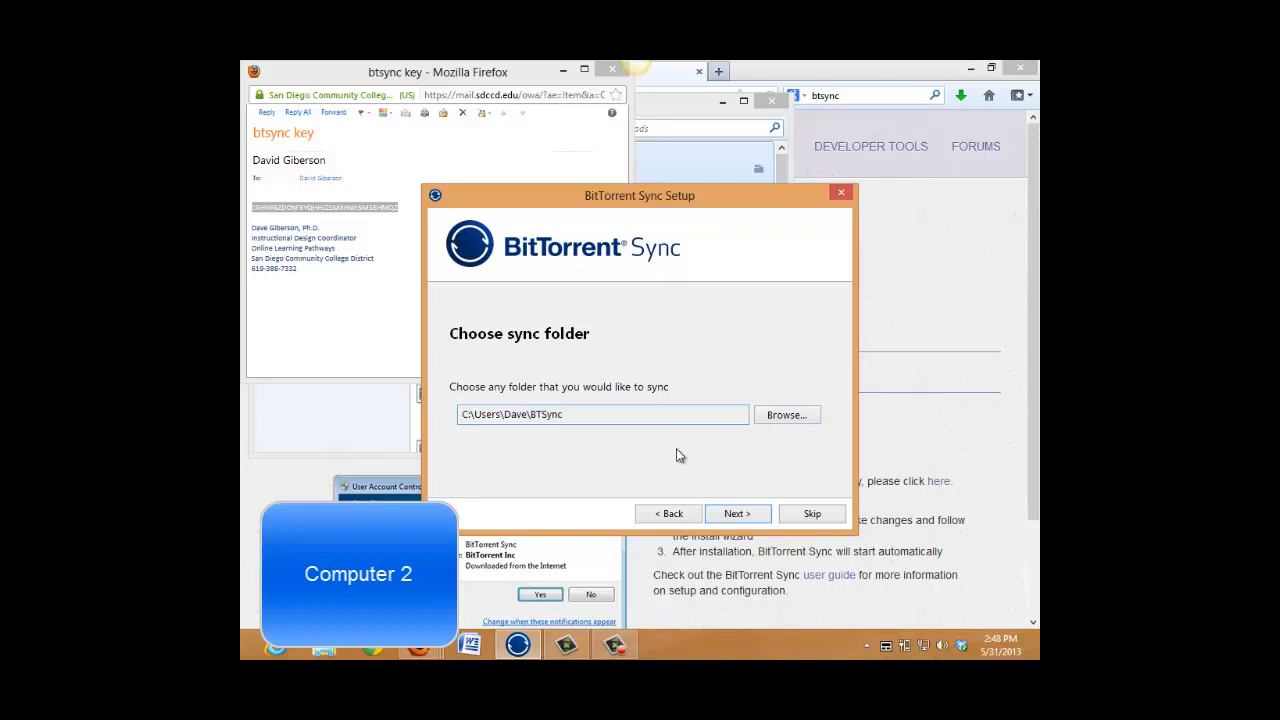
pyautogui.moveTo(692, 462)
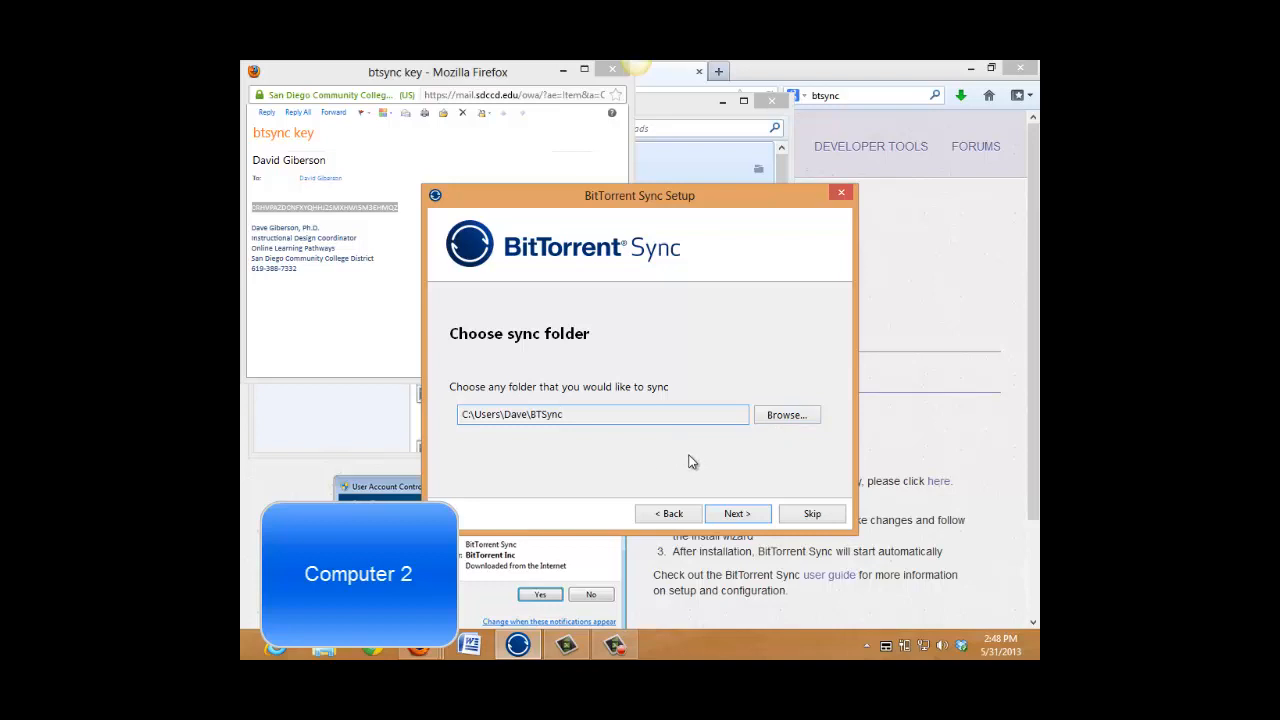
pyautogui.moveTo(736, 518)
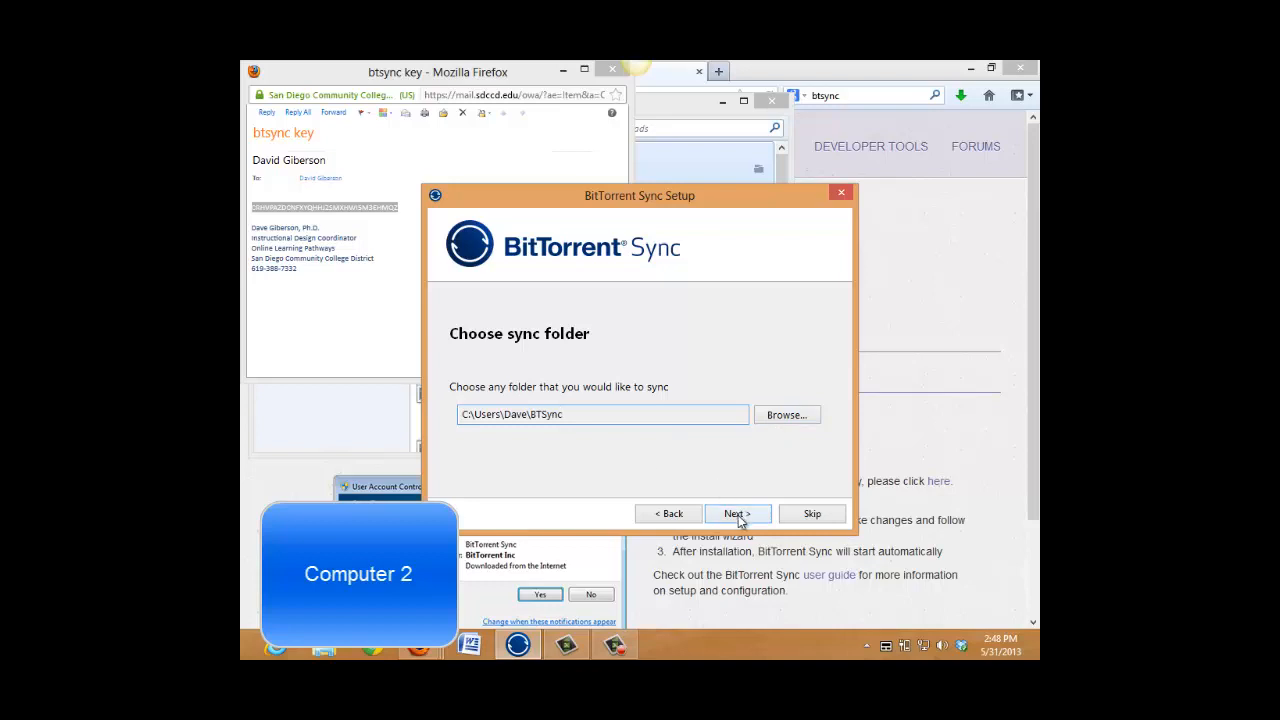
# Step: Accept the default C:\Users\...\BTSync folder and skip the tour to reach the main window
pyautogui.click(736, 512)
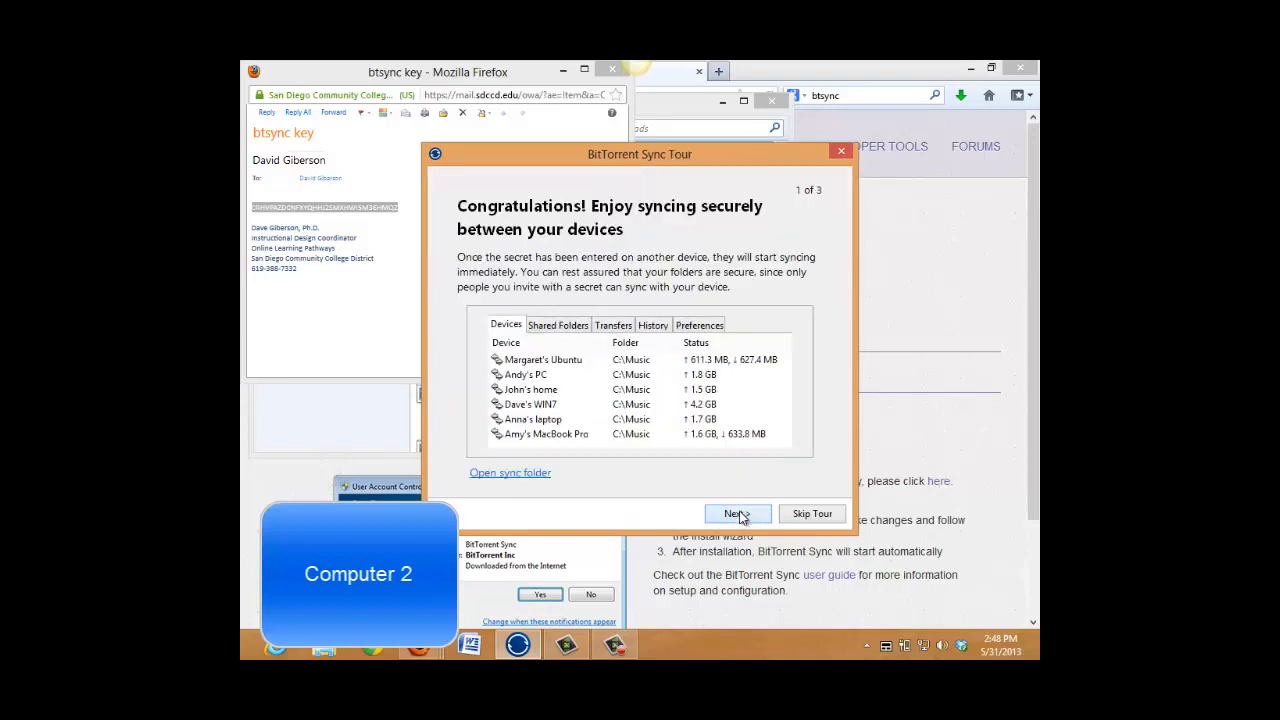
pyautogui.moveTo(792, 520)
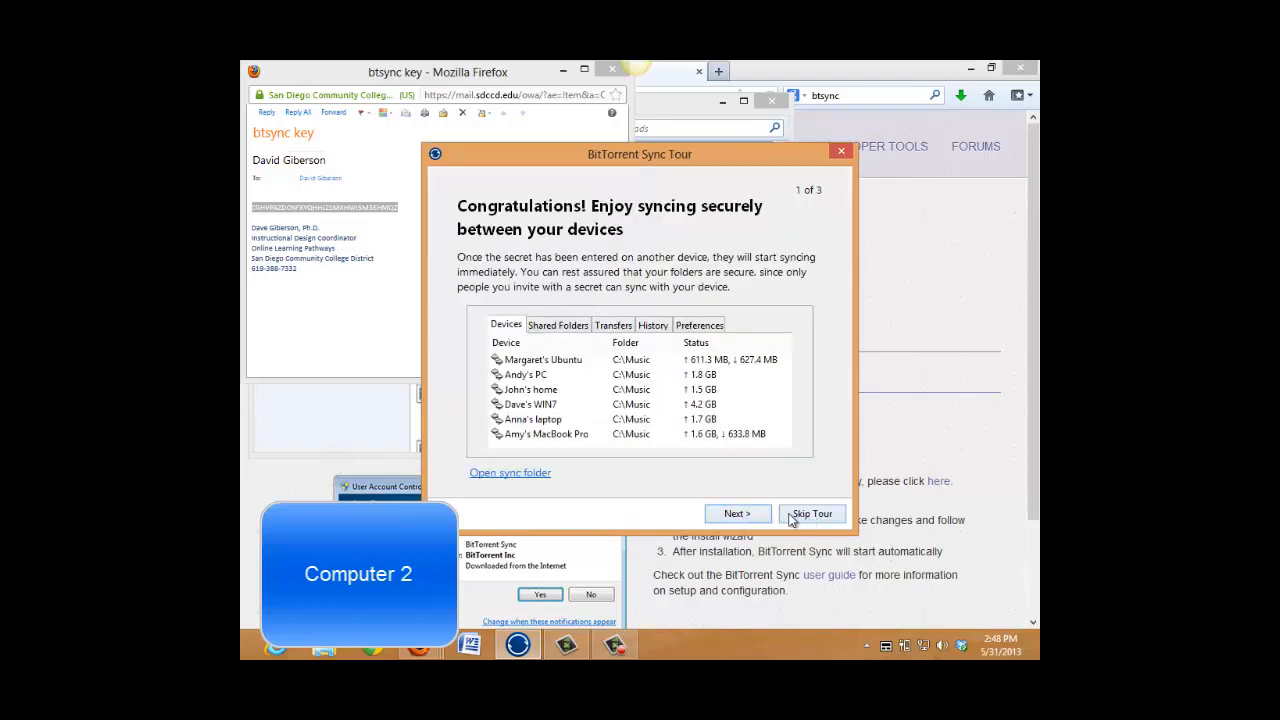
pyautogui.click(812, 512)
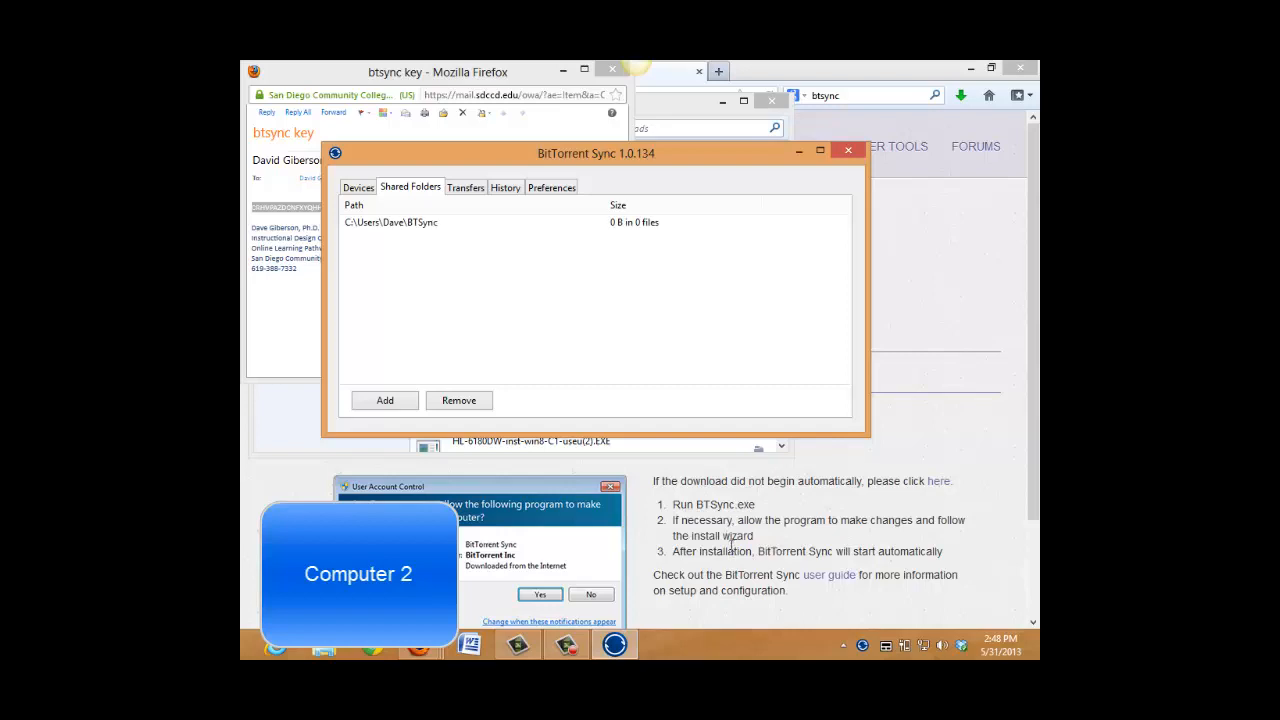
pyautogui.moveTo(740, 552)
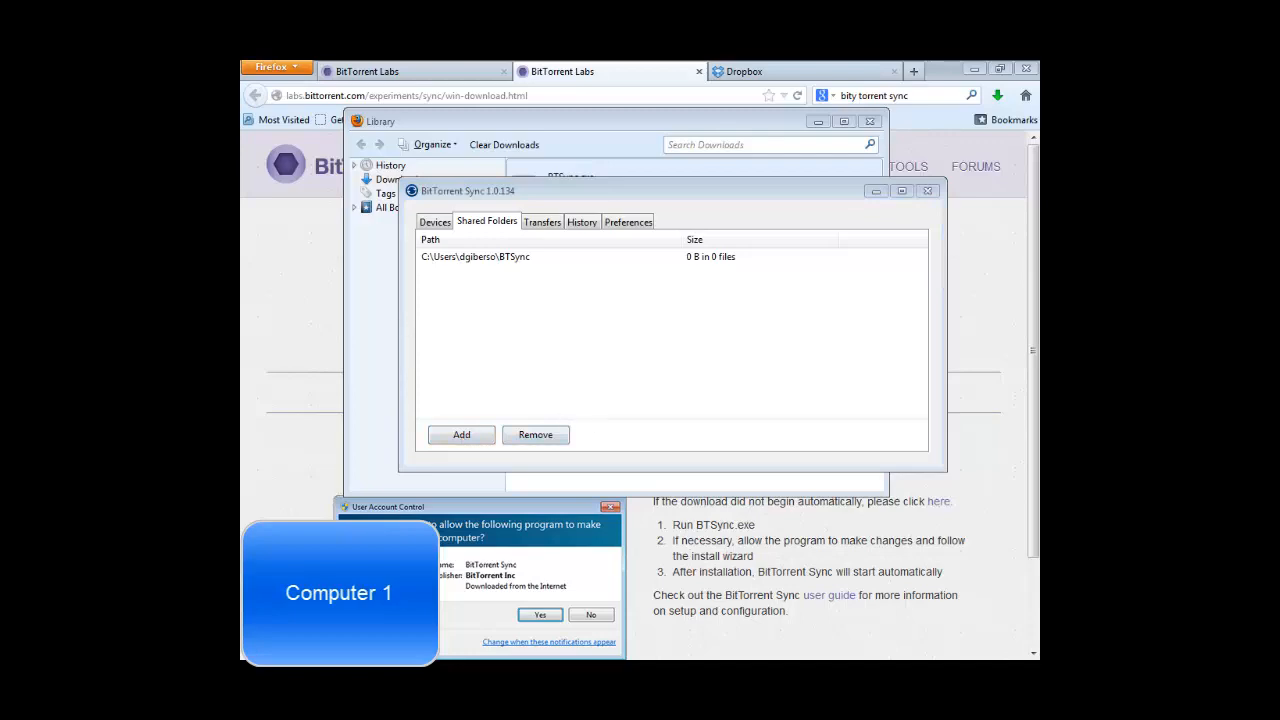
# Step: Copy 2-CR-FormDECT (2).doc from Documents and paste it into the empty BTSync folder
pyautogui.click(460, 434)
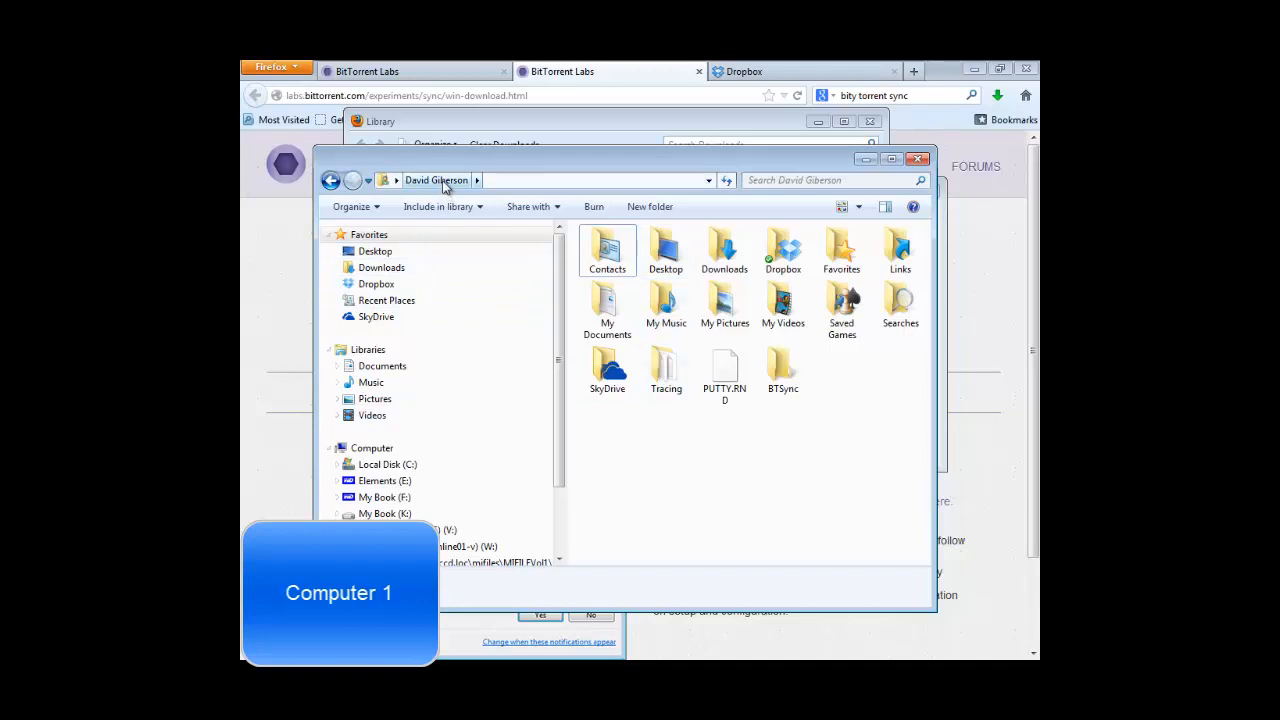
pyautogui.moveTo(782, 370)
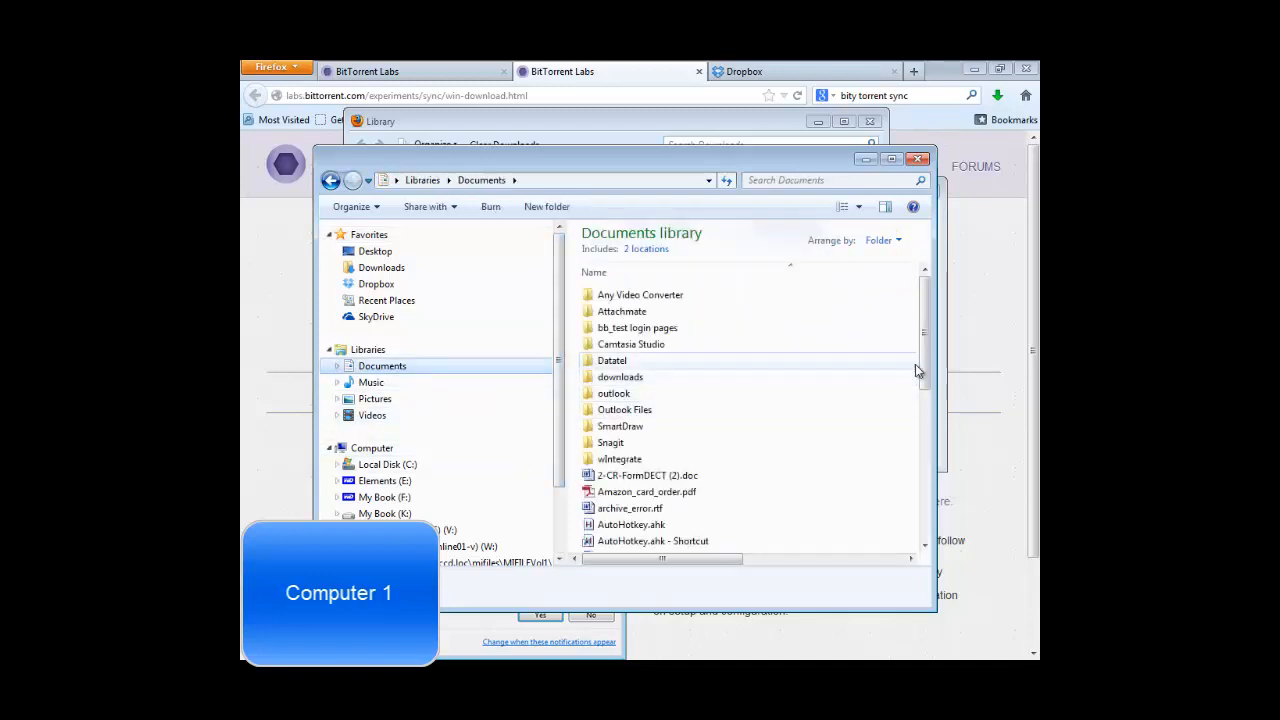
pyautogui.scroll(-3)
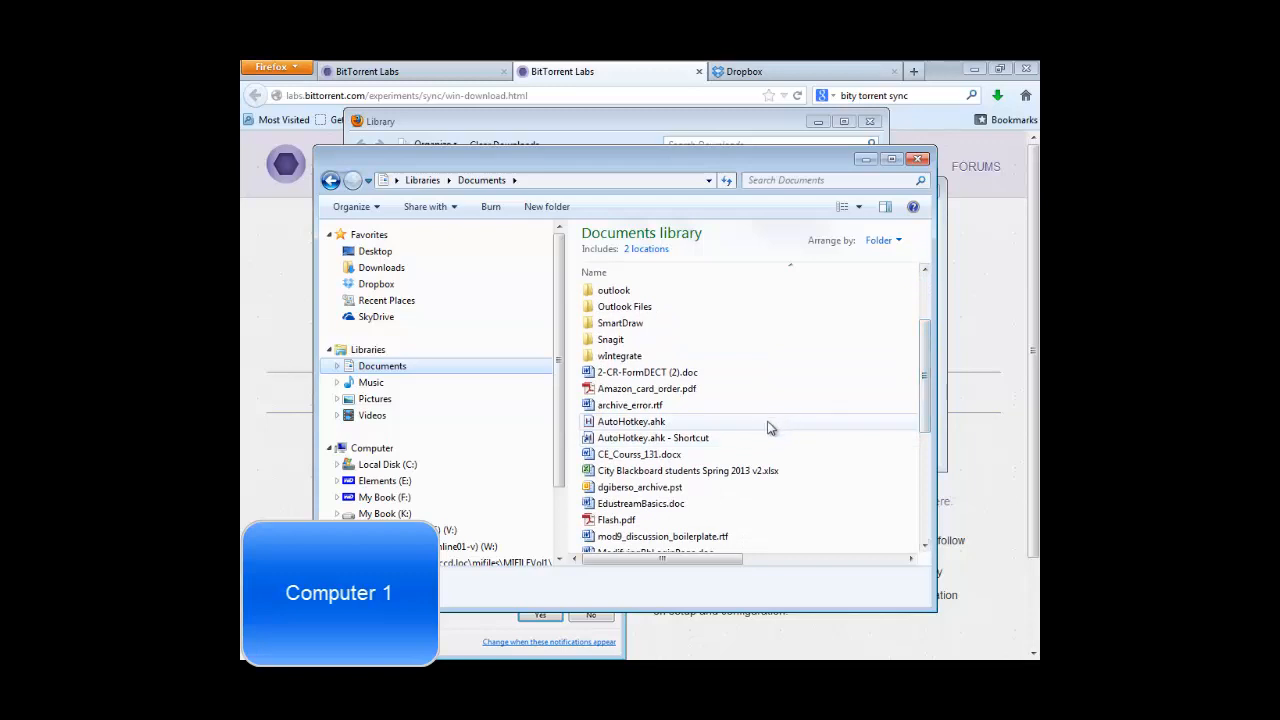
pyautogui.moveTo(728, 476)
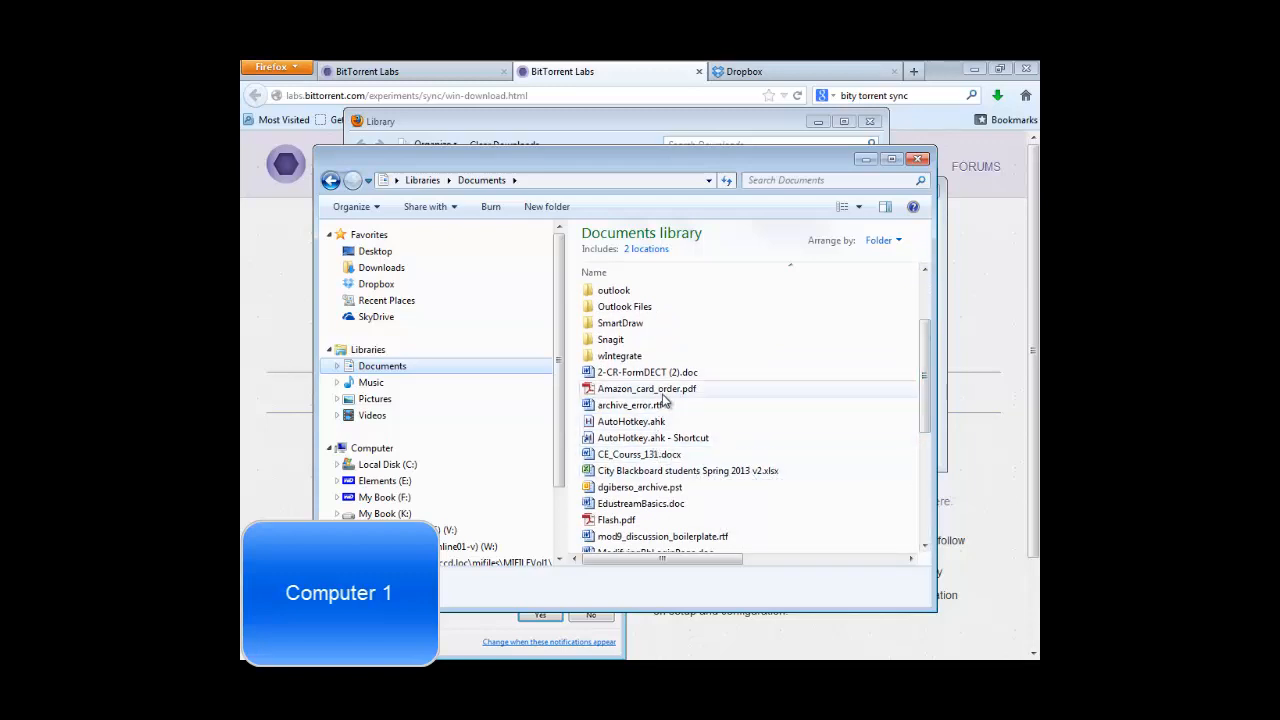
pyautogui.click(646, 372)
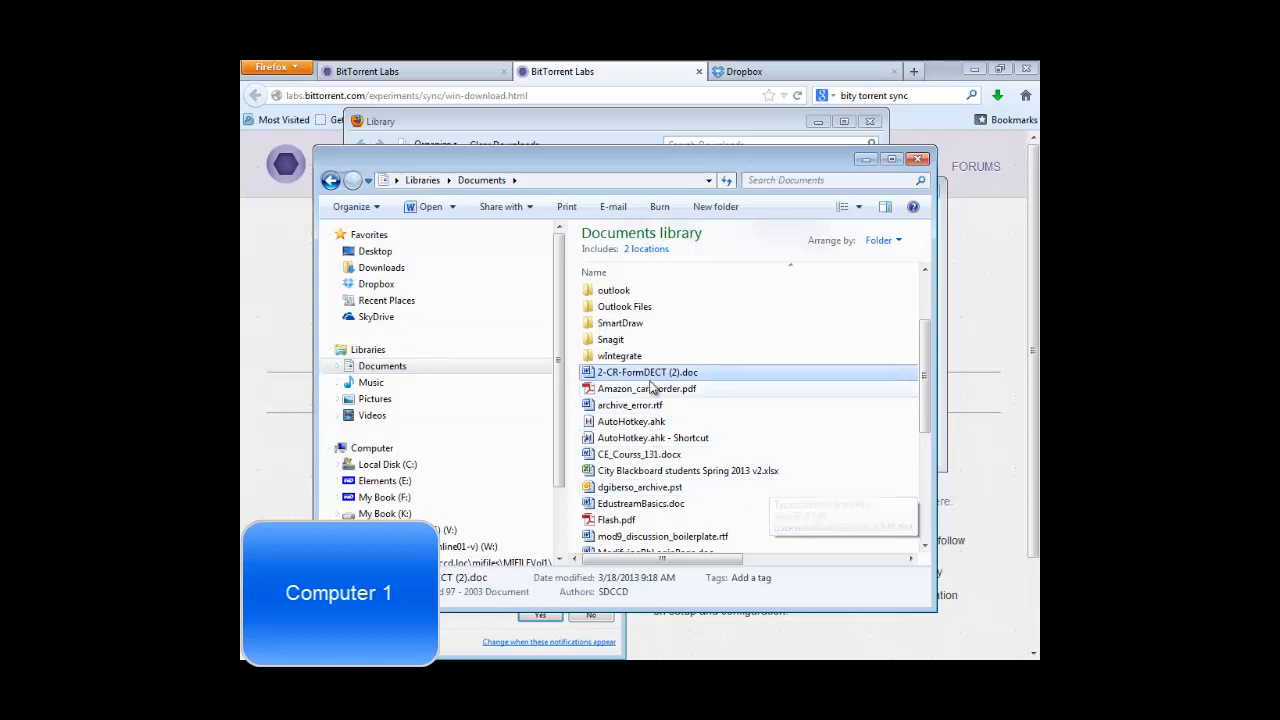
pyautogui.rightClick(648, 372)
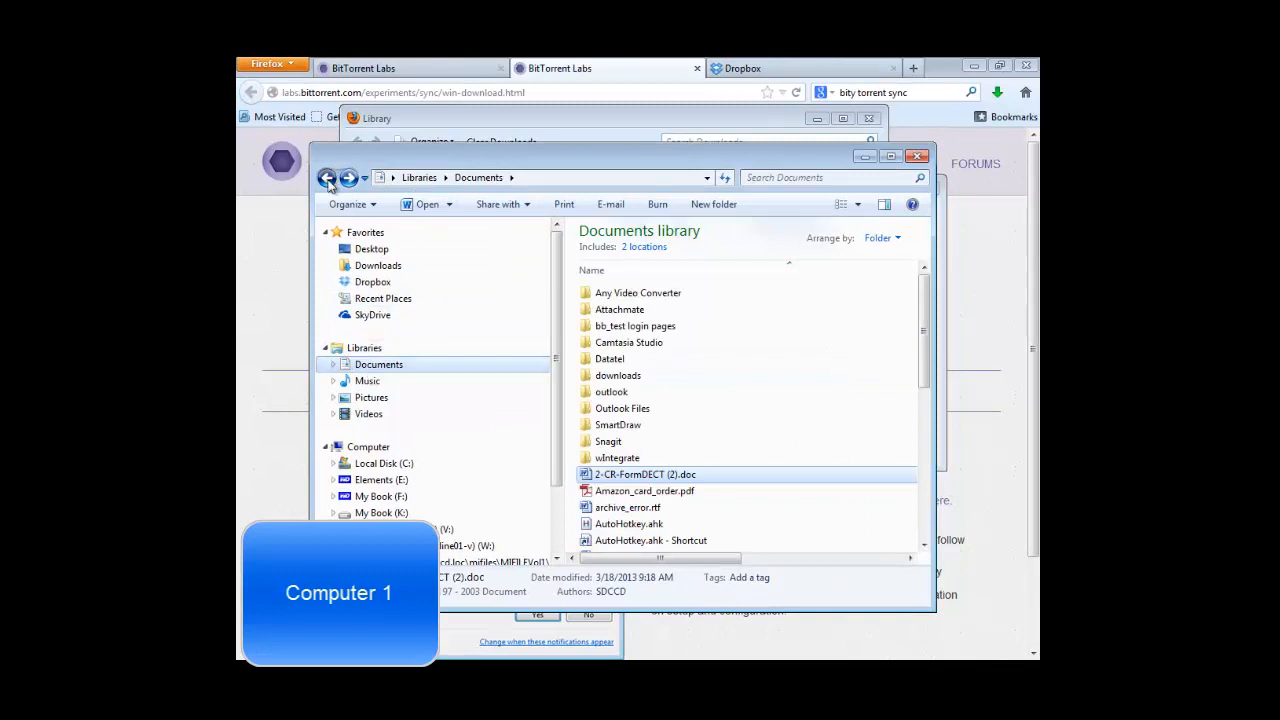
pyautogui.click(328, 176)
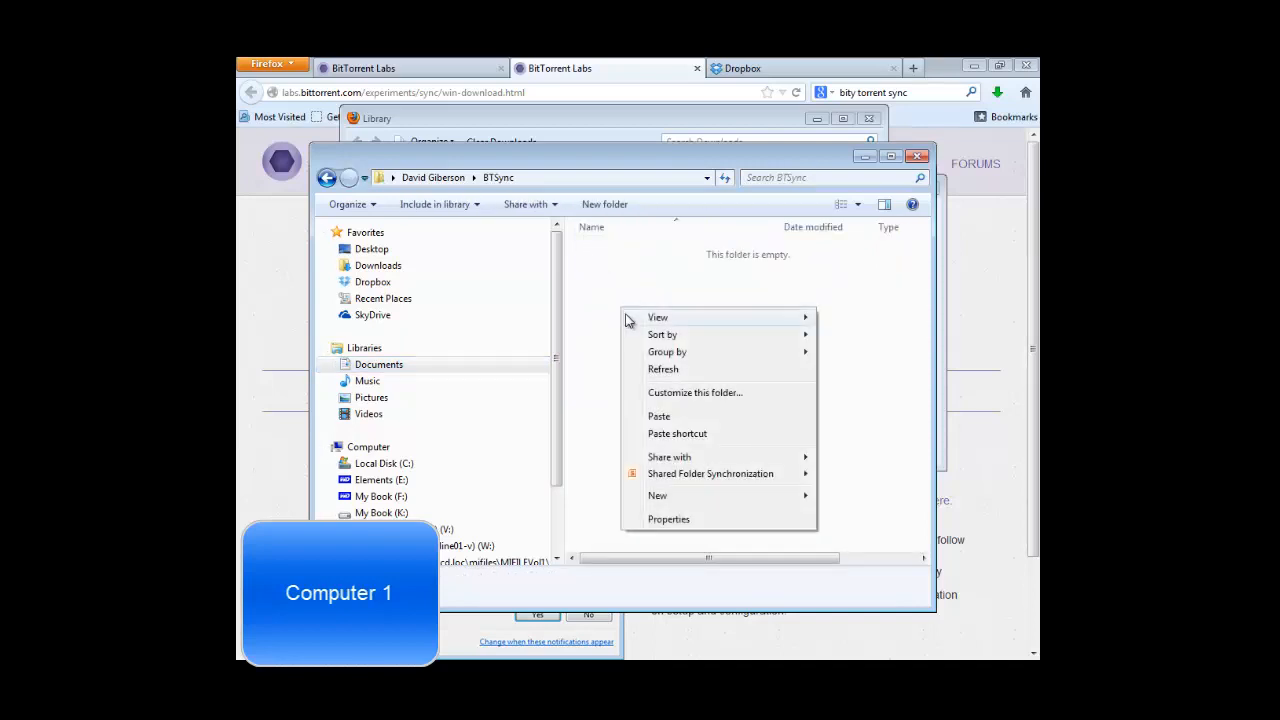
pyautogui.moveTo(680, 420)
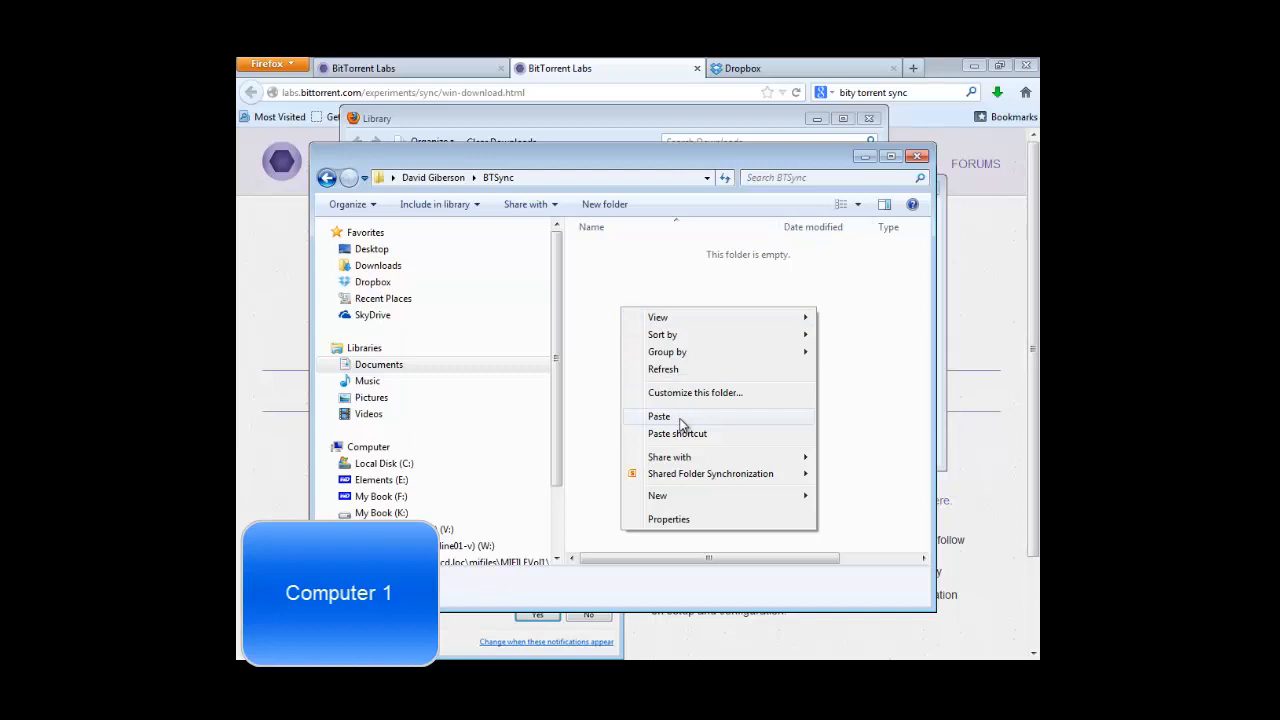
pyautogui.click(660, 416)
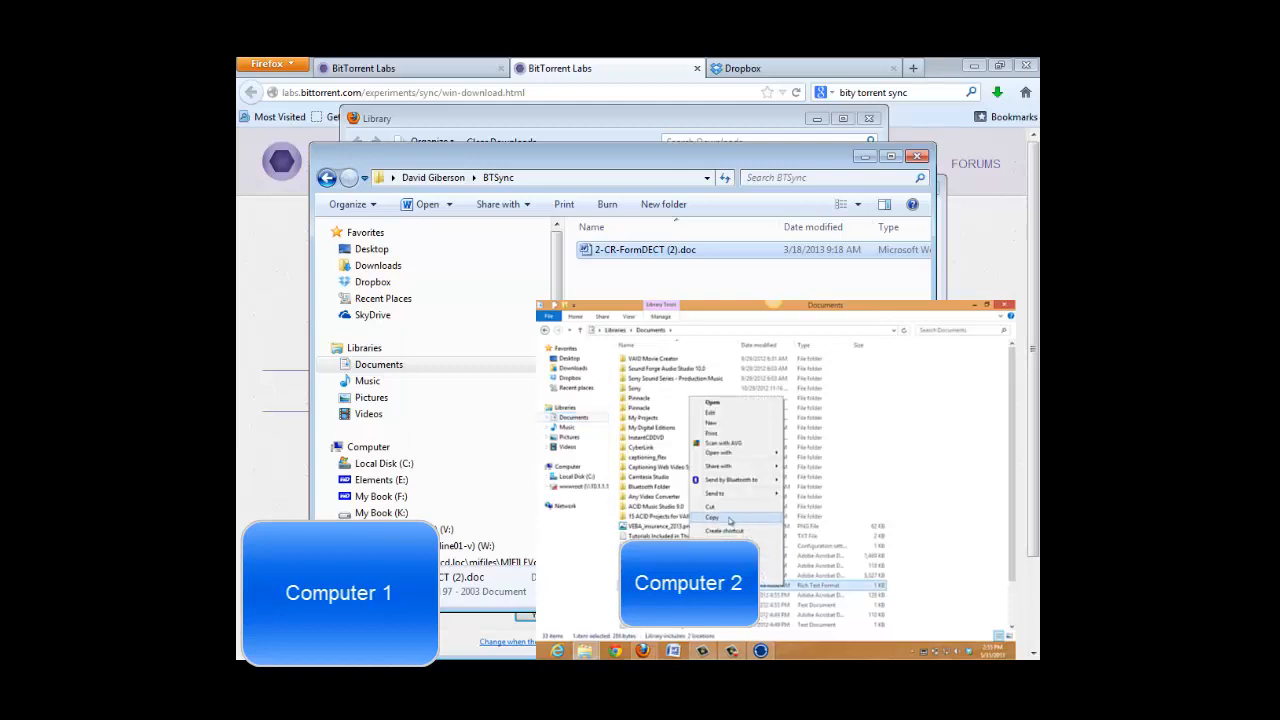
# Step: Copy the ChatLog New Meeting file into BTSync on Computer 2 so both folders hold both files
pyautogui.click(712, 516)
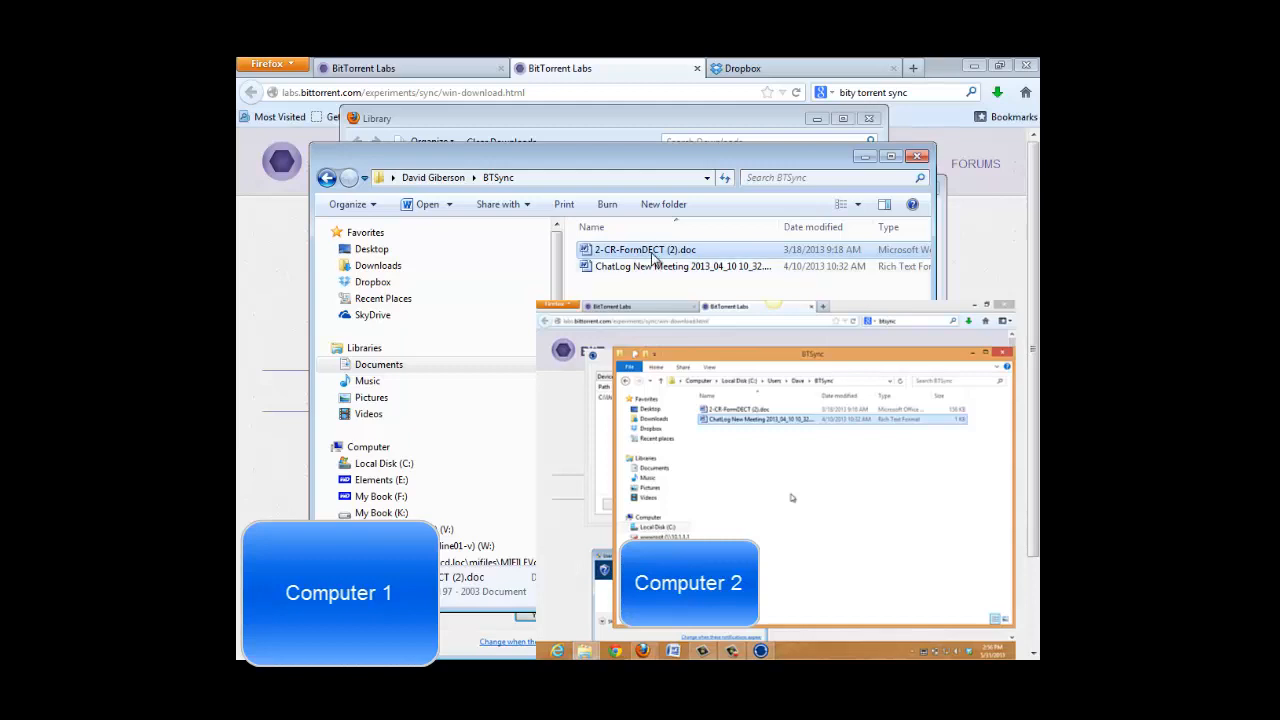
pyautogui.moveTo(648, 248)
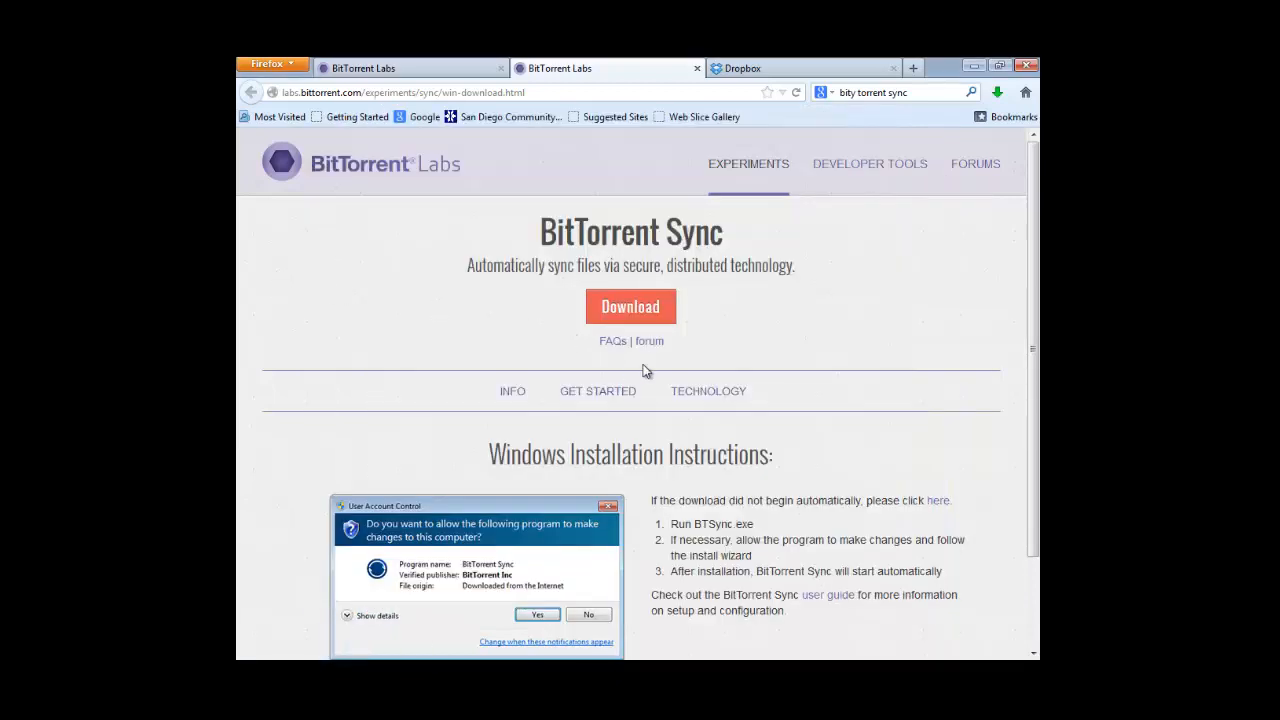
pyautogui.moveTo(768, 374)
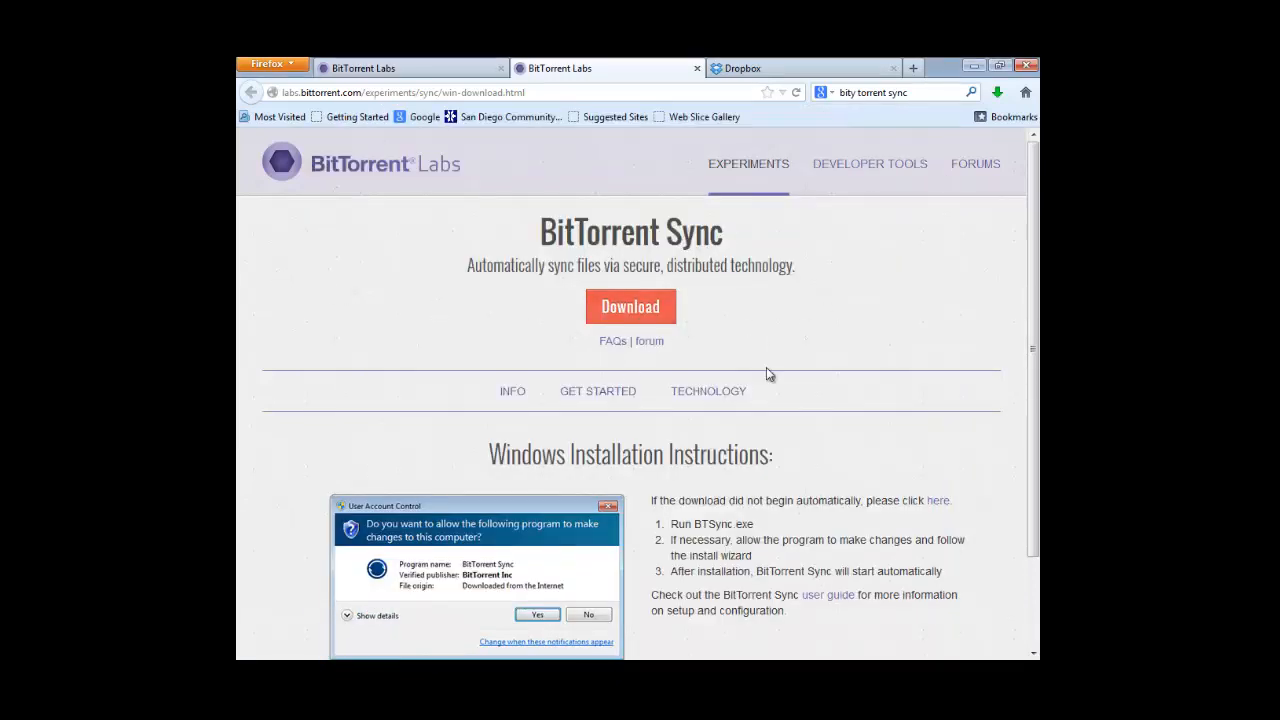
# Step: Open the Sync Getting Started guide and read through Getting Started and Choosing folders
pyautogui.click(596, 390)
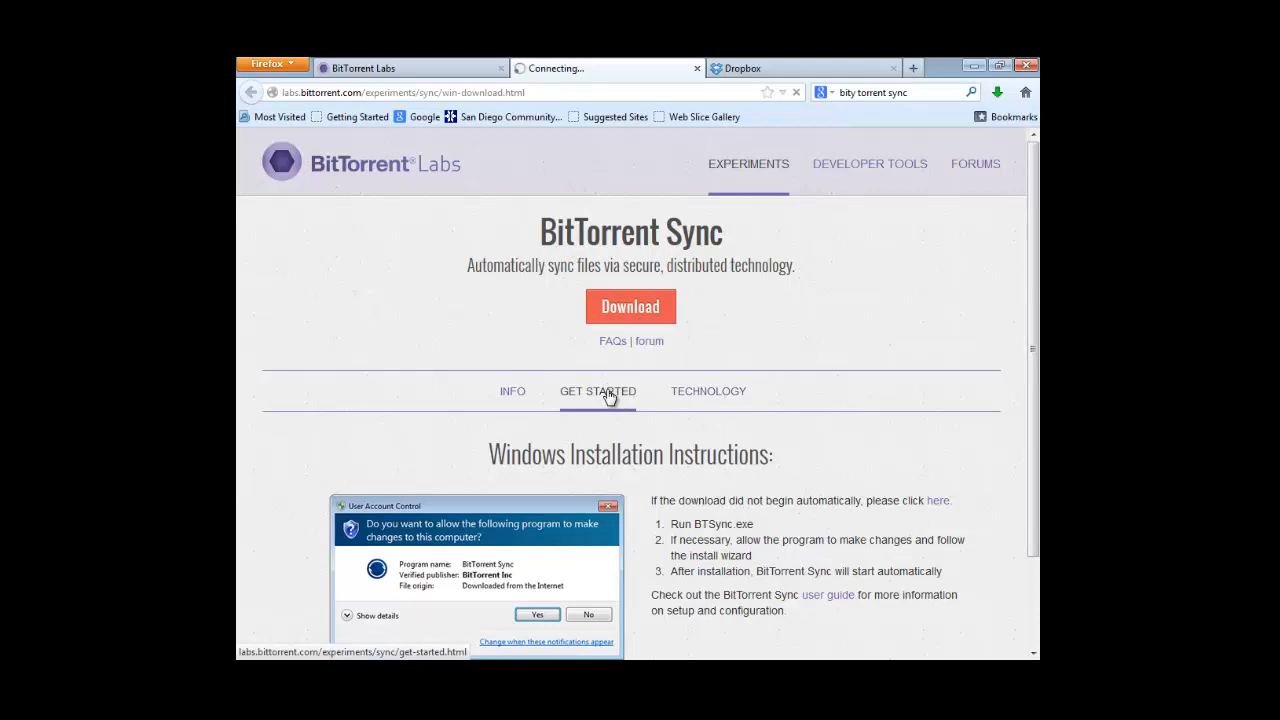
pyautogui.click(596, 390)
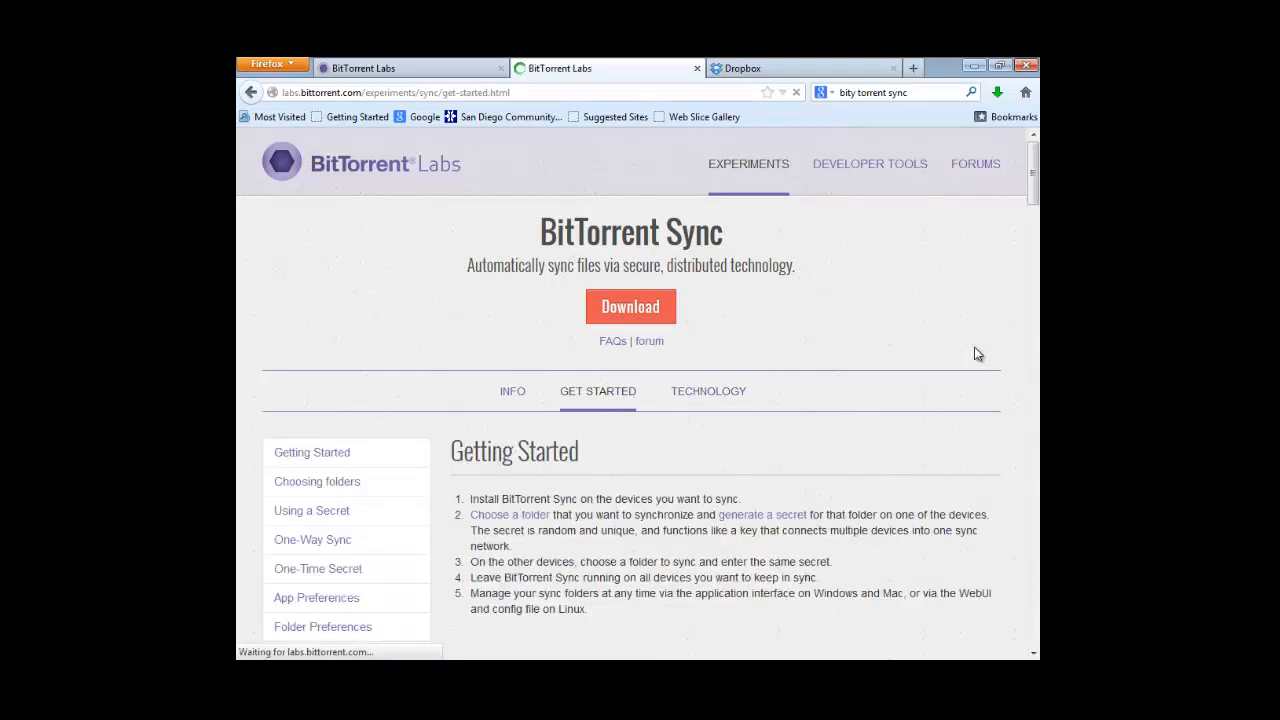
pyautogui.scroll(-3)
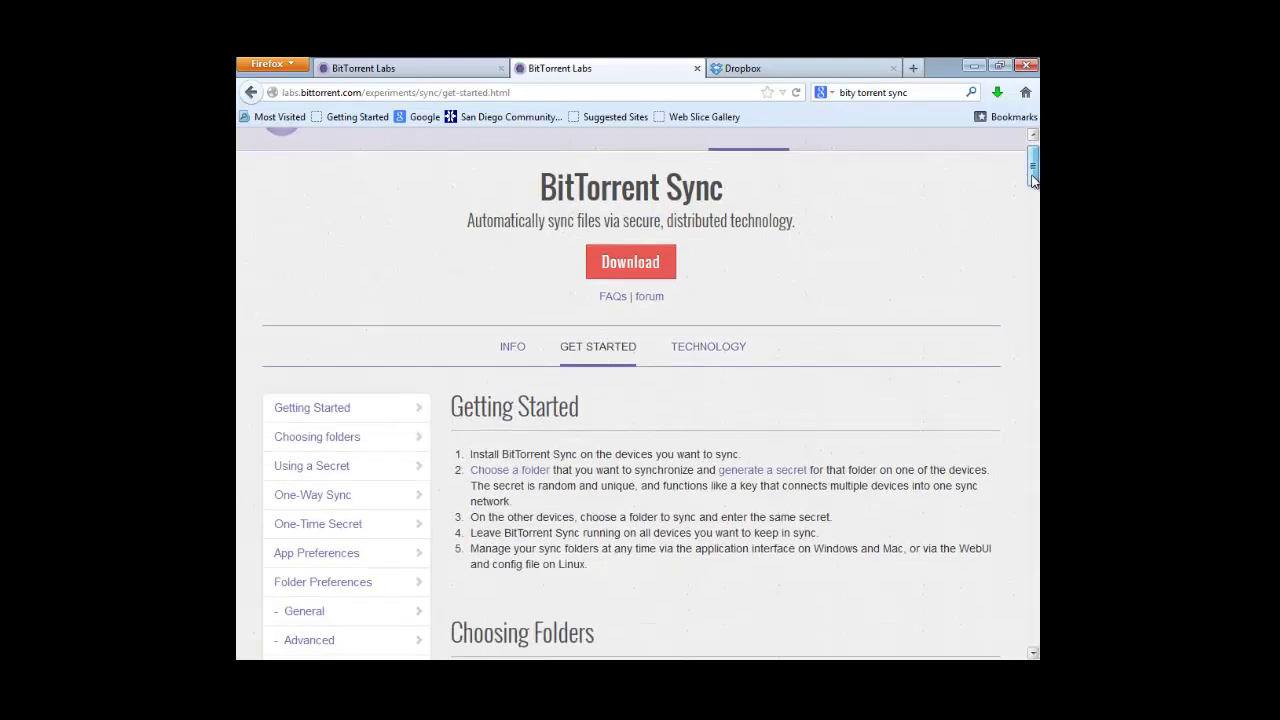
pyautogui.scroll(-3)
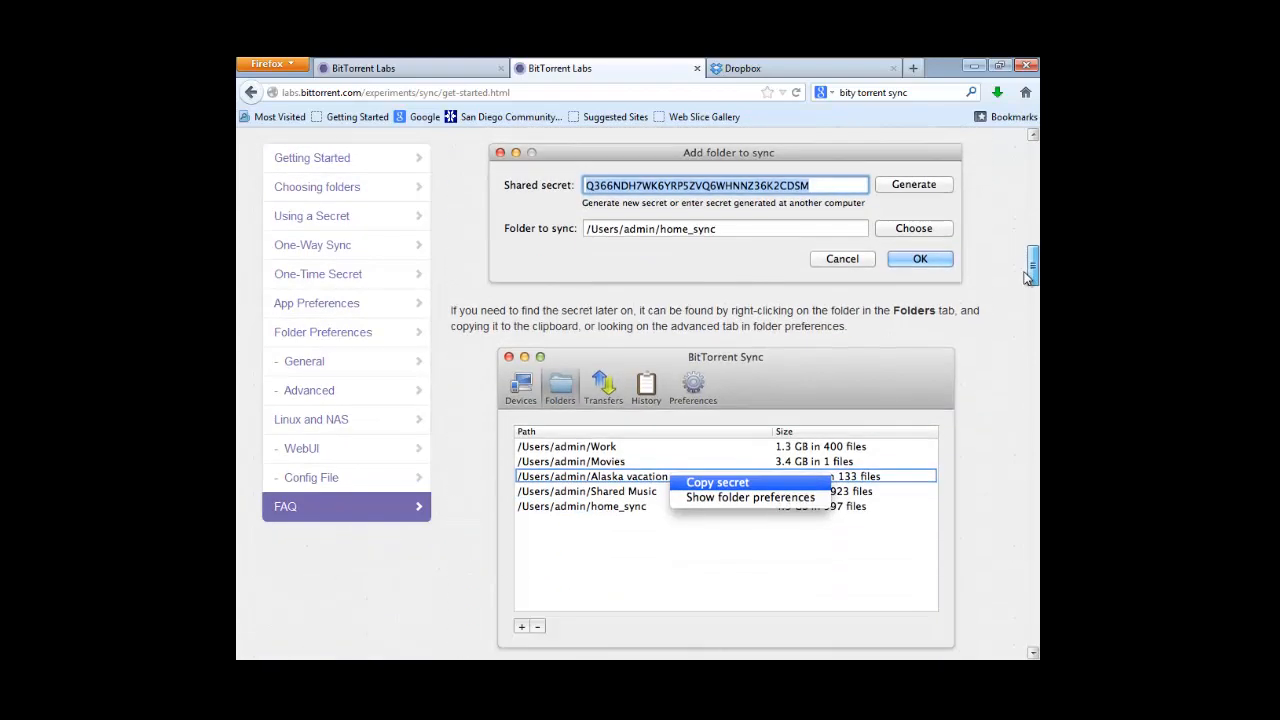
pyautogui.scroll(-3)
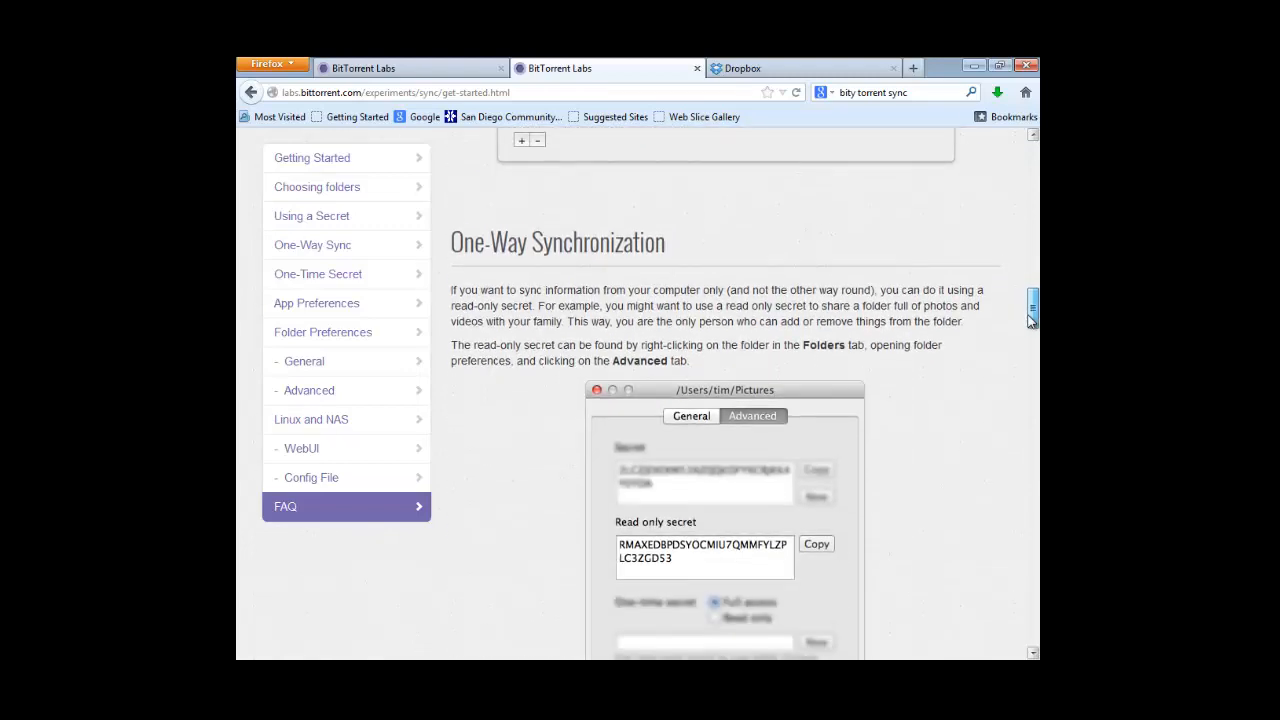
# Step: Scroll the guide to the One-Way Synchronization section on read-only secrets
pyautogui.scroll(-3)
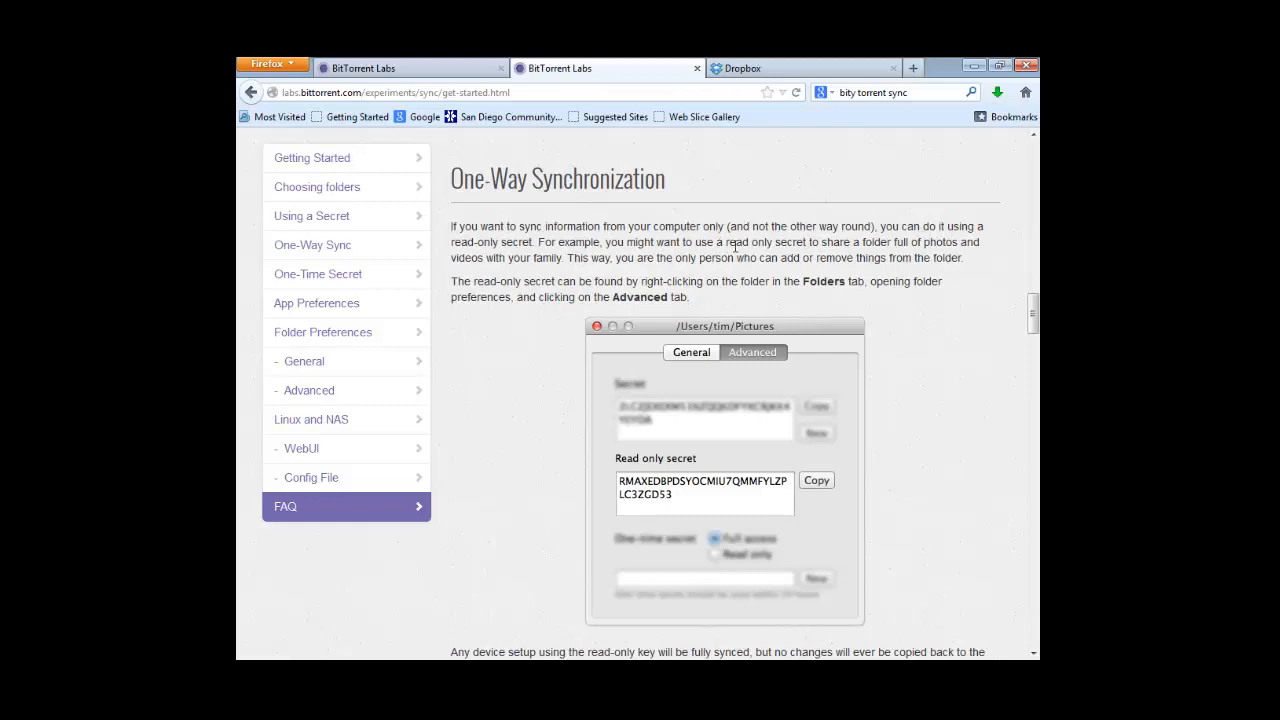
pyautogui.moveTo(720, 264)
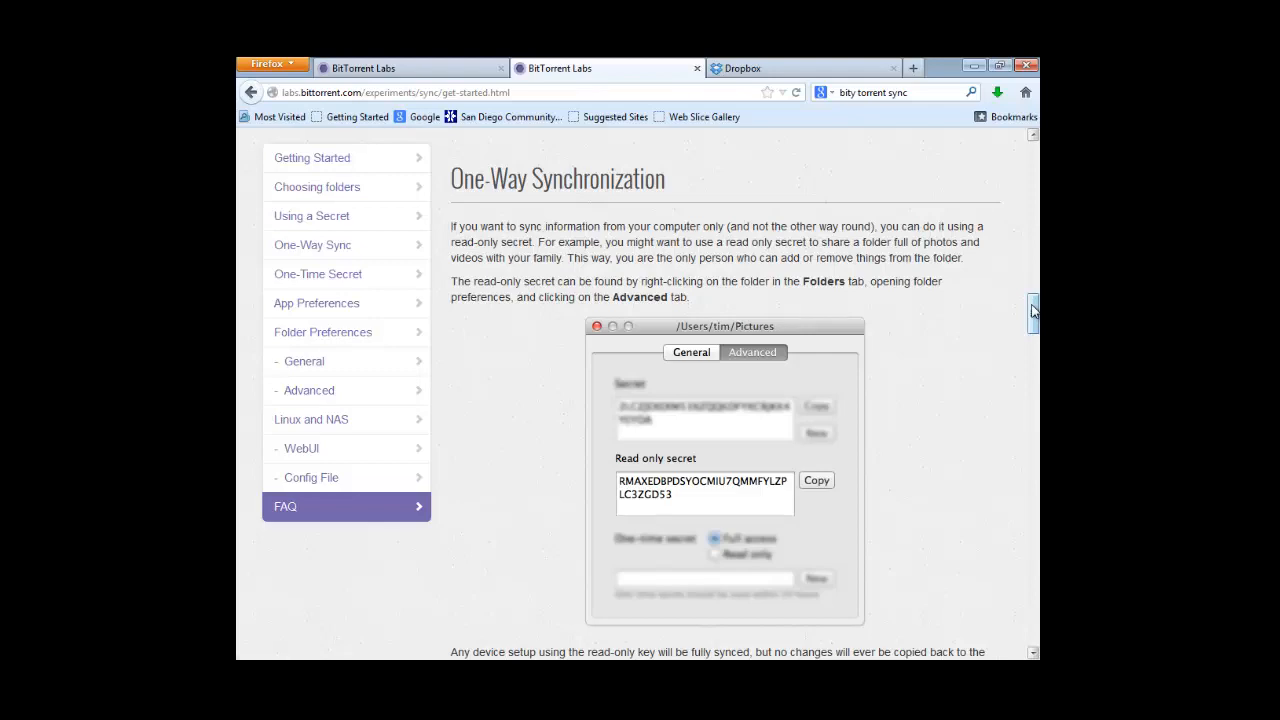
pyautogui.scroll(-3)
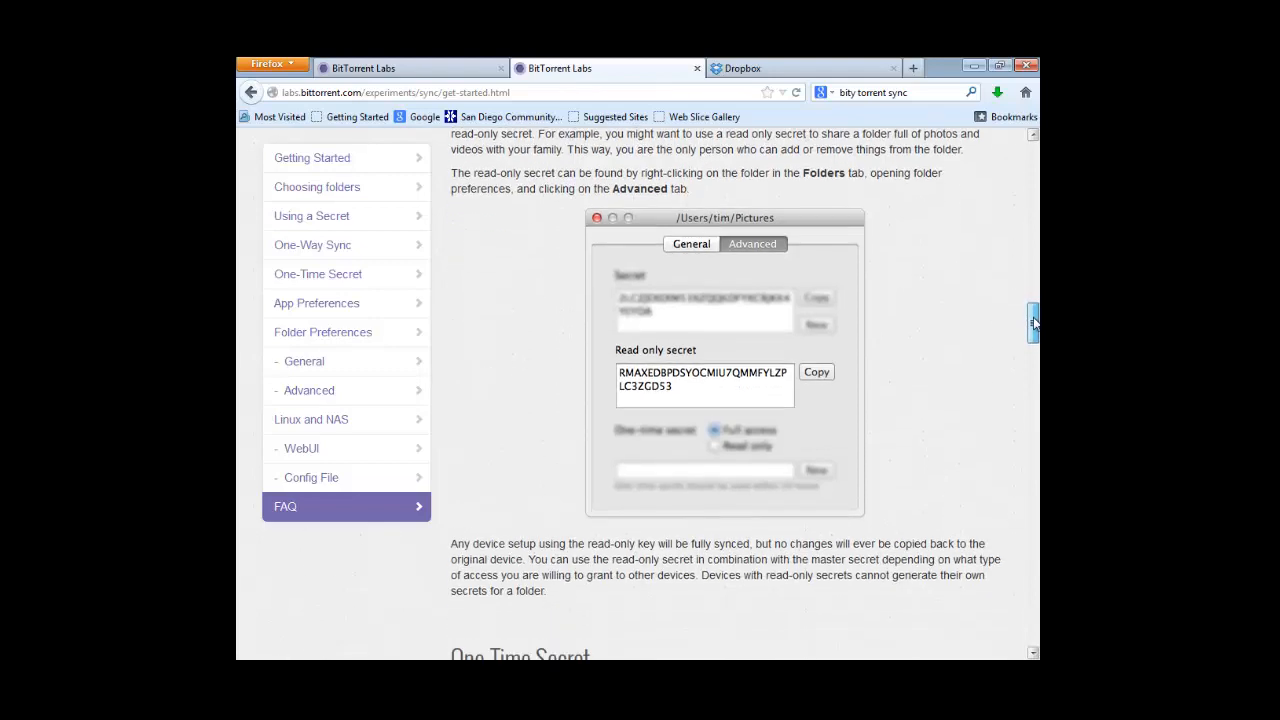
pyautogui.scroll(-3)
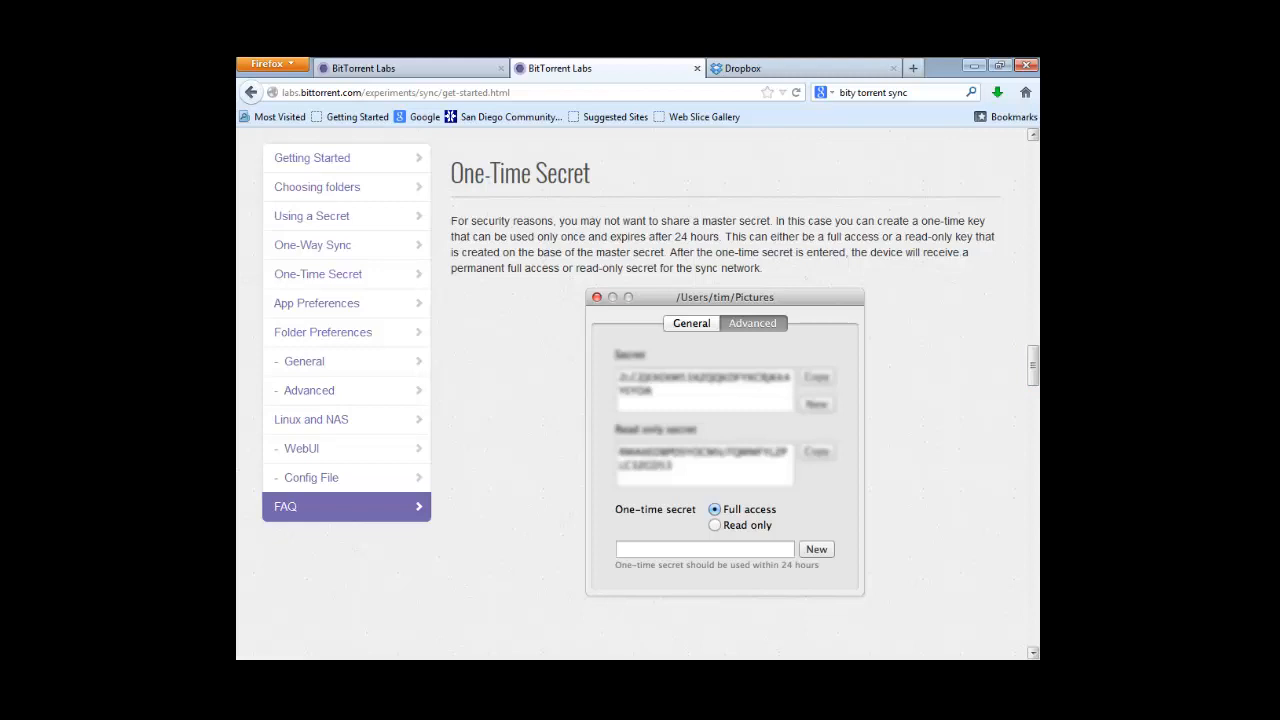
pyautogui.moveTo(916, 318)
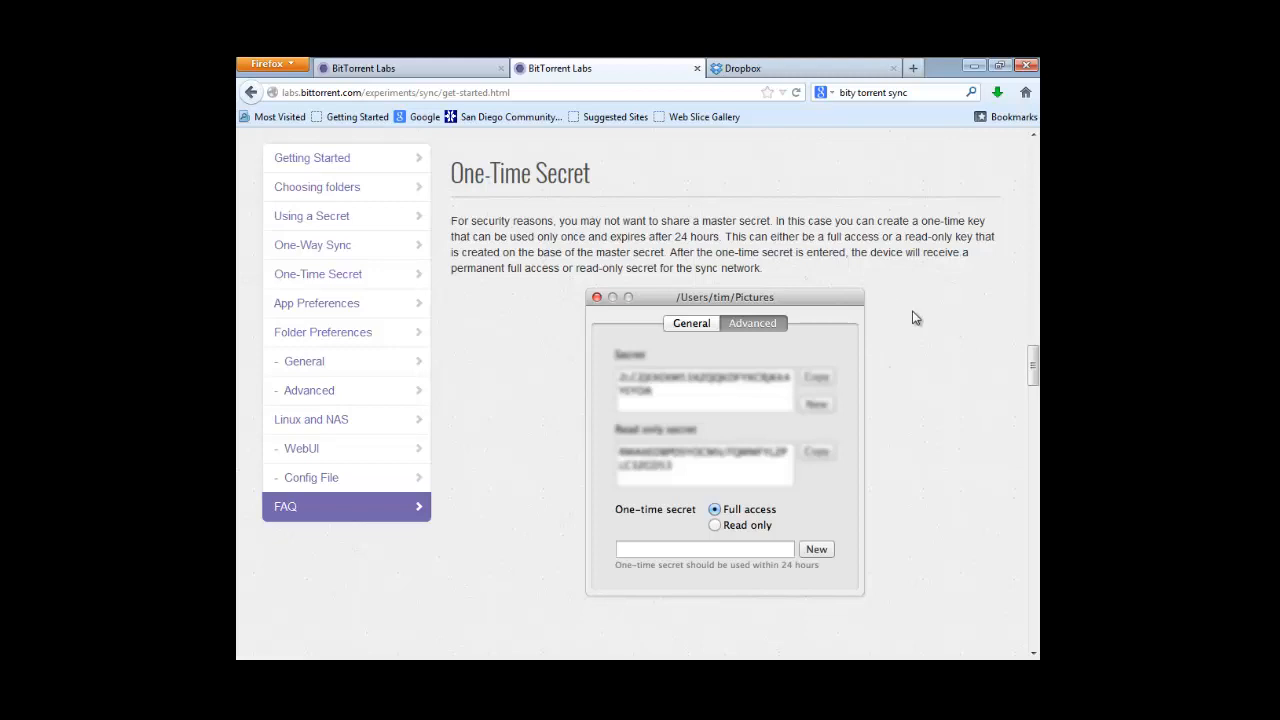
pyautogui.moveTo(942, 328)
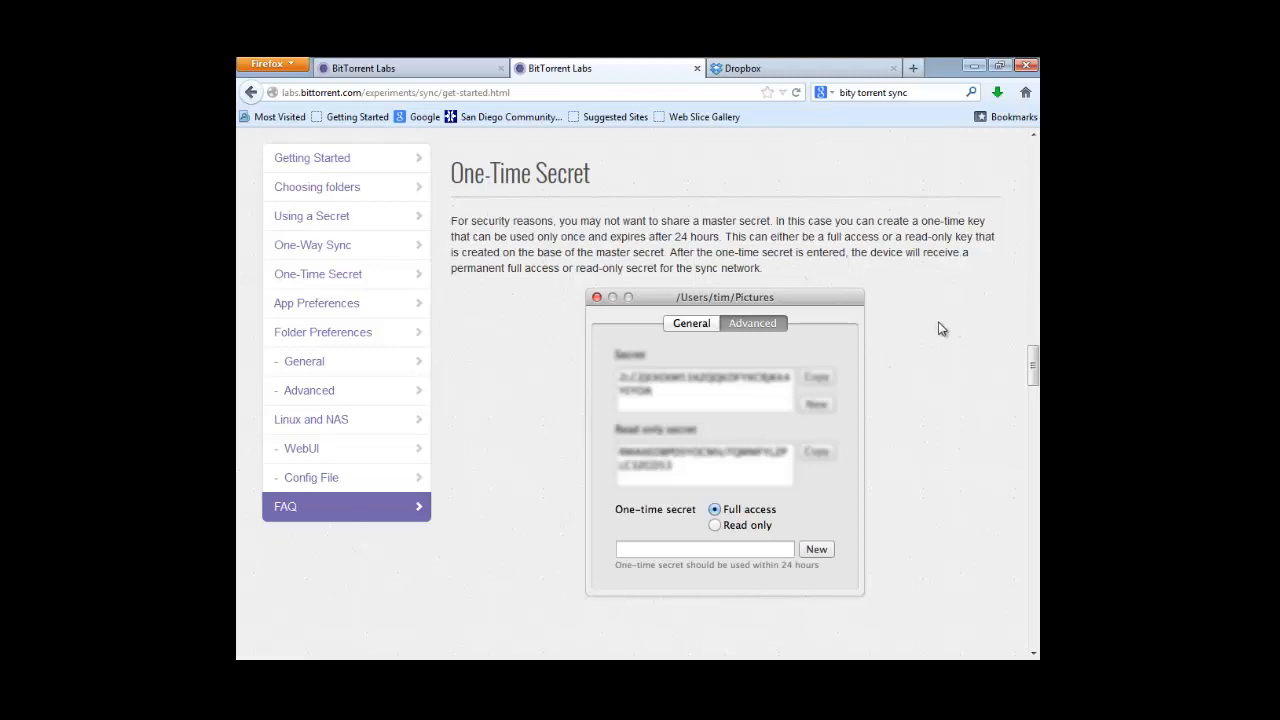
pyautogui.moveTo(600, 184)
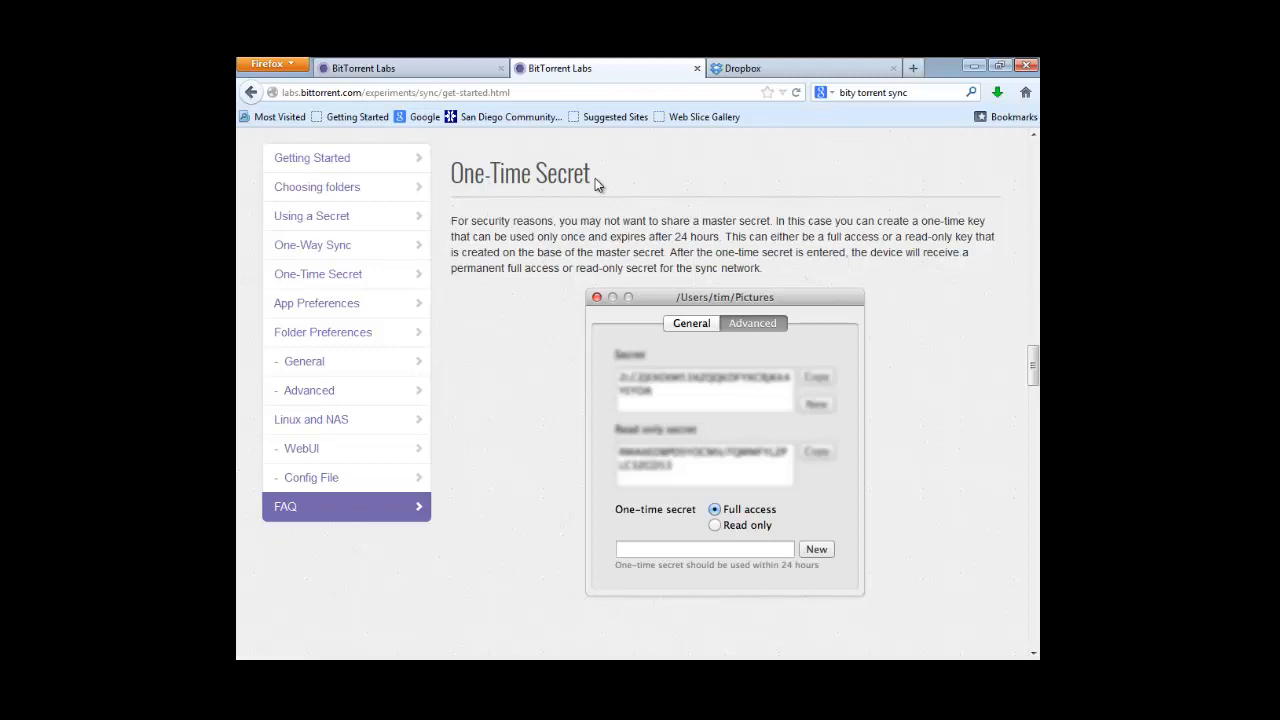
pyautogui.moveTo(916, 412)
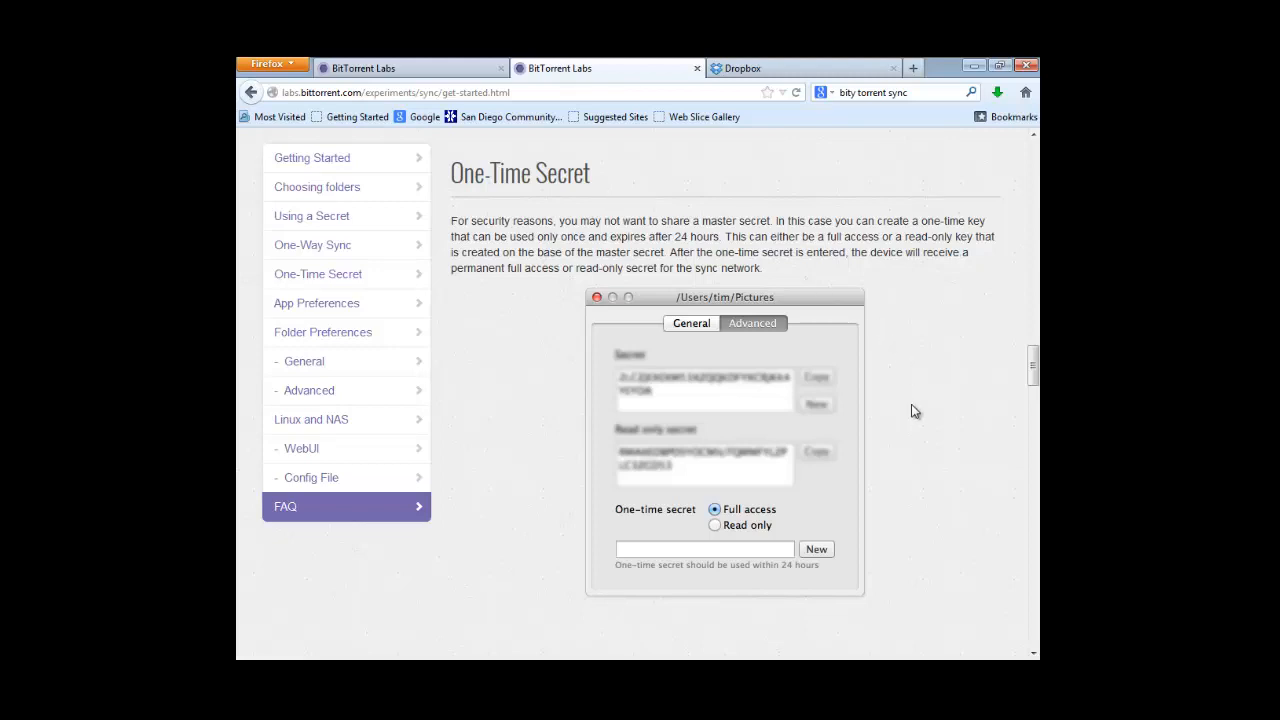
pyautogui.moveTo(952, 408)
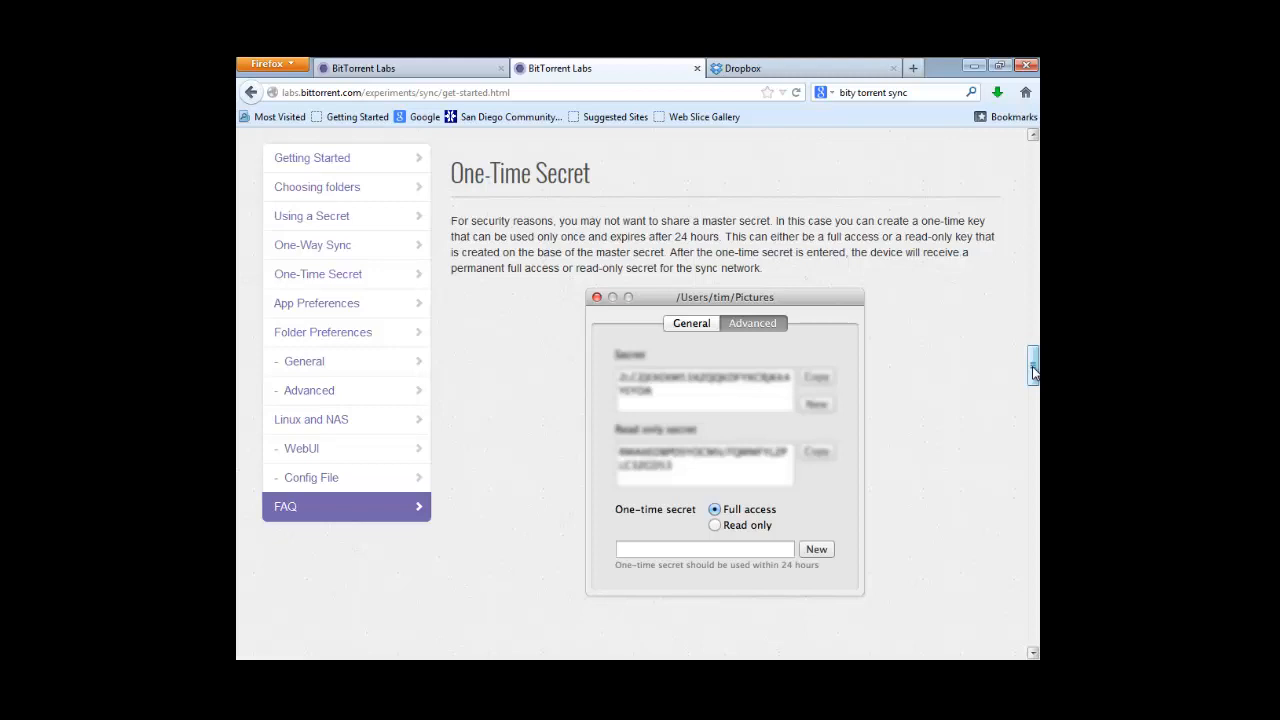
# Step: Scroll past the One-Time Secret section on 24-hour keys to Application Preferences
pyautogui.scroll(-3)
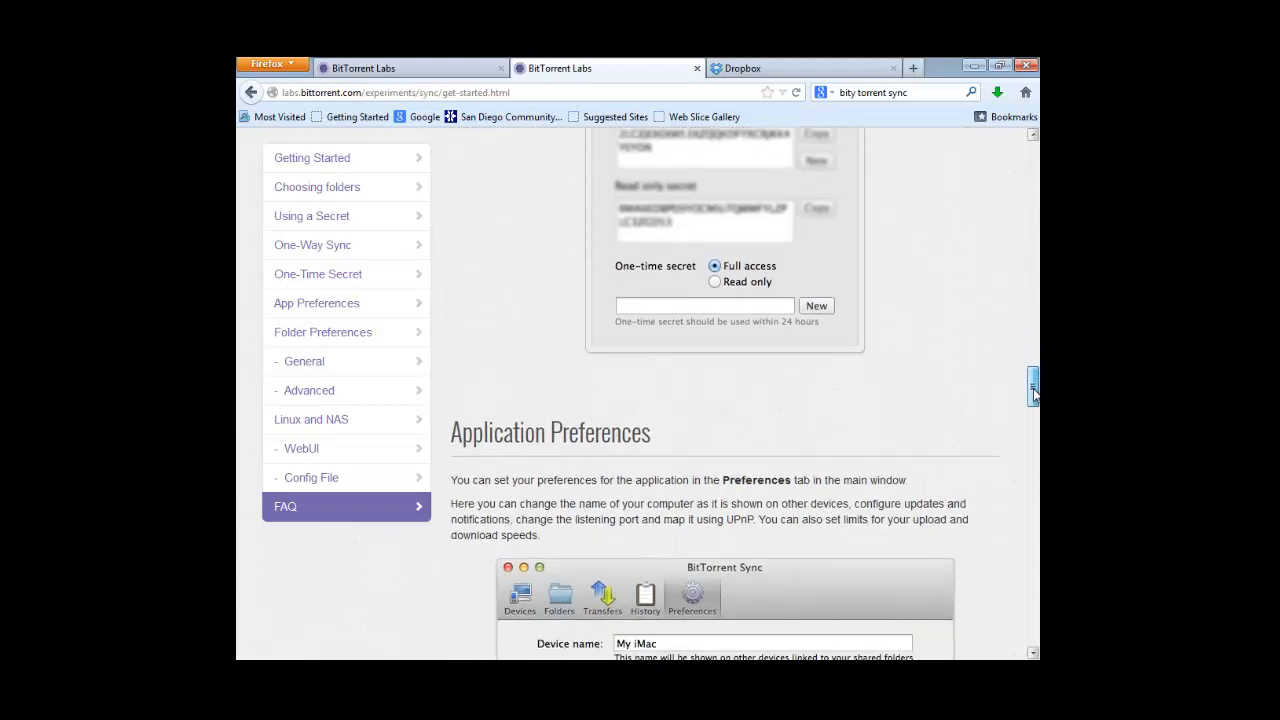
pyautogui.scroll(-3)
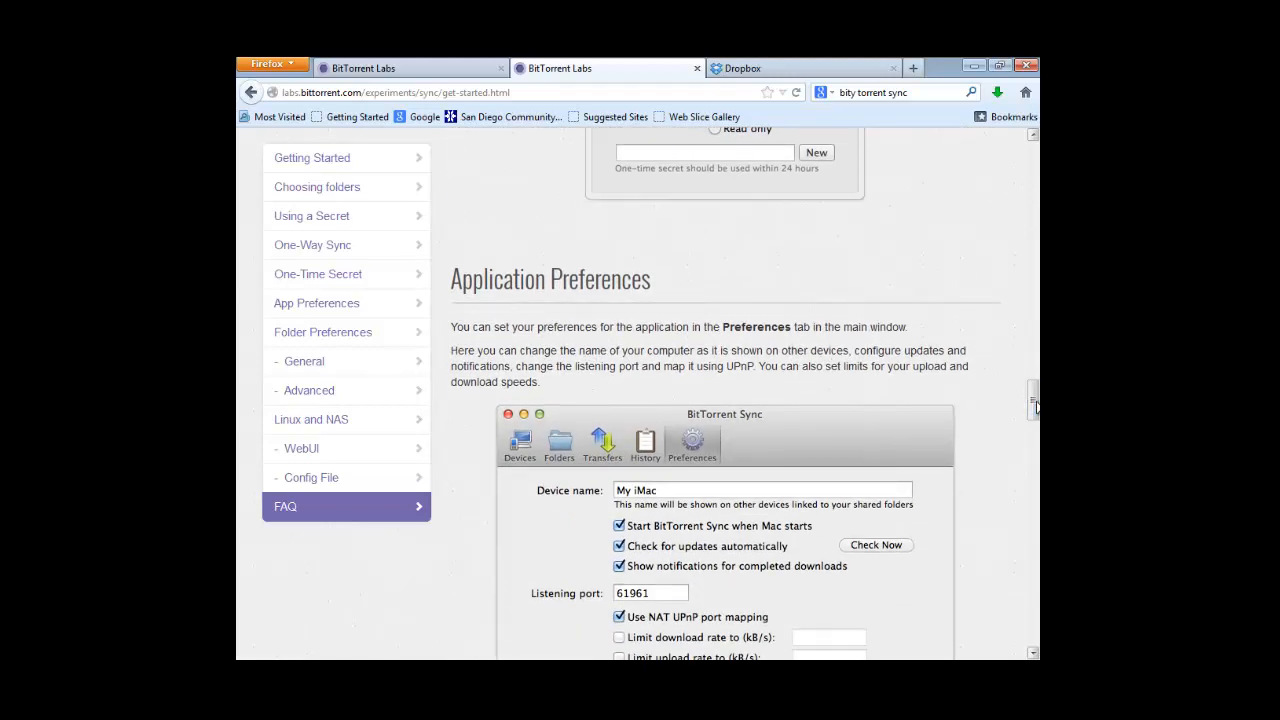